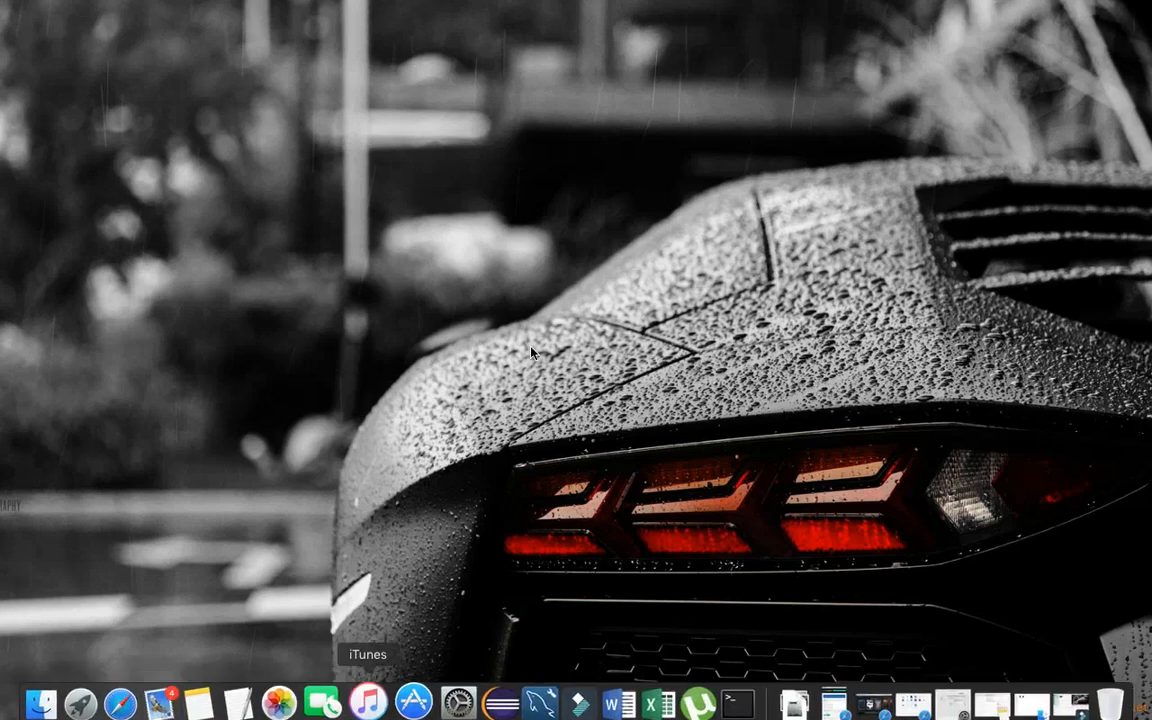
# Open System Preferences and browse the Keyboard pane's Shortcuts and Keyboard tabs
pyautogui.click(456, 691)
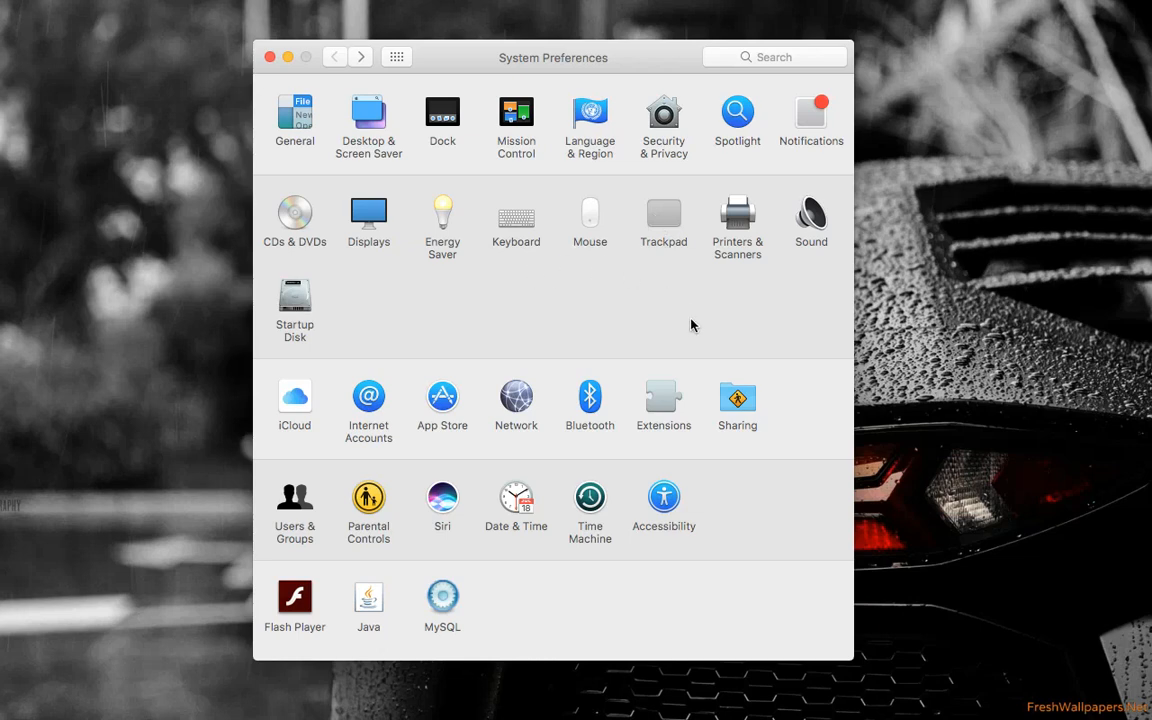
pyautogui.click(516, 214)
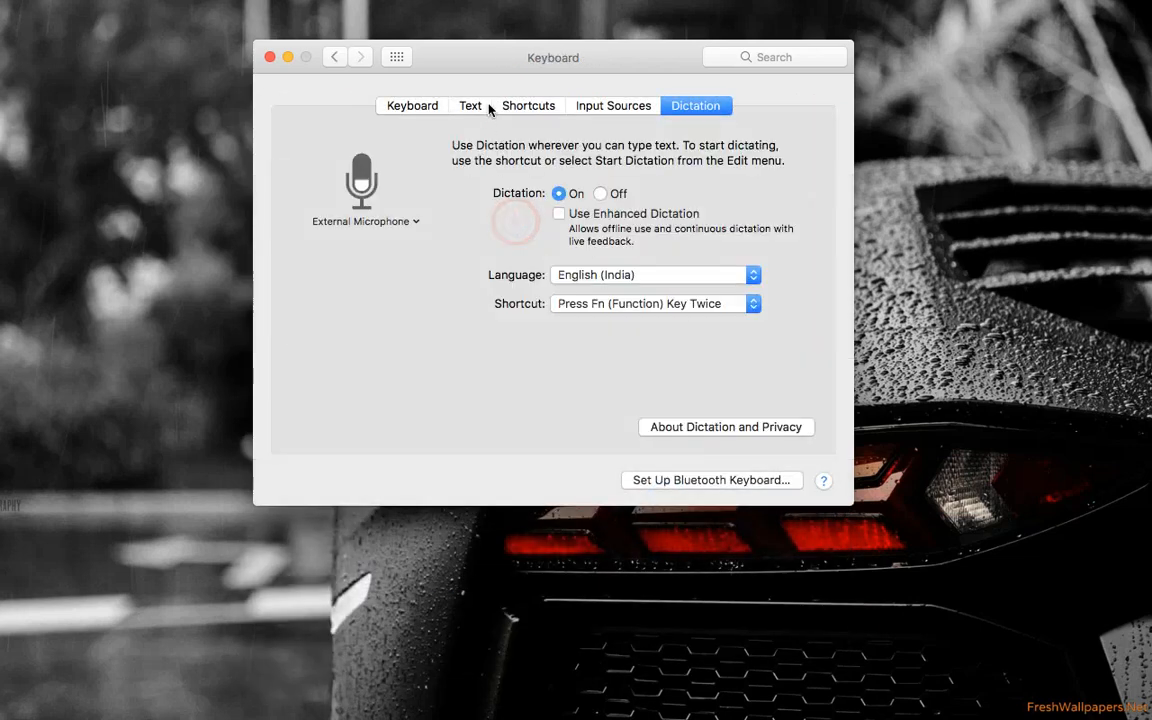
pyautogui.click(528, 105)
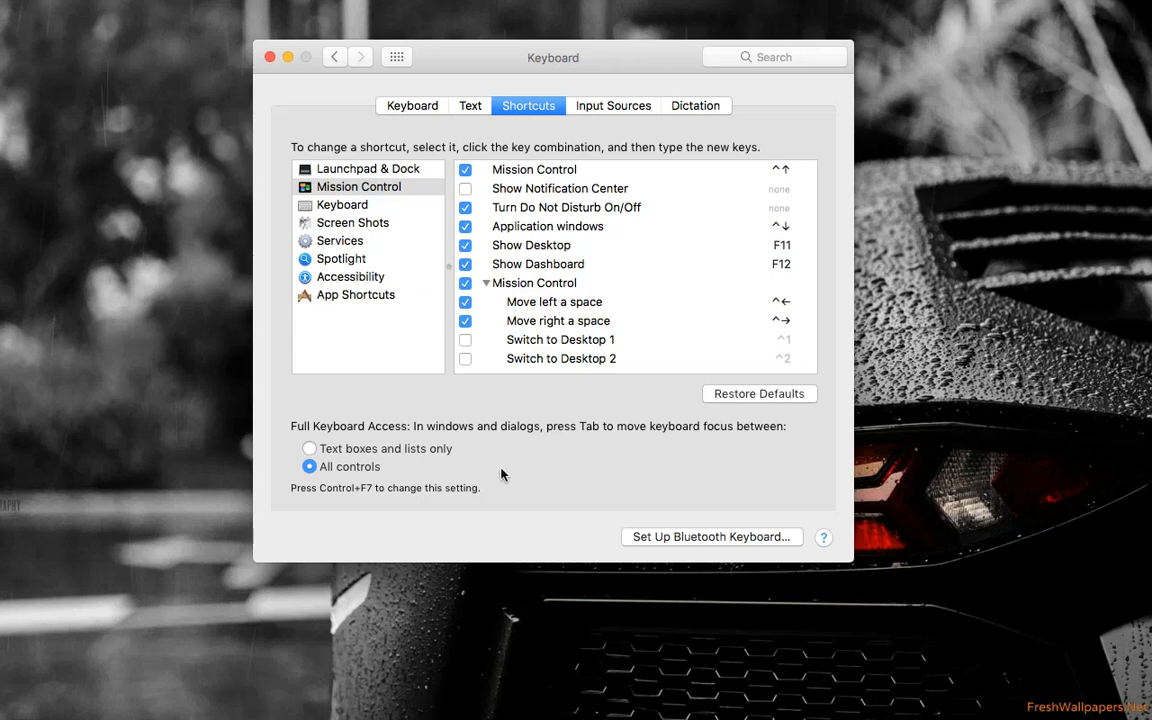
pyautogui.click(412, 105)
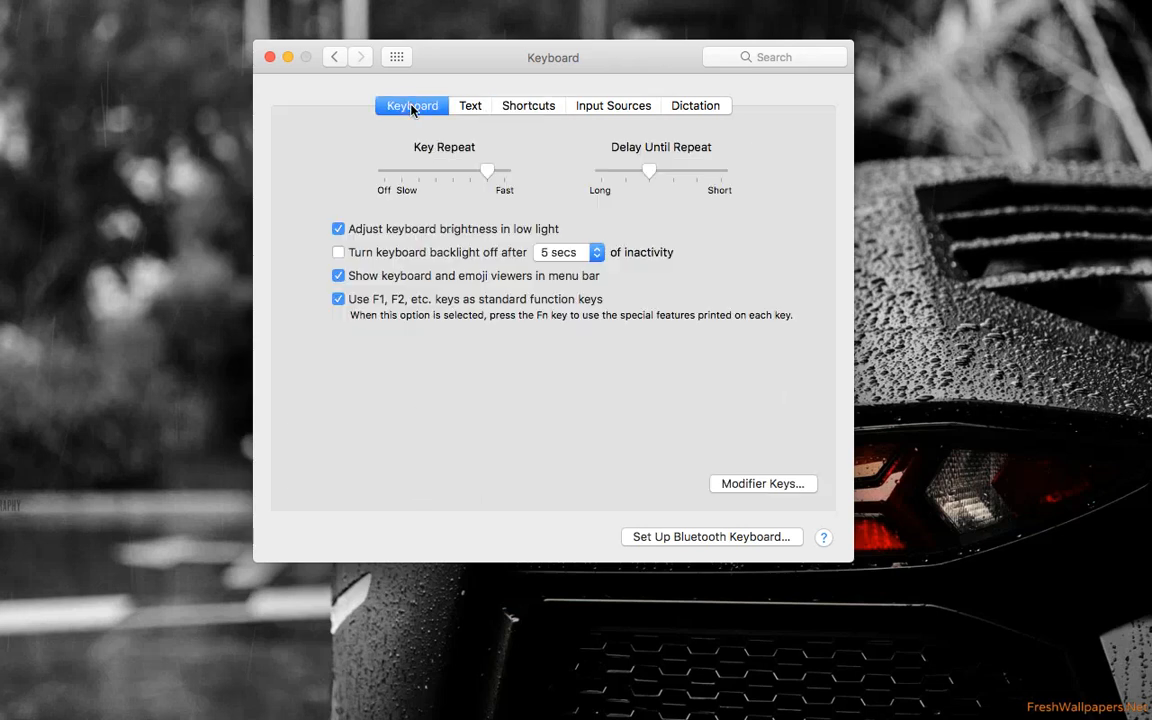
pyautogui.moveTo(384, 101)
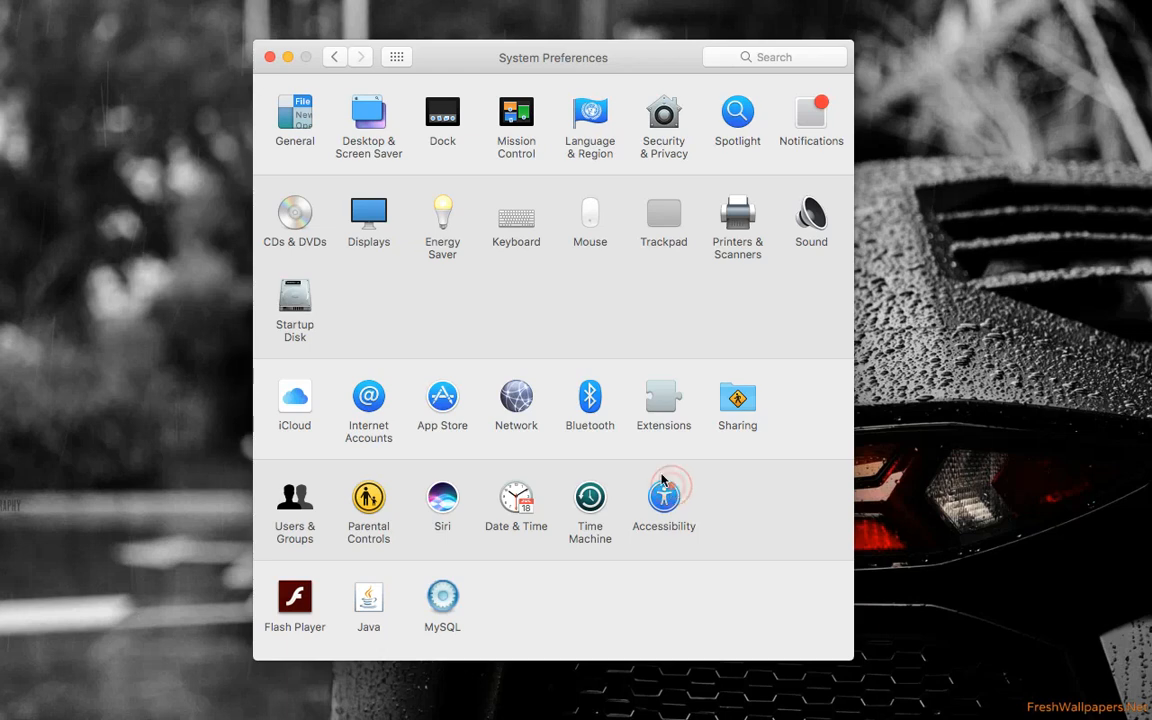
# Browse Accessibility's Keyboard and Mouse & Trackpad options, then return to Show All
pyautogui.click(663, 497)
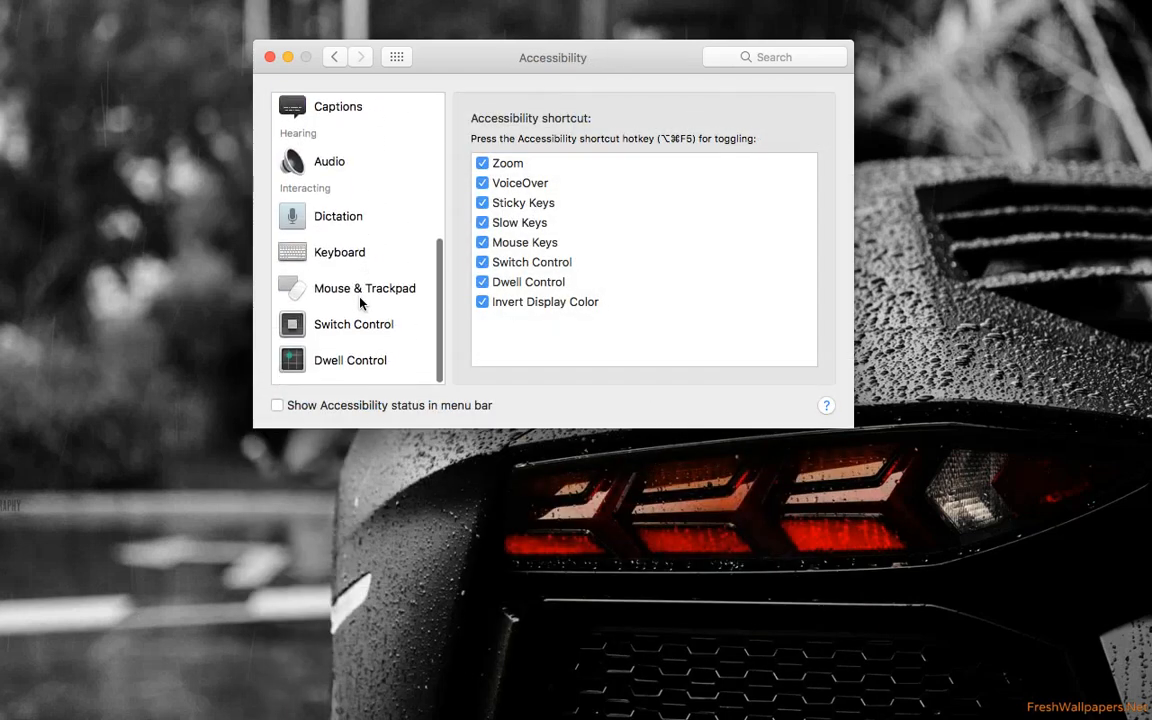
pyautogui.click(339, 252)
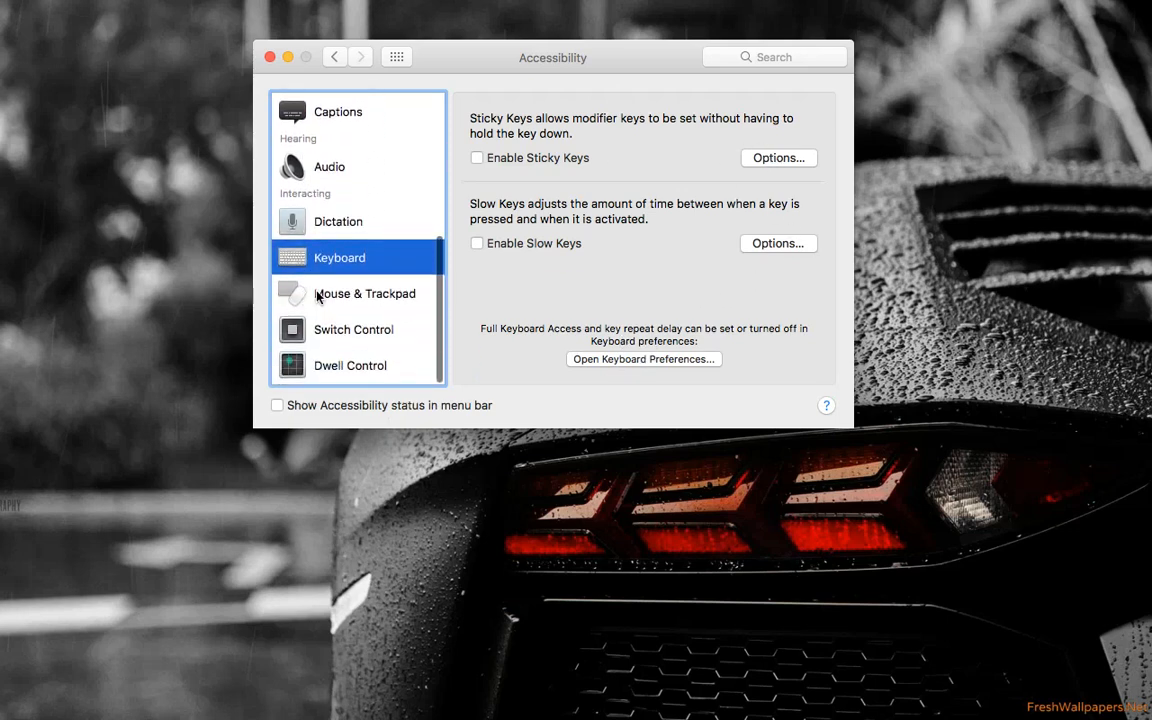
pyautogui.click(364, 293)
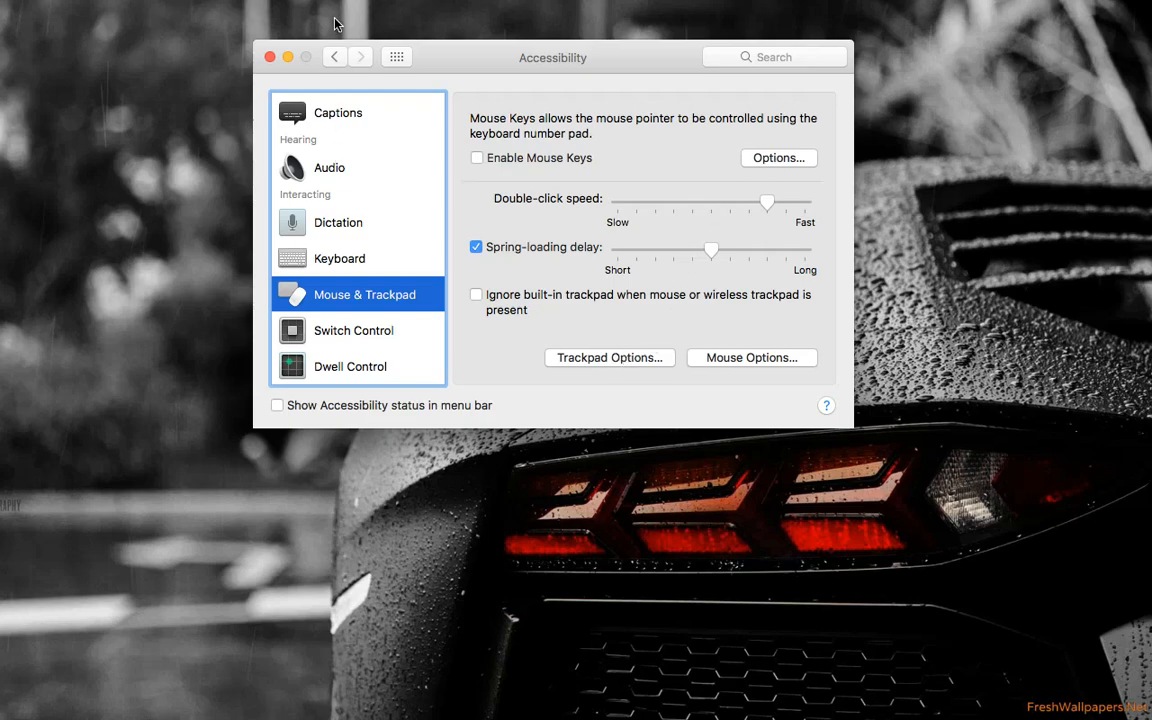
pyautogui.click(335, 56)
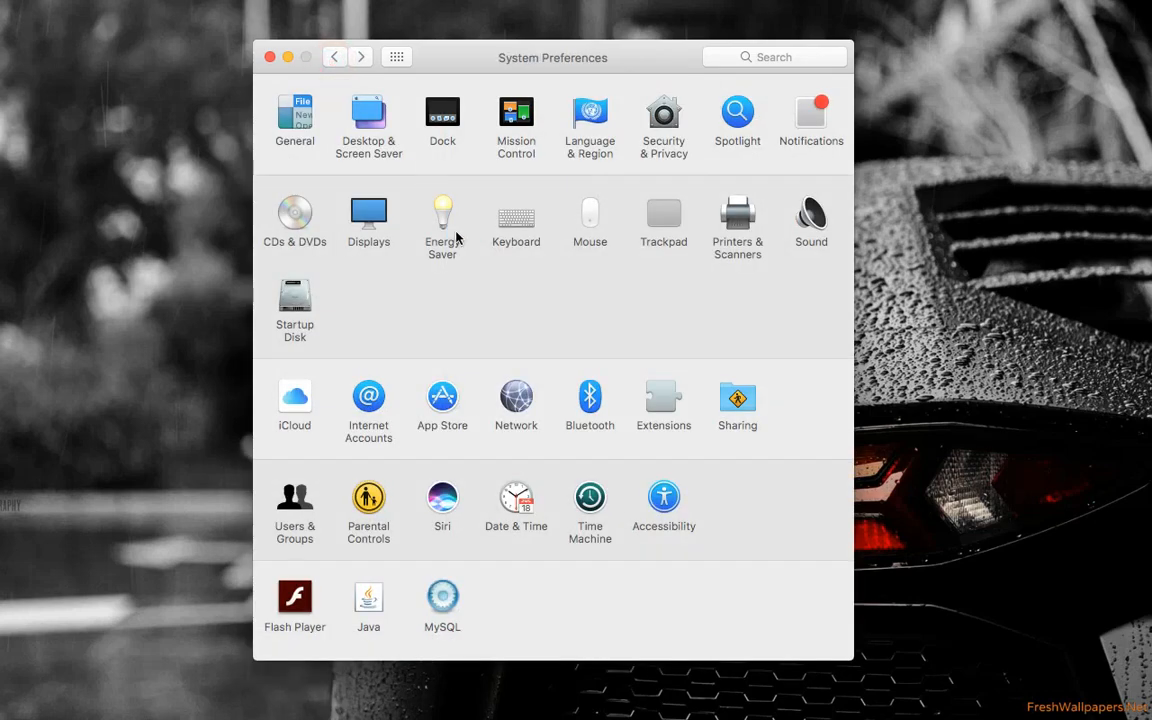
# Assign Desktop to the top-right hot corner in Mission Control's Hot Corners
pyautogui.click(516, 110)
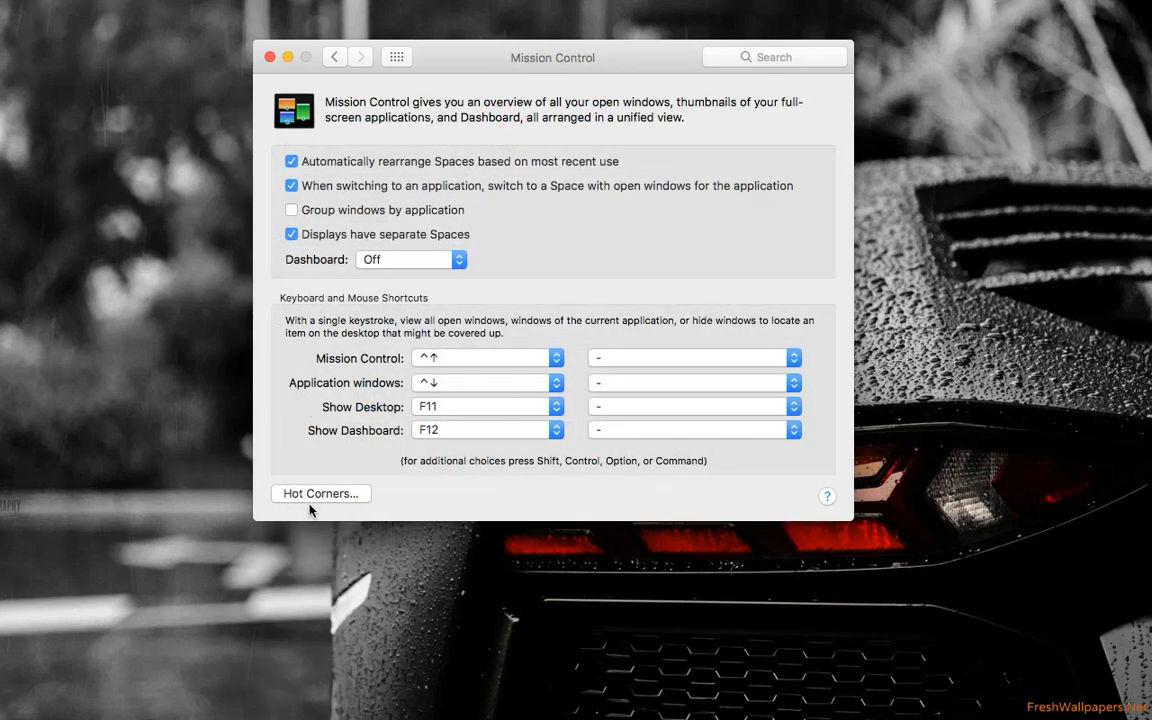
pyautogui.click(320, 493)
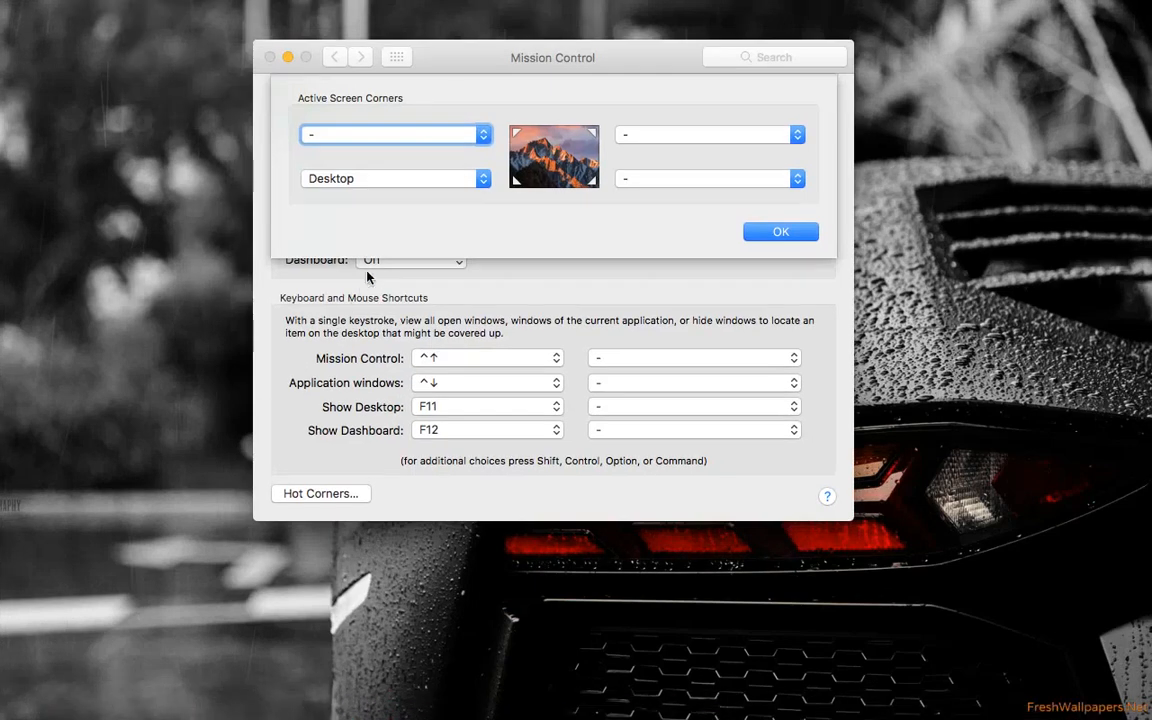
pyautogui.click(780, 231)
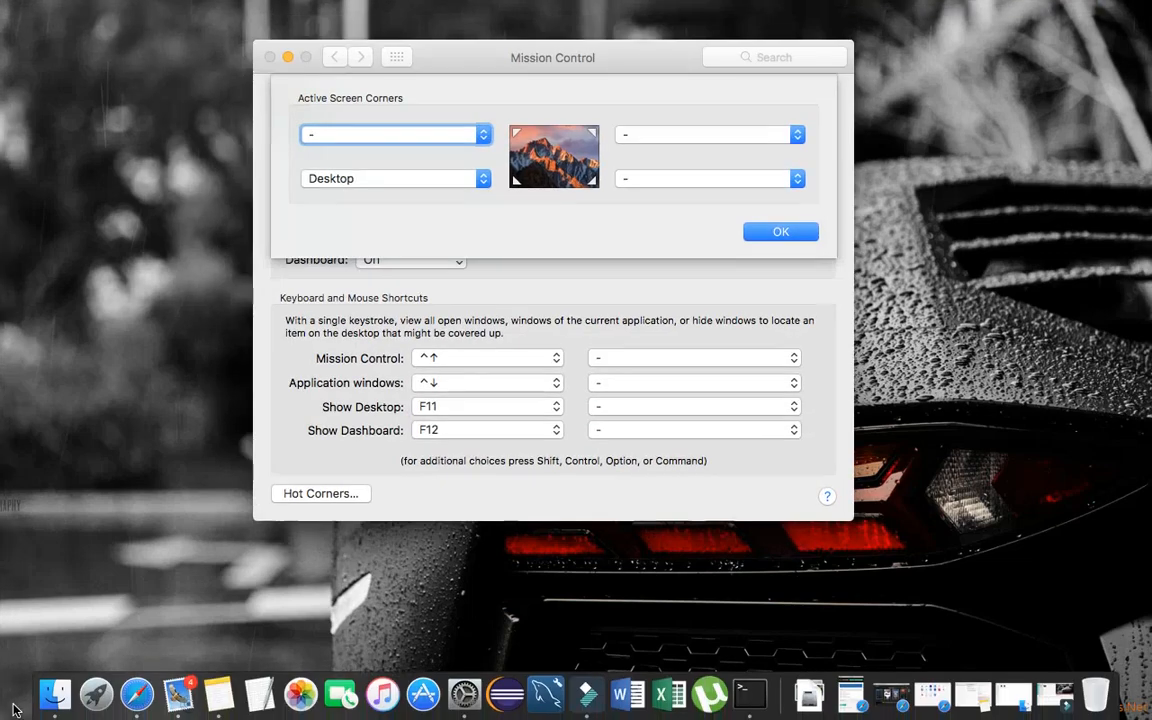
pyautogui.click(796, 178)
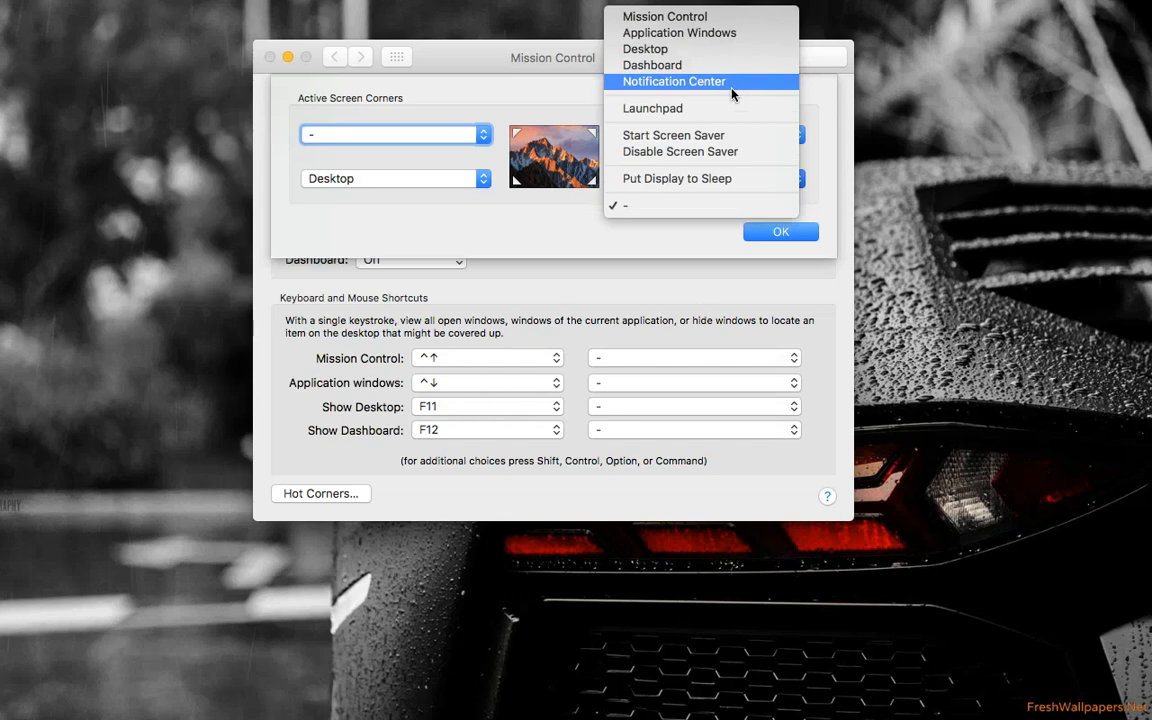
pyautogui.moveTo(645, 48)
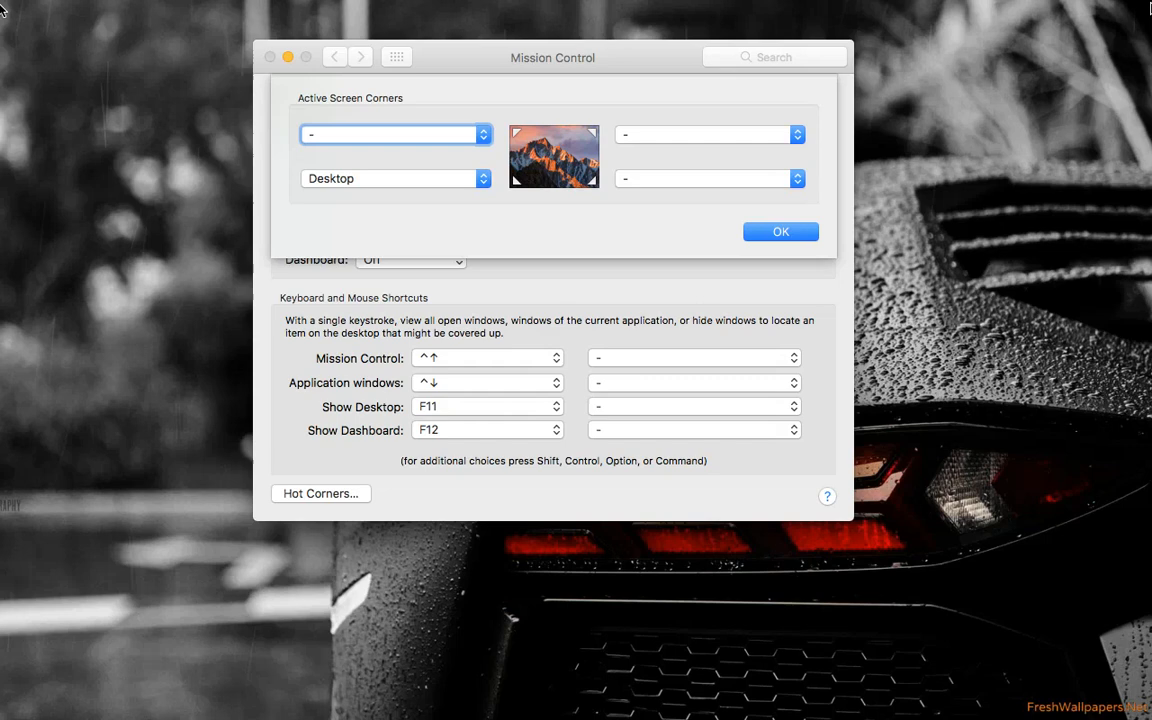
pyautogui.moveTo(795, 140)
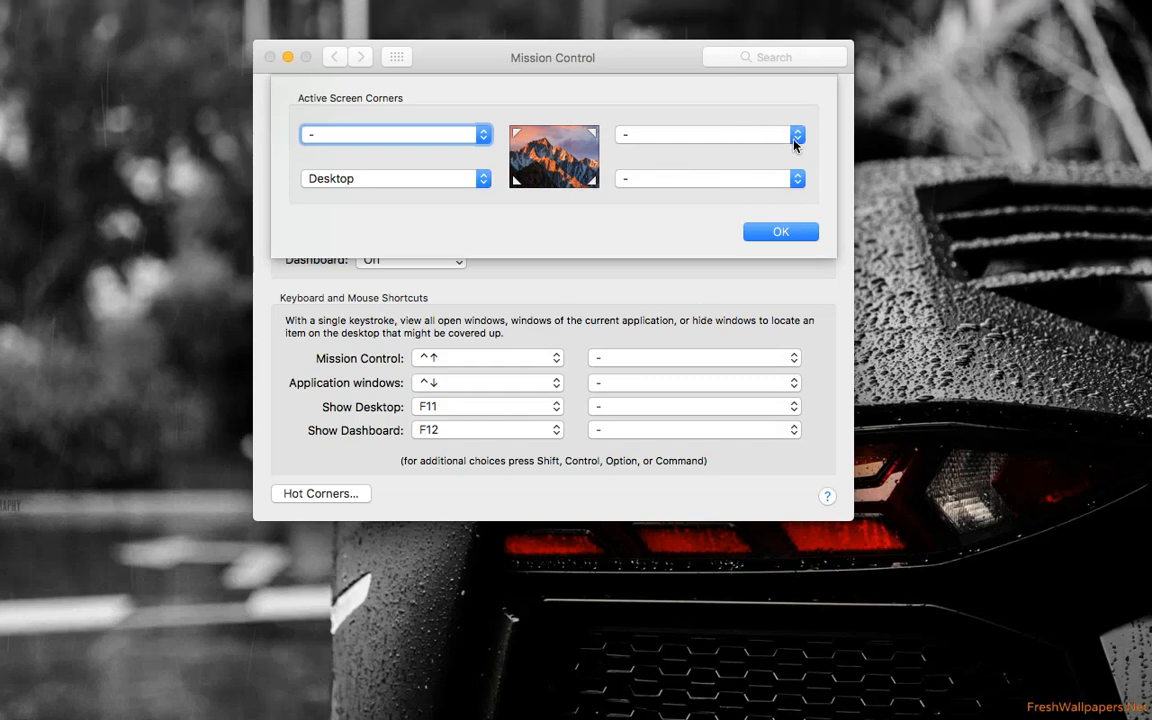
pyautogui.click(797, 134)
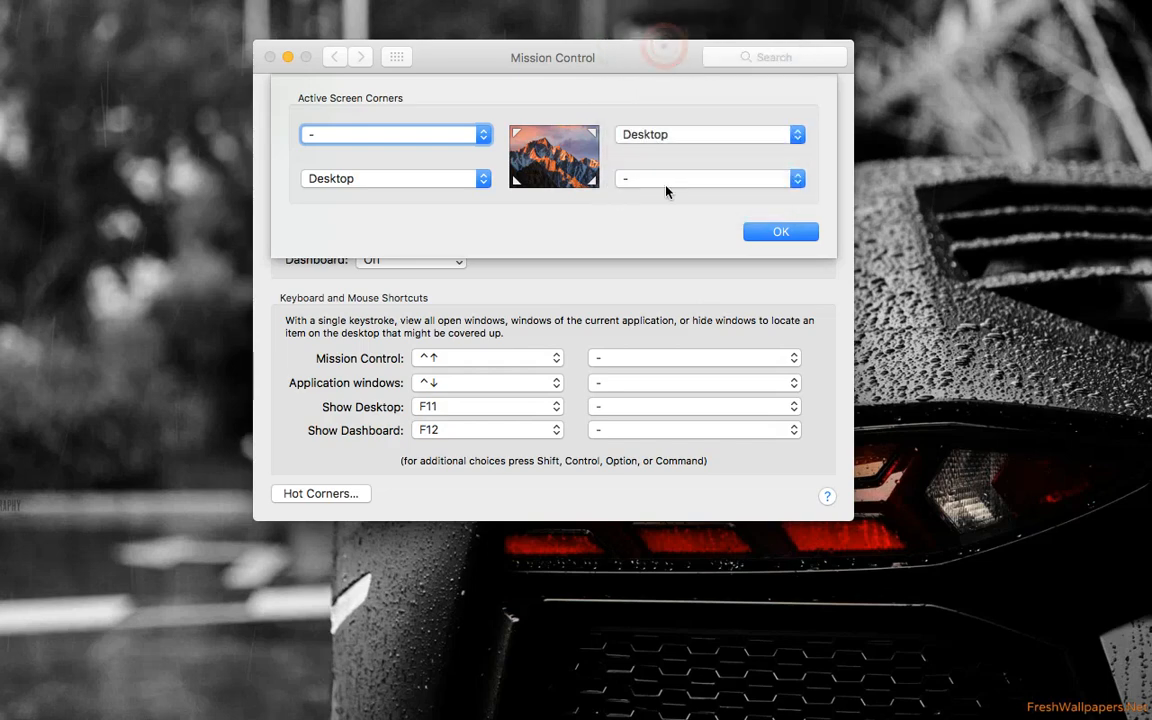
pyautogui.moveTo(866, 124)
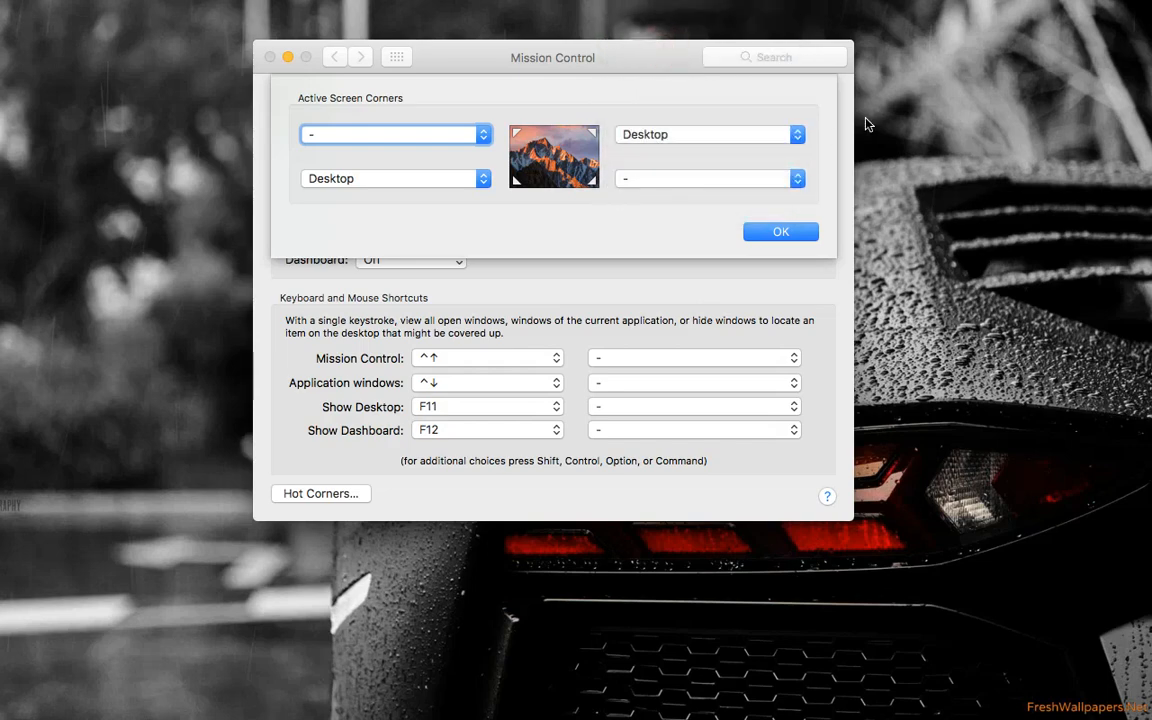
pyautogui.click(780, 231)
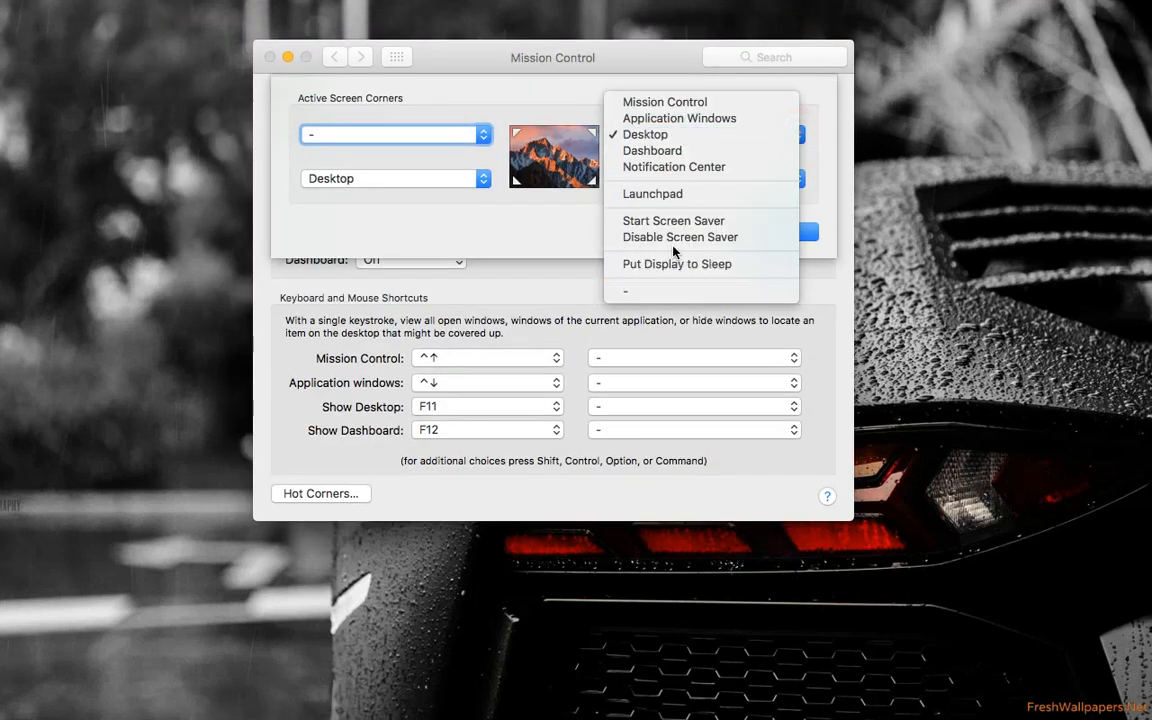
pyautogui.moveTo(630, 291)
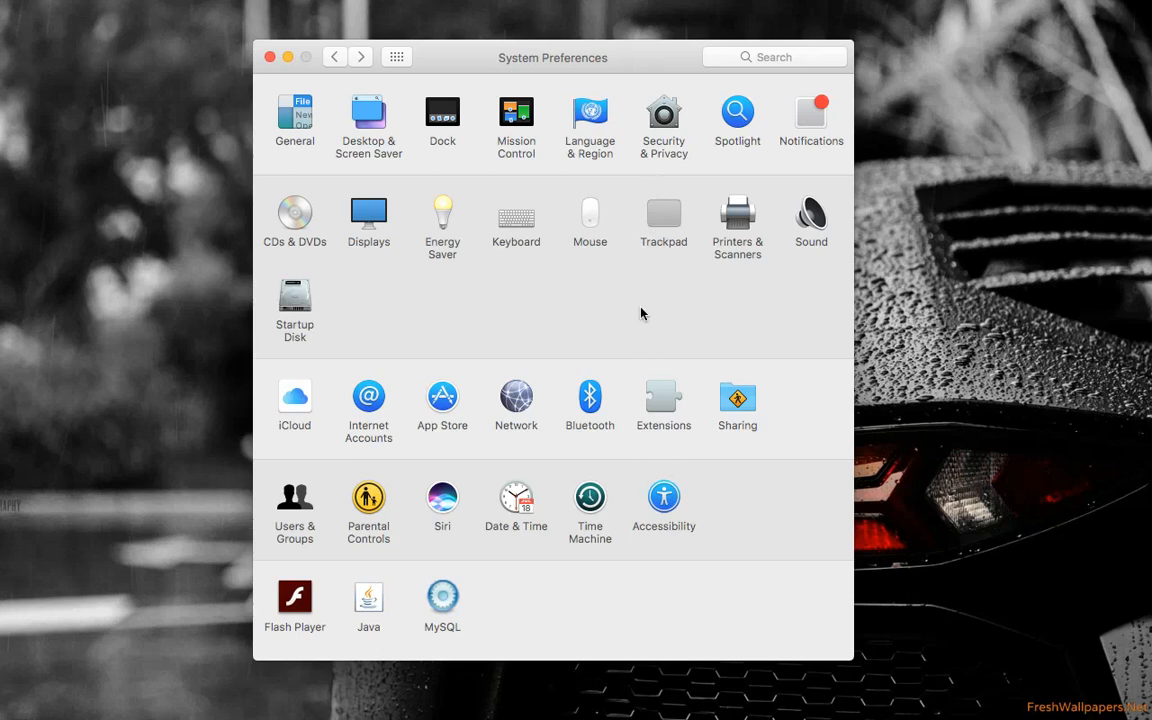
# Open Keyboard's Dictation tab with dictation on, and launch TextEdit from the Dock
pyautogui.click(588, 276)
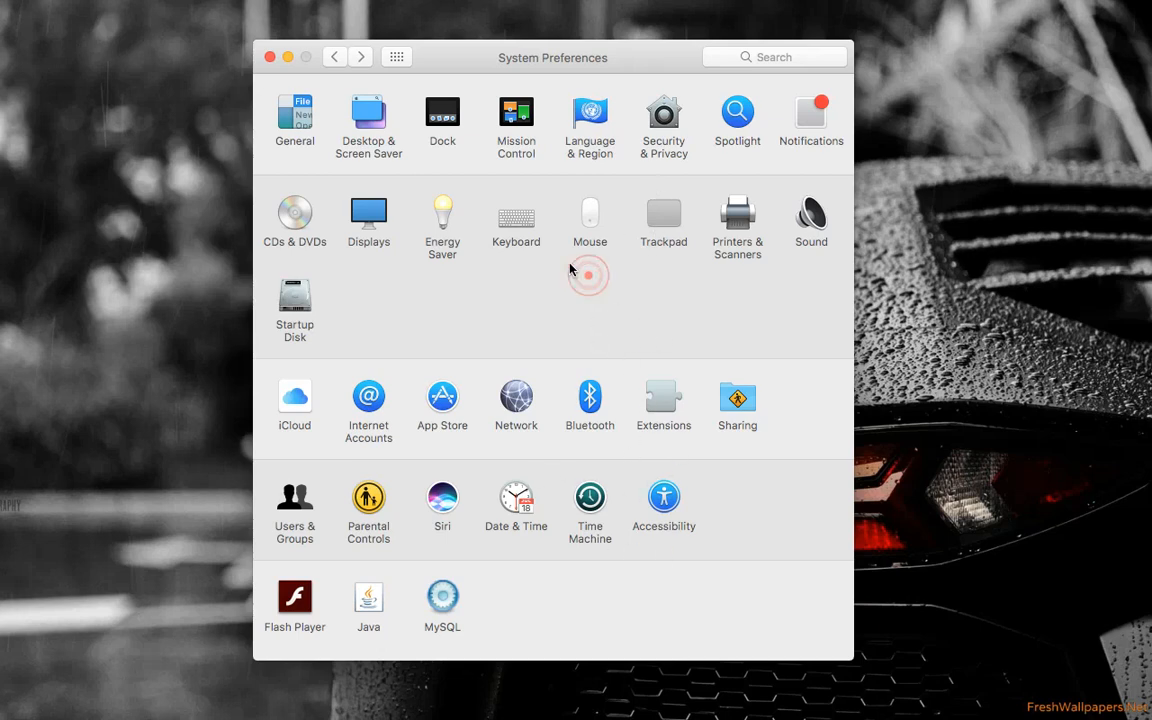
pyautogui.click(516, 213)
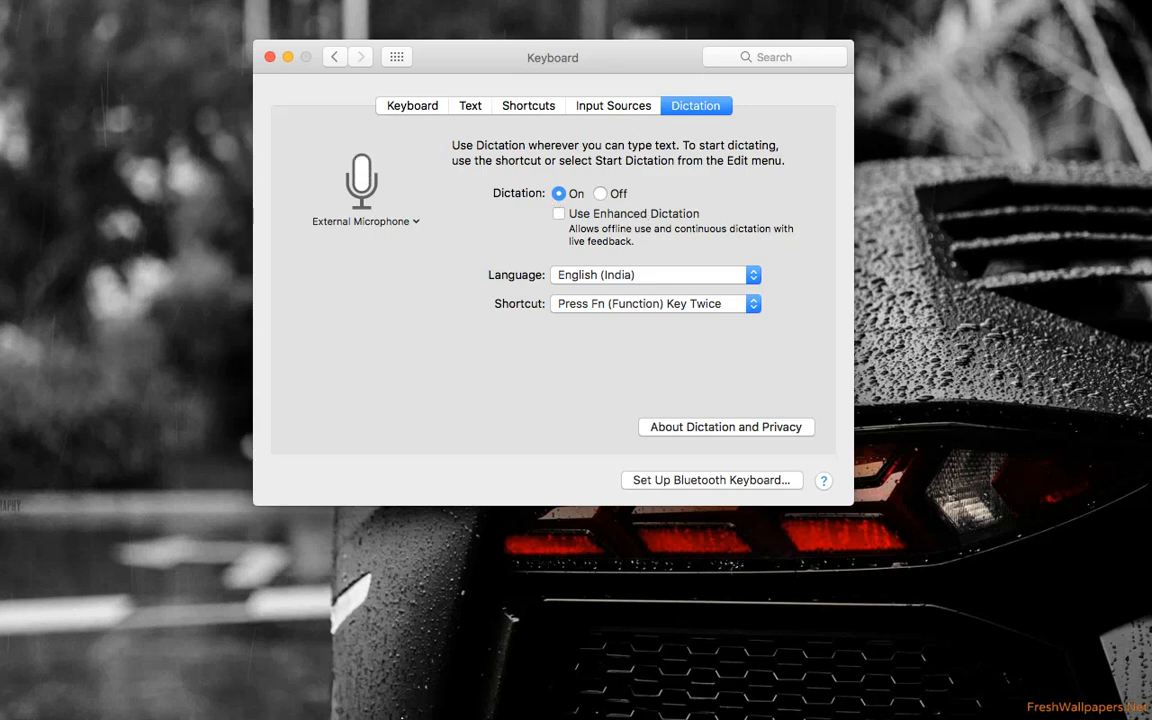
pyautogui.click(240, 692)
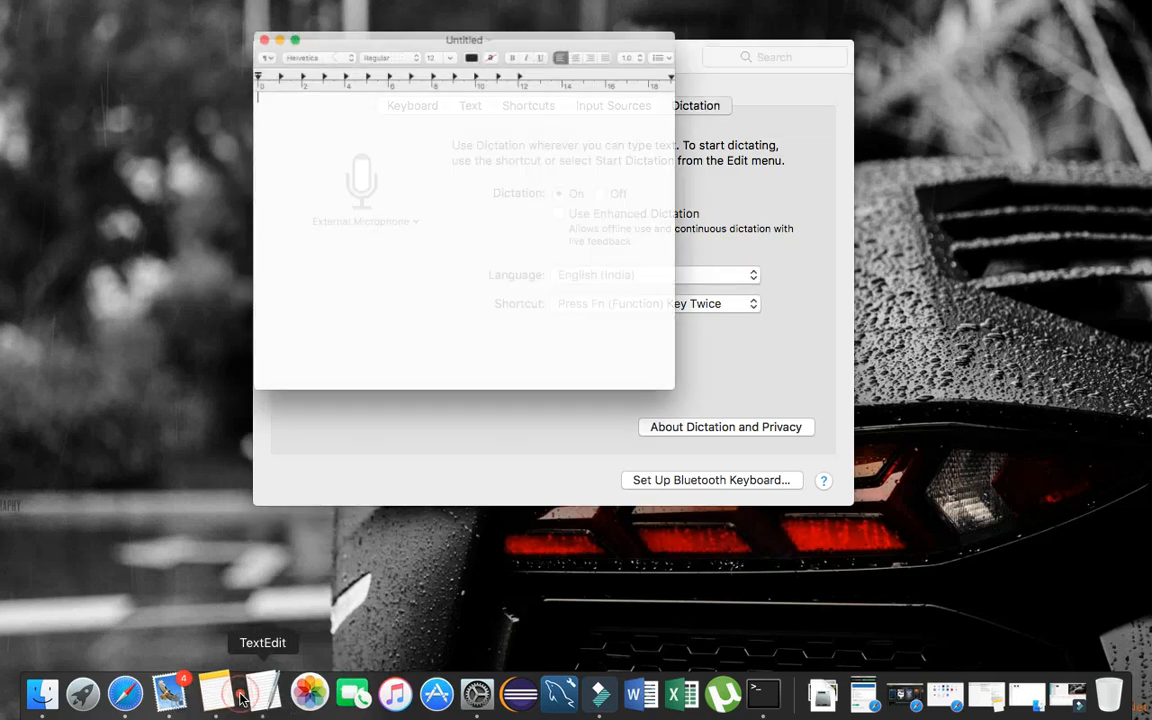
# Dictate 'Hello guys how are you' into a TextEdit document, then close it without saving
pyautogui.click(240, 690)
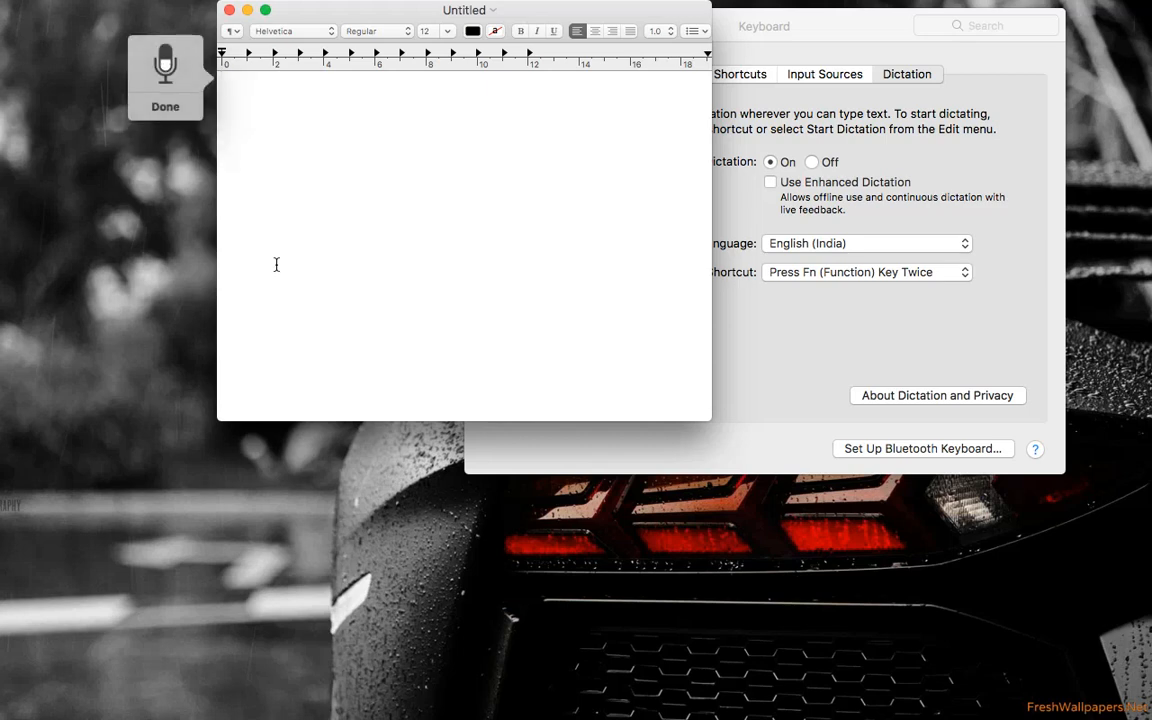
pyautogui.write('Hello guys how are you')
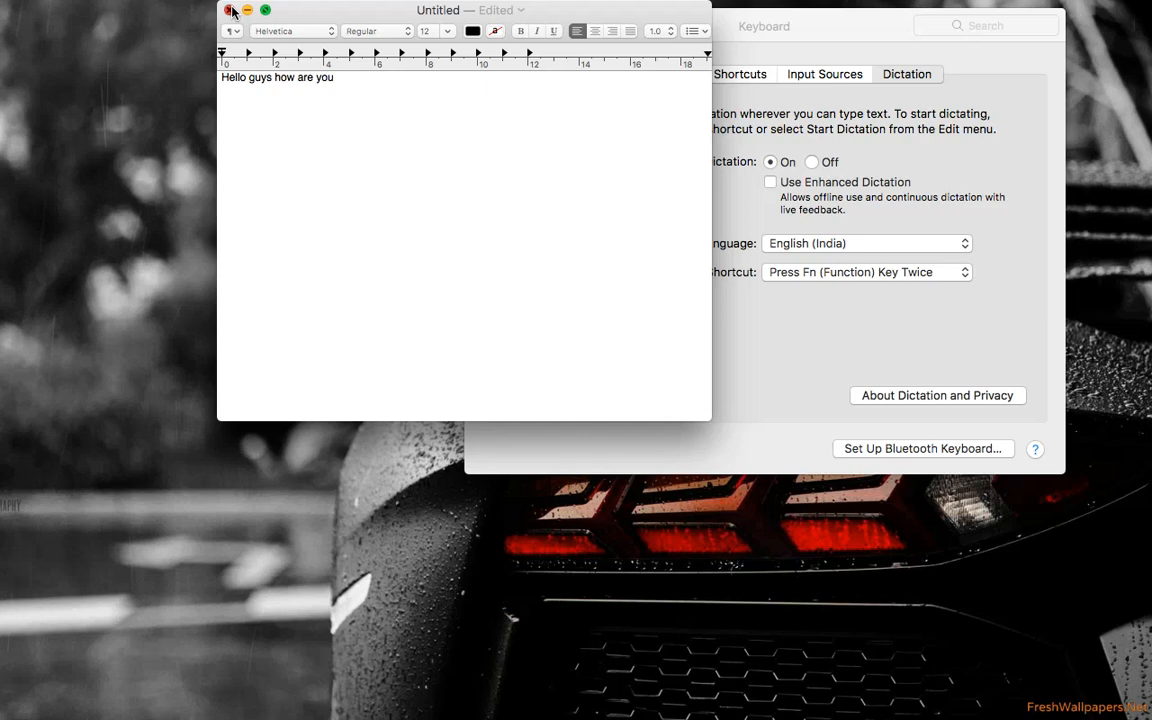
pyautogui.click(231, 10)
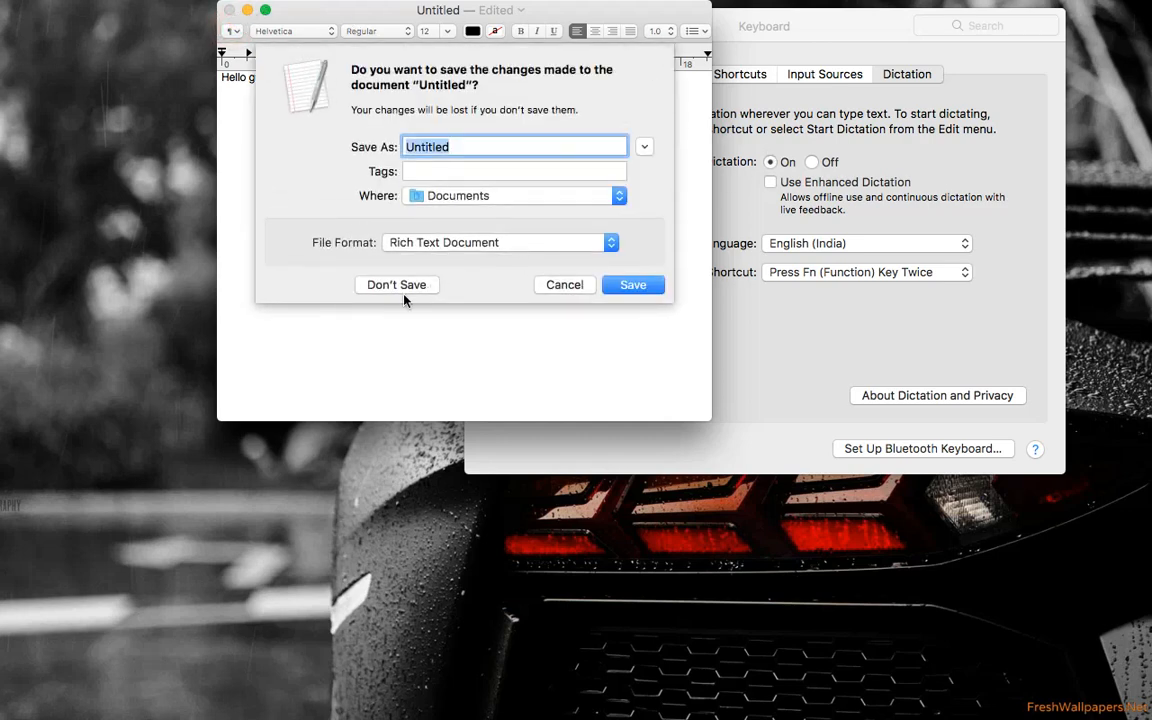
pyautogui.click(396, 285)
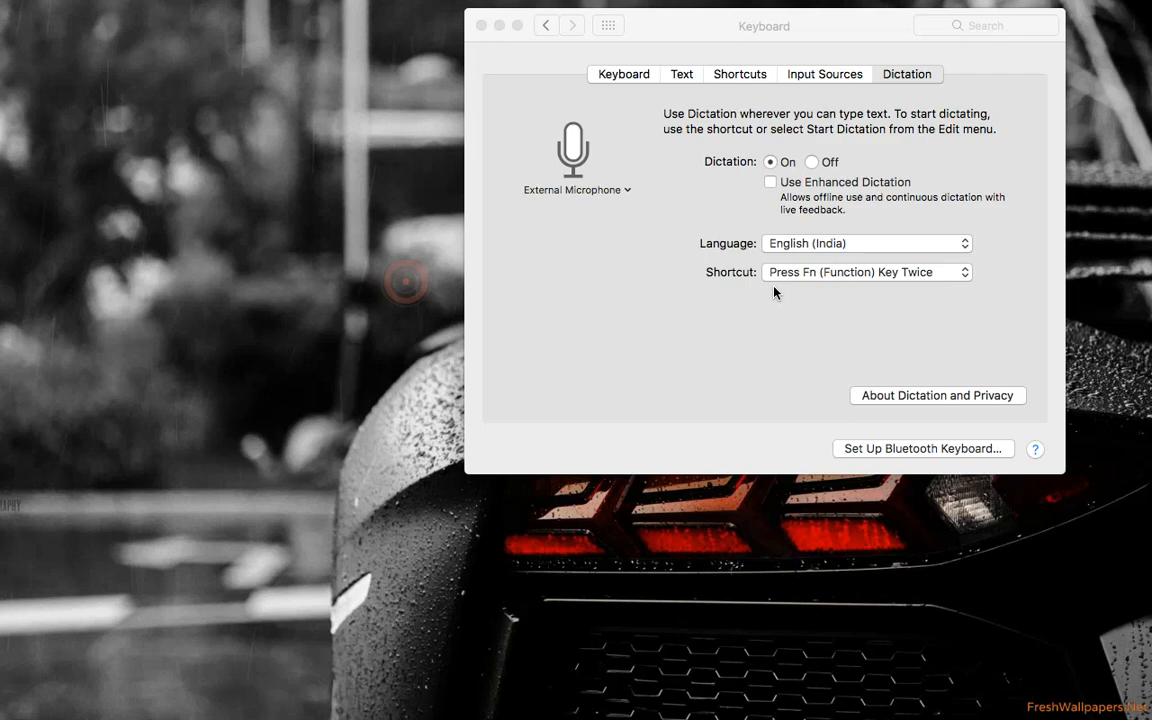
# Review the Screen Shots shortcuts for saving the screen and a selected area as files
pyautogui.click(906, 74)
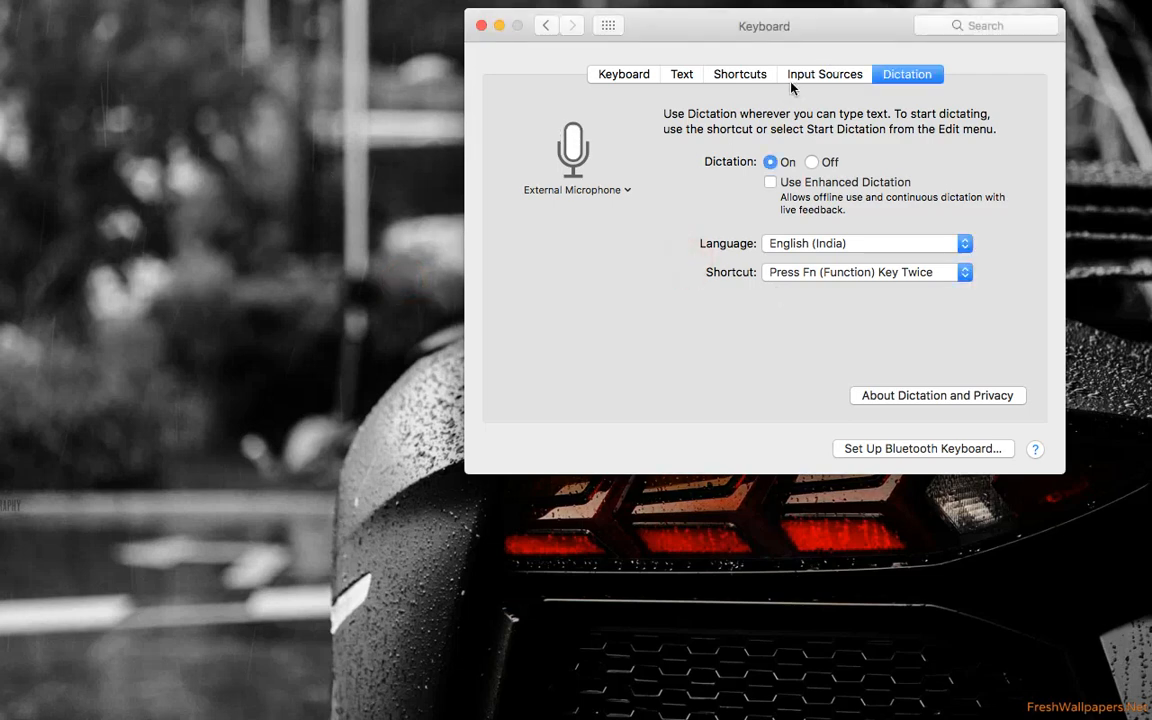
pyautogui.click(739, 74)
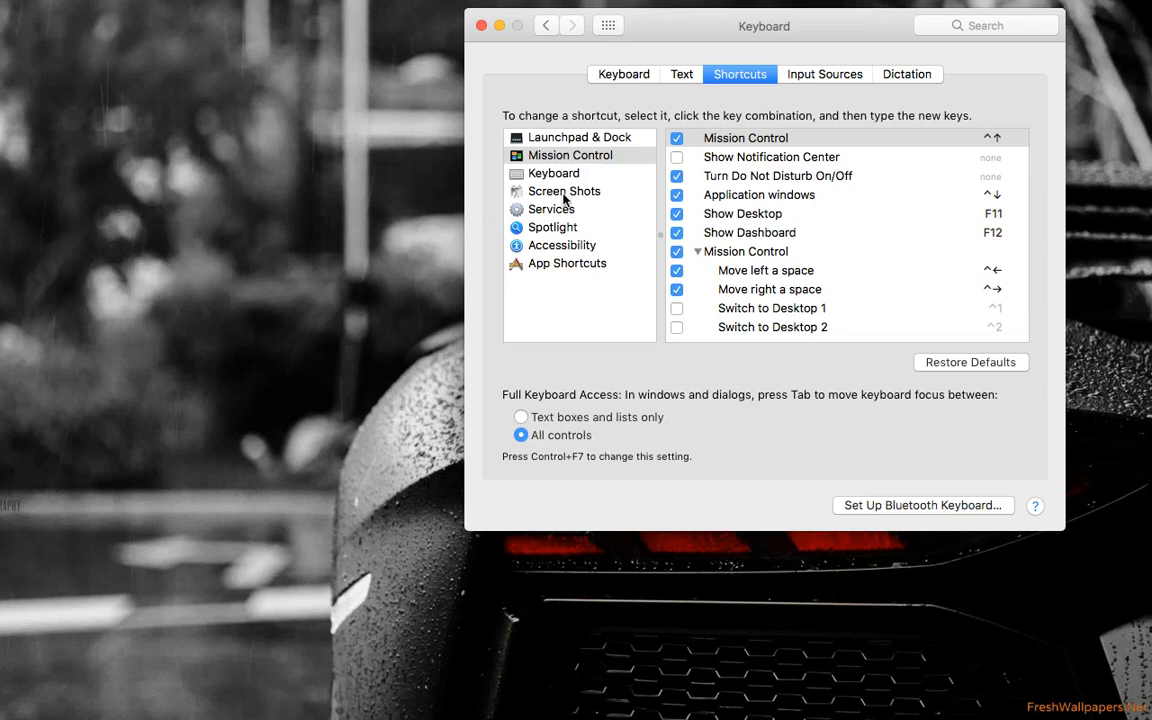
pyautogui.click(564, 191)
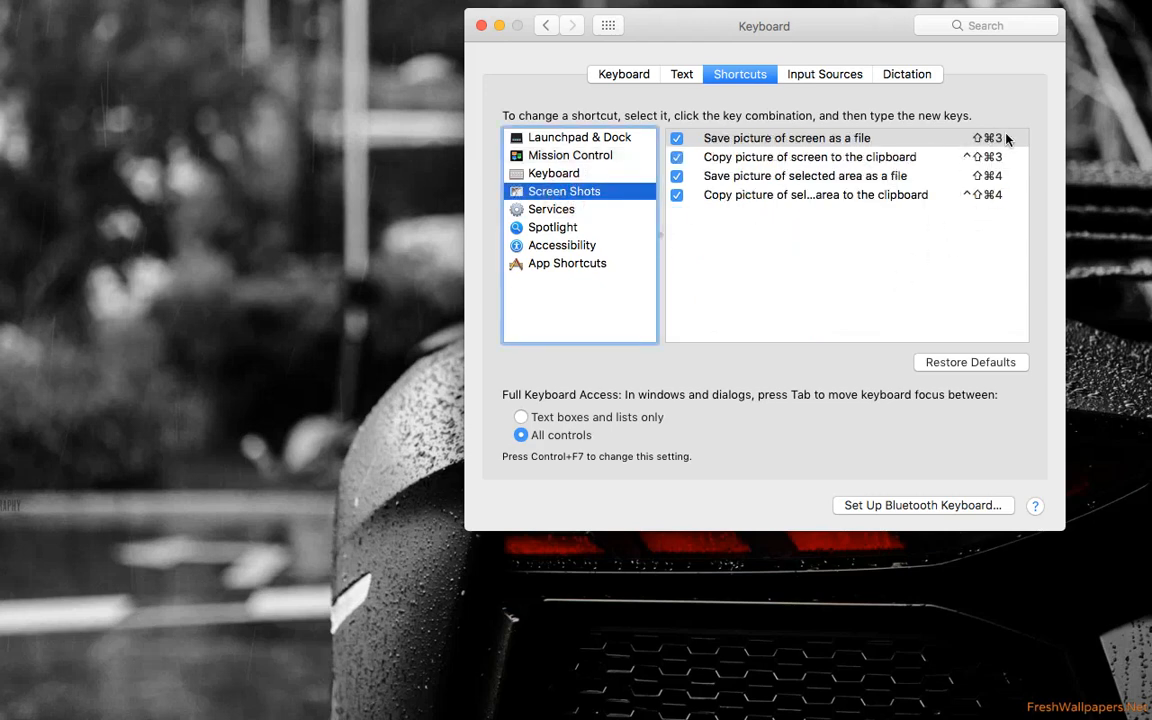
pyautogui.moveTo(990, 138)
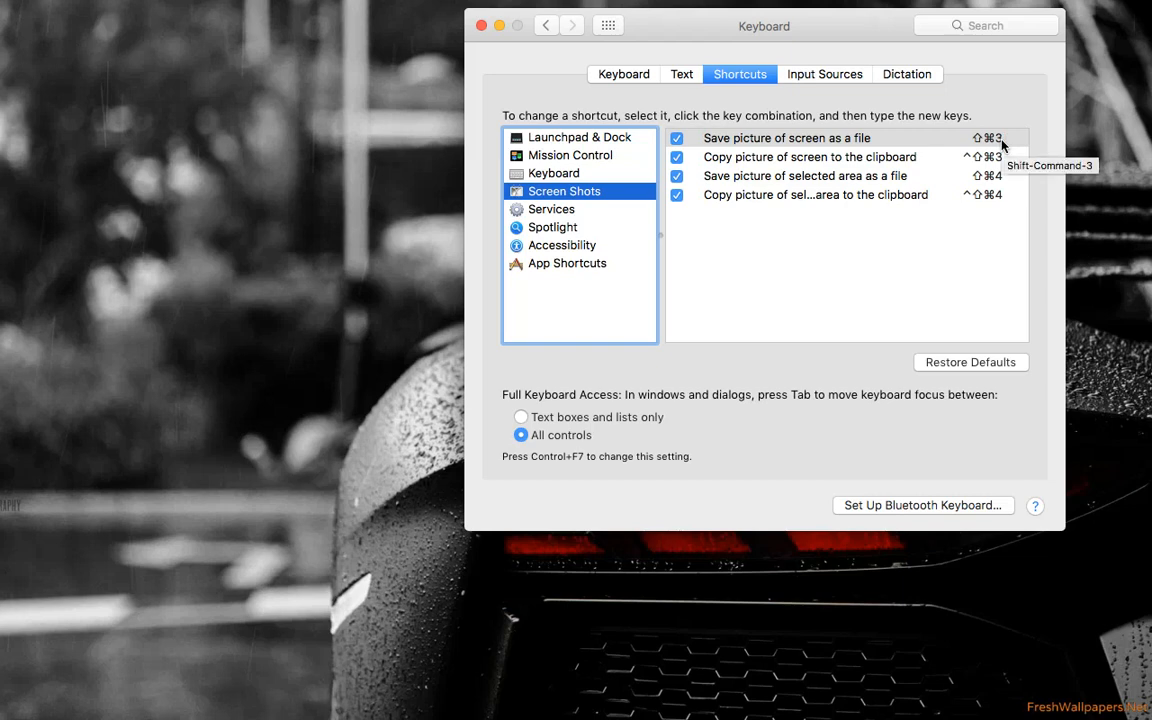
pyautogui.moveTo(725, 499)
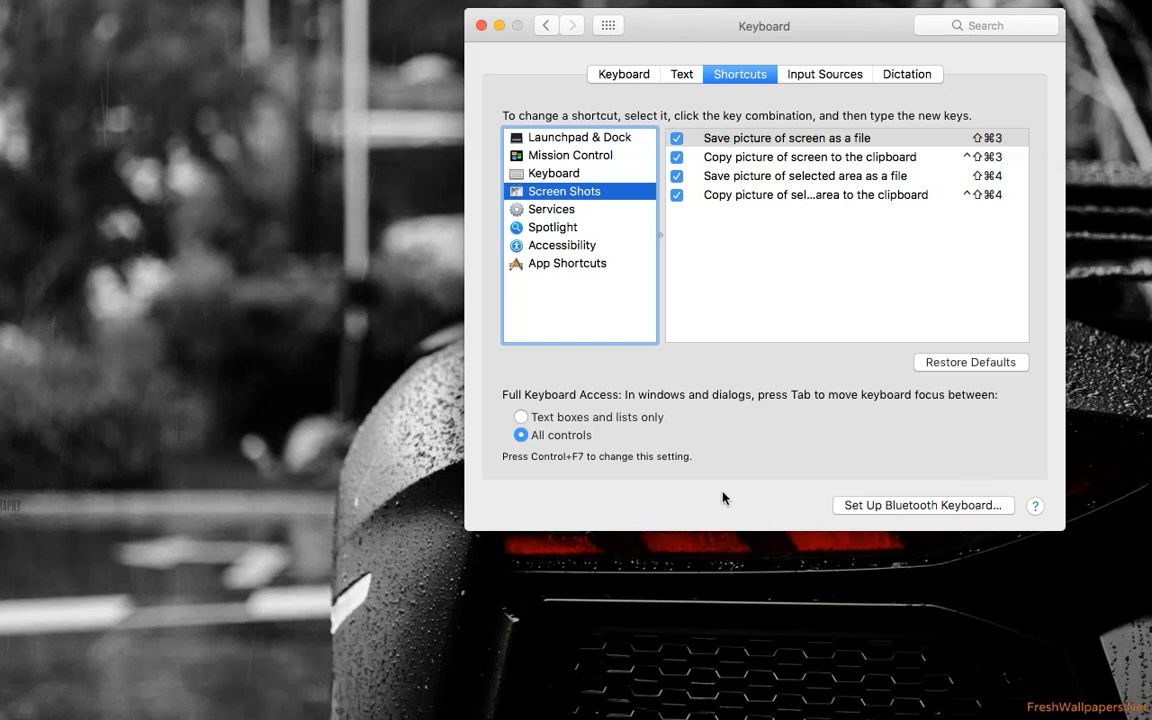
pyautogui.click(787, 138)
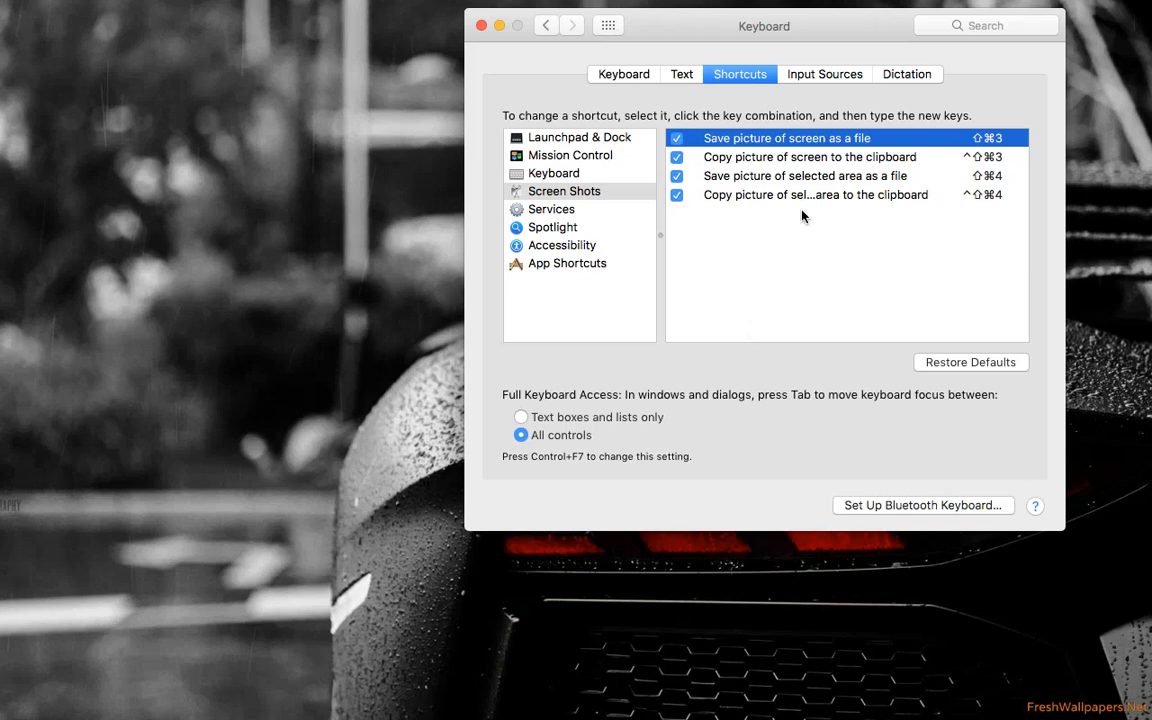
pyautogui.click(805, 175)
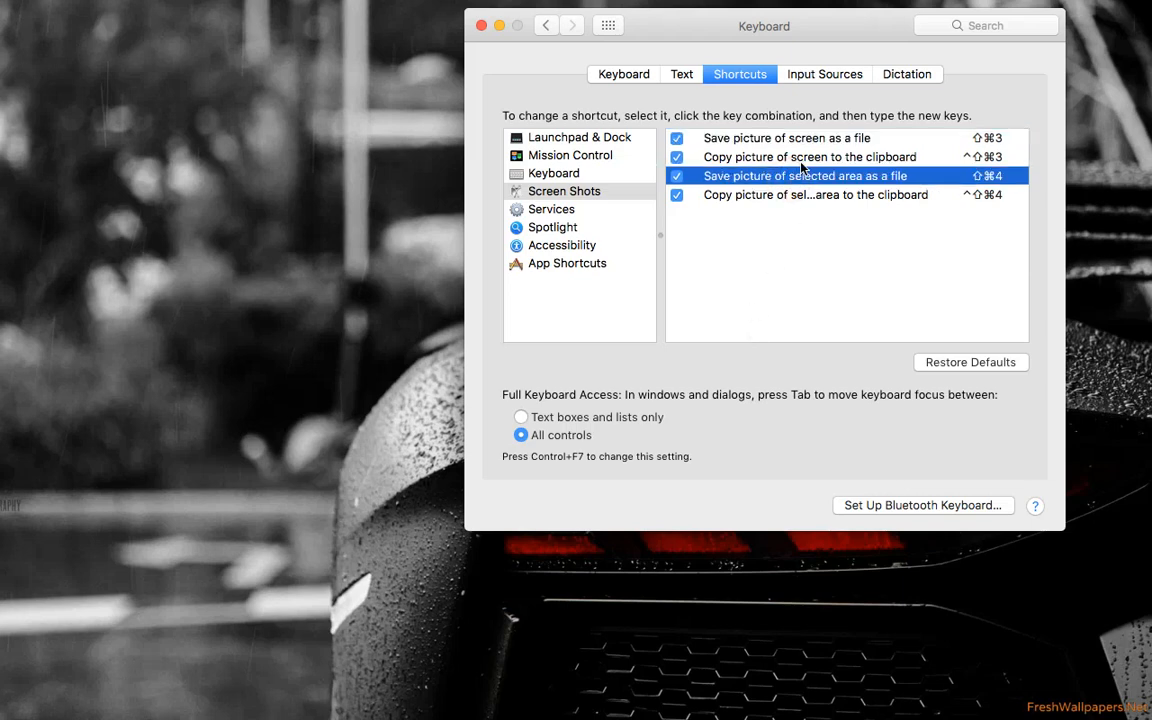
pyautogui.click(787, 138)
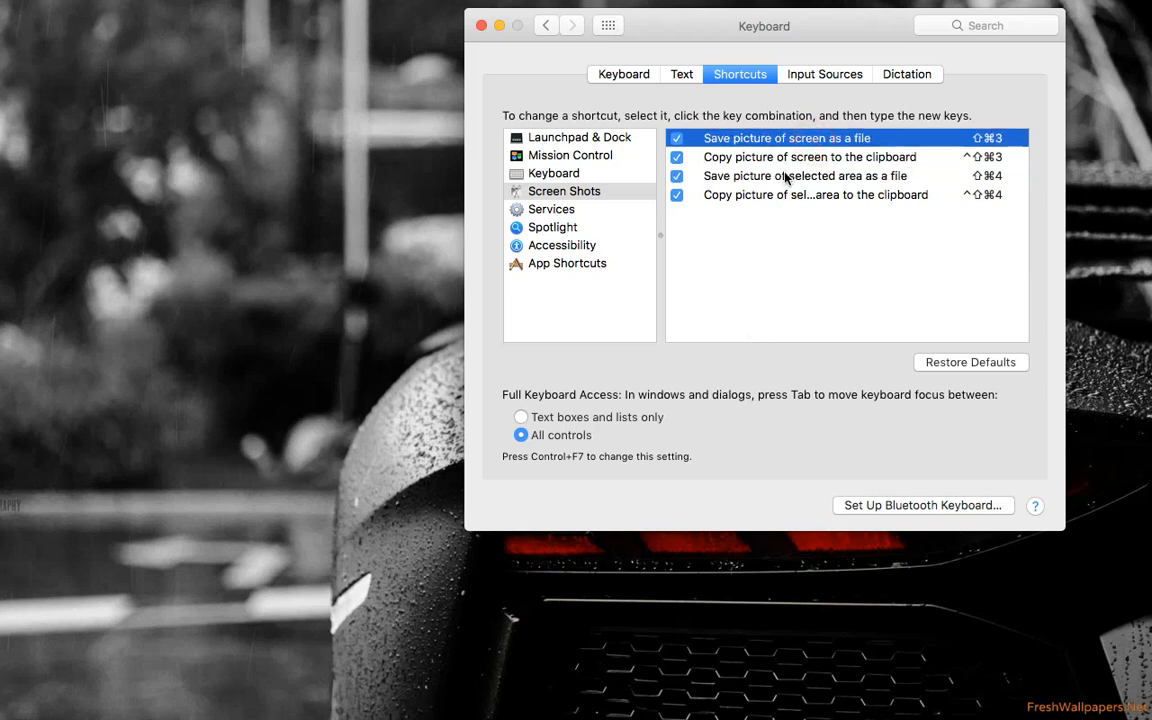
pyautogui.click(805, 175)
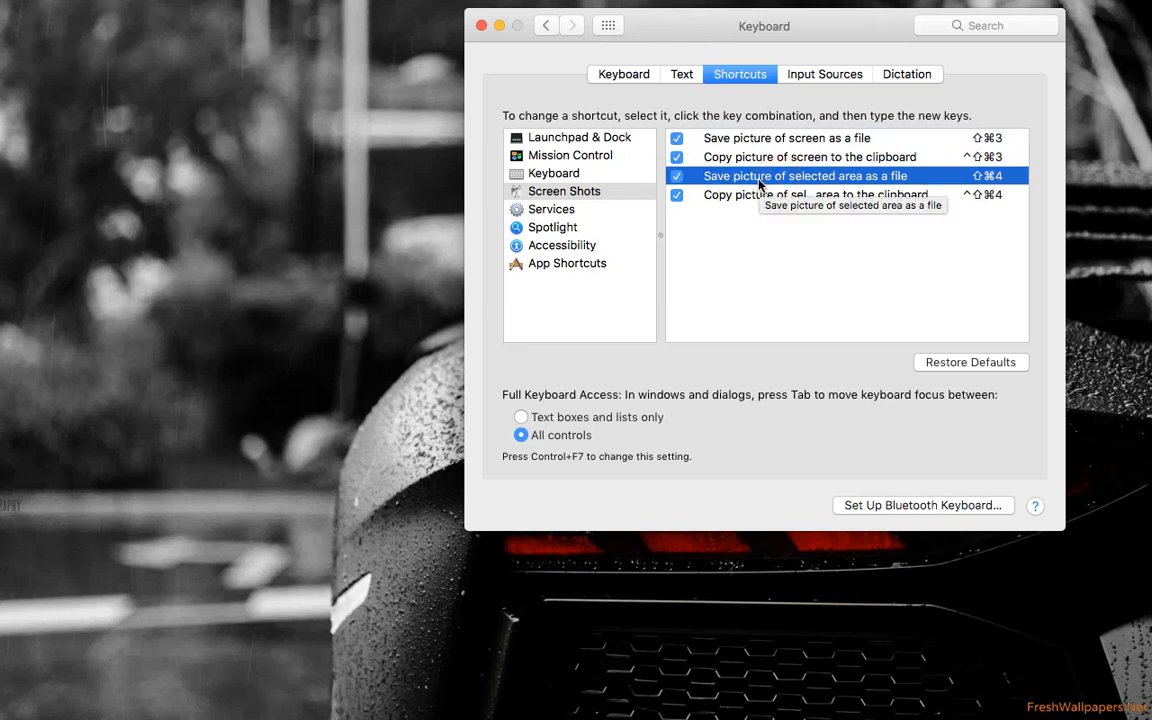
pyautogui.moveTo(678, 28)
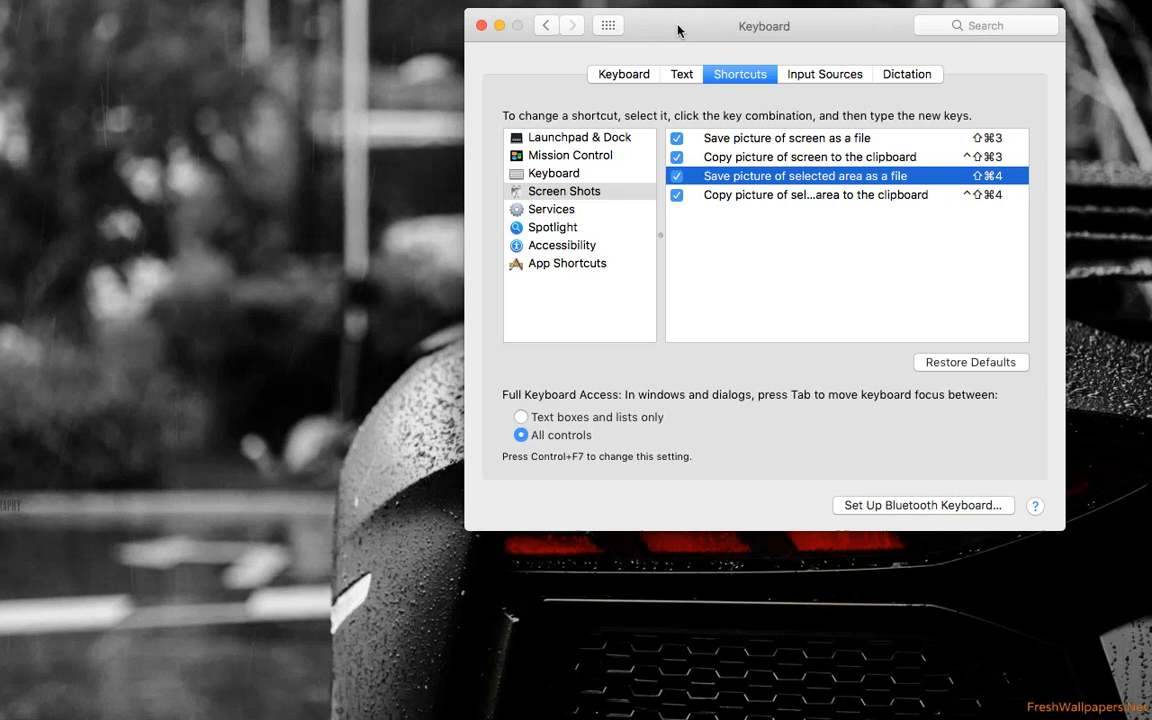
pyautogui.moveTo(565, 169)
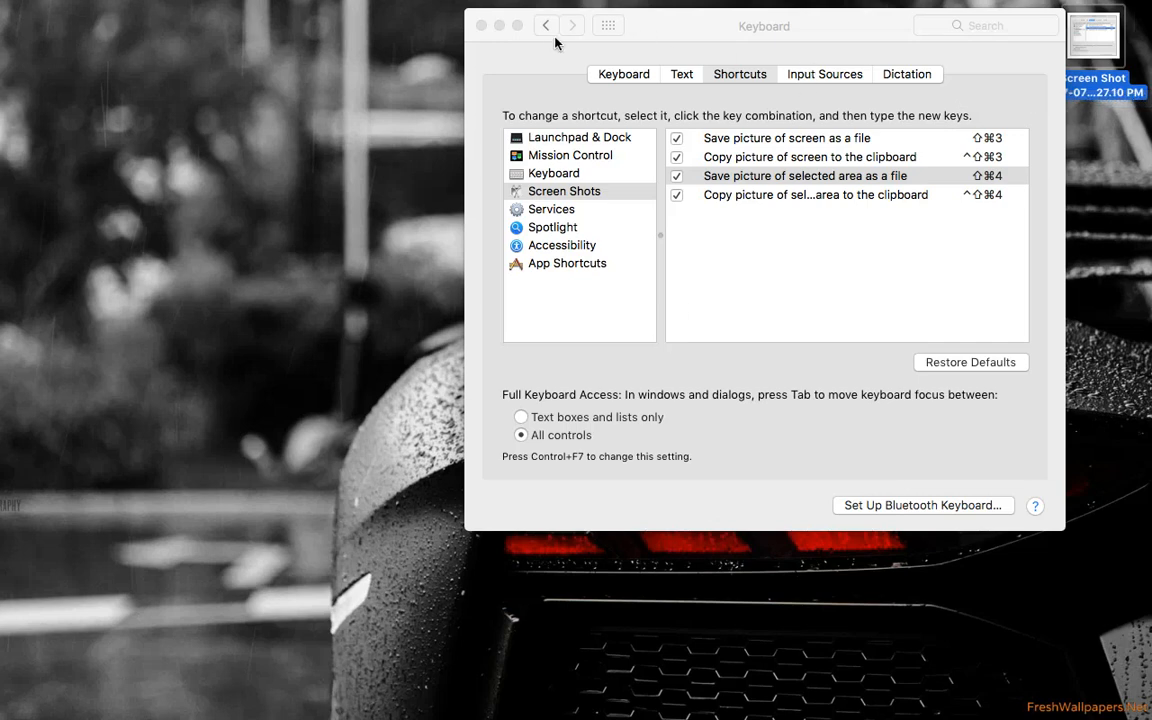
# Open the Dock pane, toggle automatic hiding, and move the Dock to the left
pyautogui.click(546, 25)
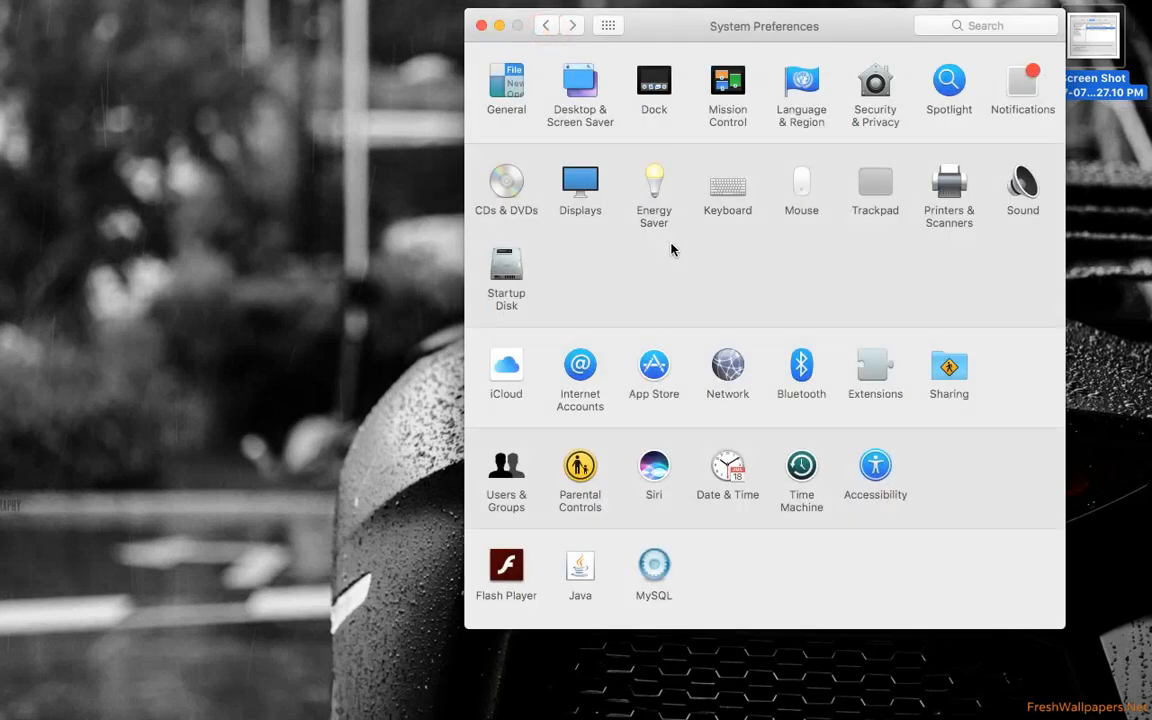
pyautogui.moveTo(650, 120)
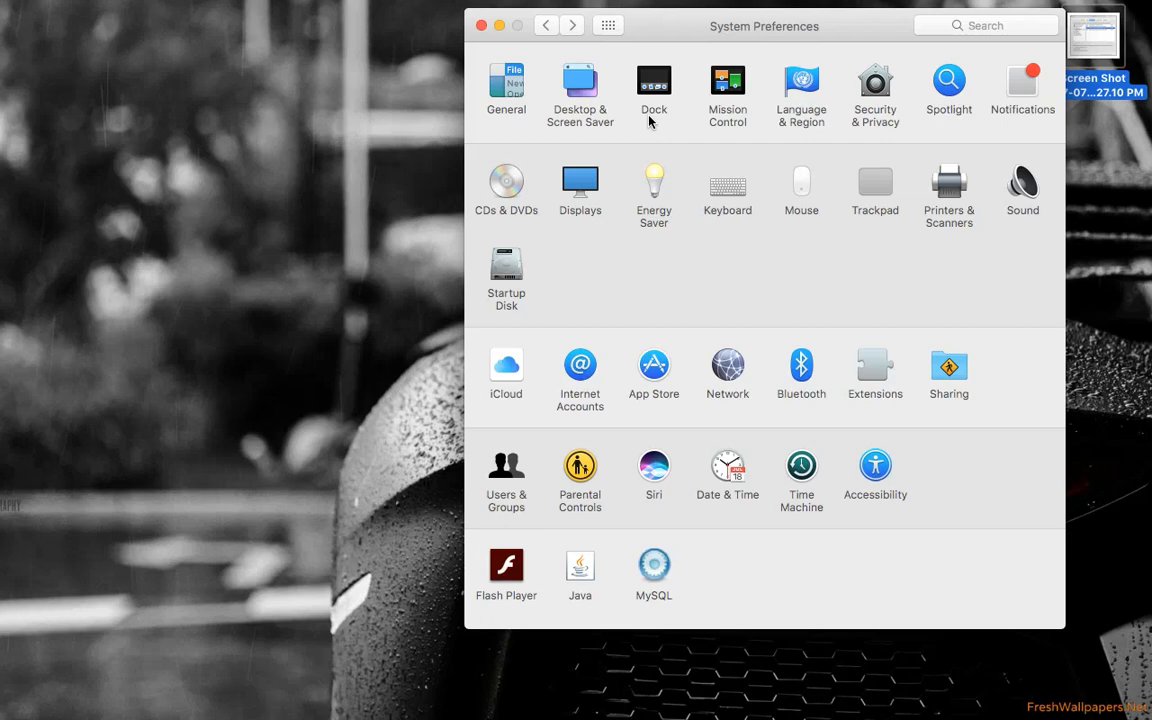
pyautogui.moveTo(528, 163)
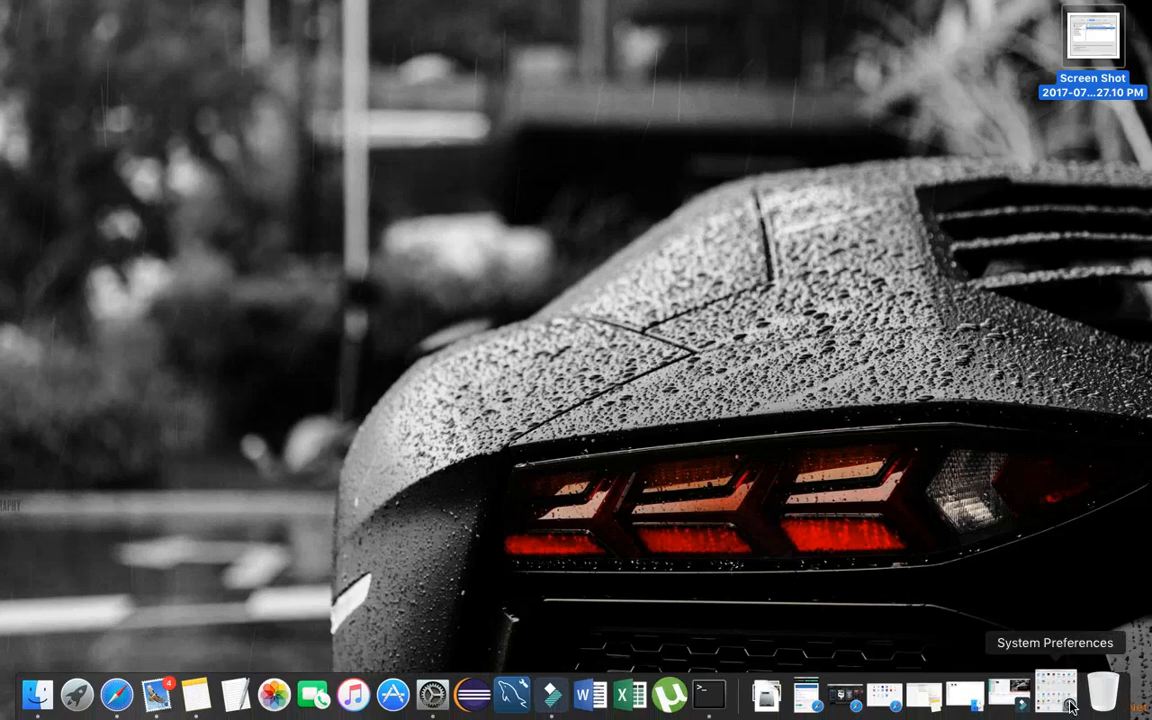
pyautogui.click(1054, 693)
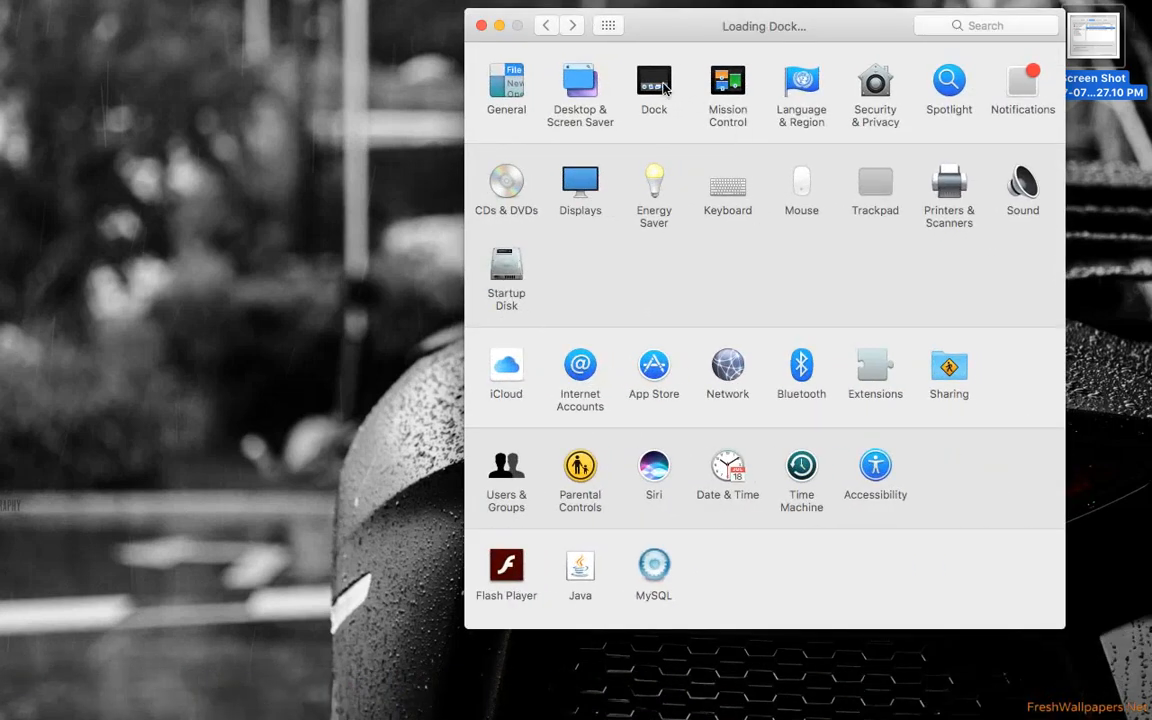
pyautogui.click(653, 82)
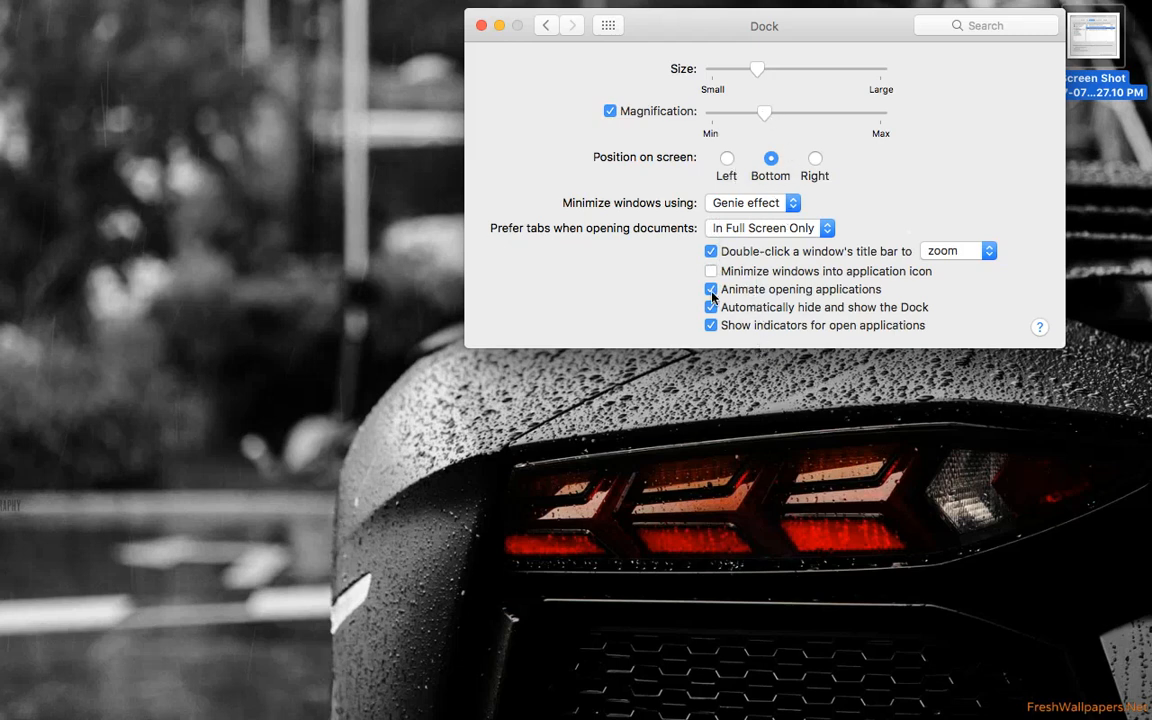
pyautogui.click(711, 307)
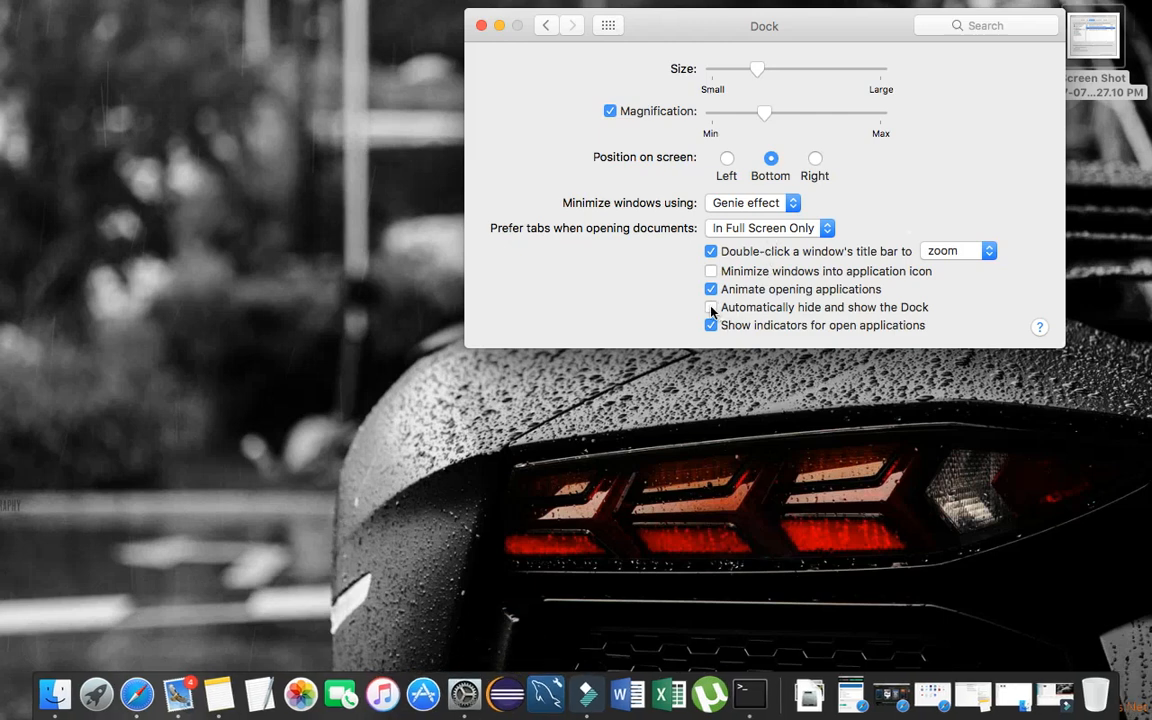
pyautogui.click(711, 307)
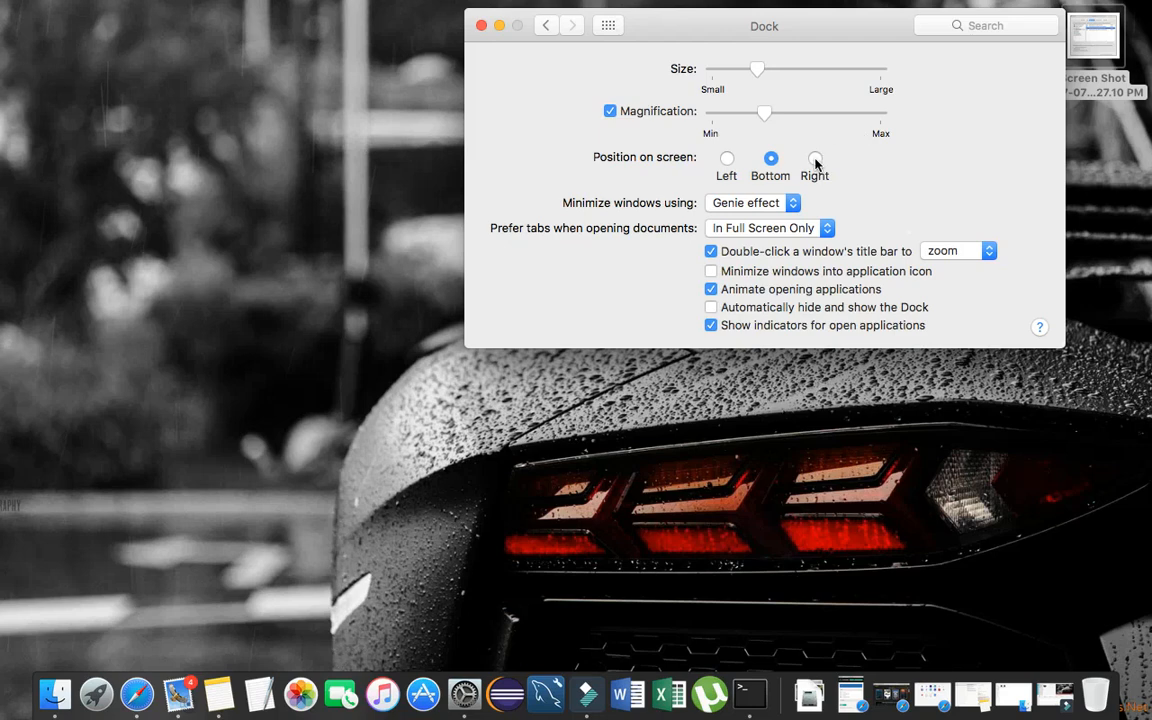
pyautogui.click(727, 158)
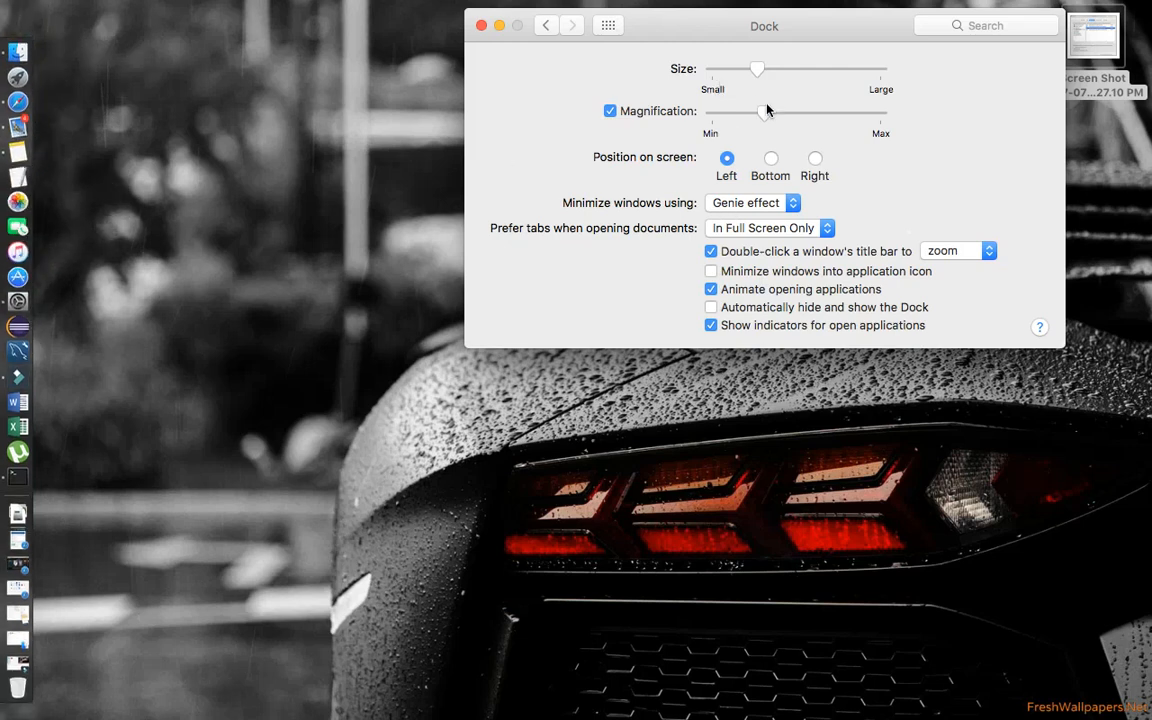
# Drag magnification to maximum and back, return the Dock to the bottom, leaving auto-hide on
pyautogui.moveTo(765, 112); pyautogui.dragTo(880, 112)
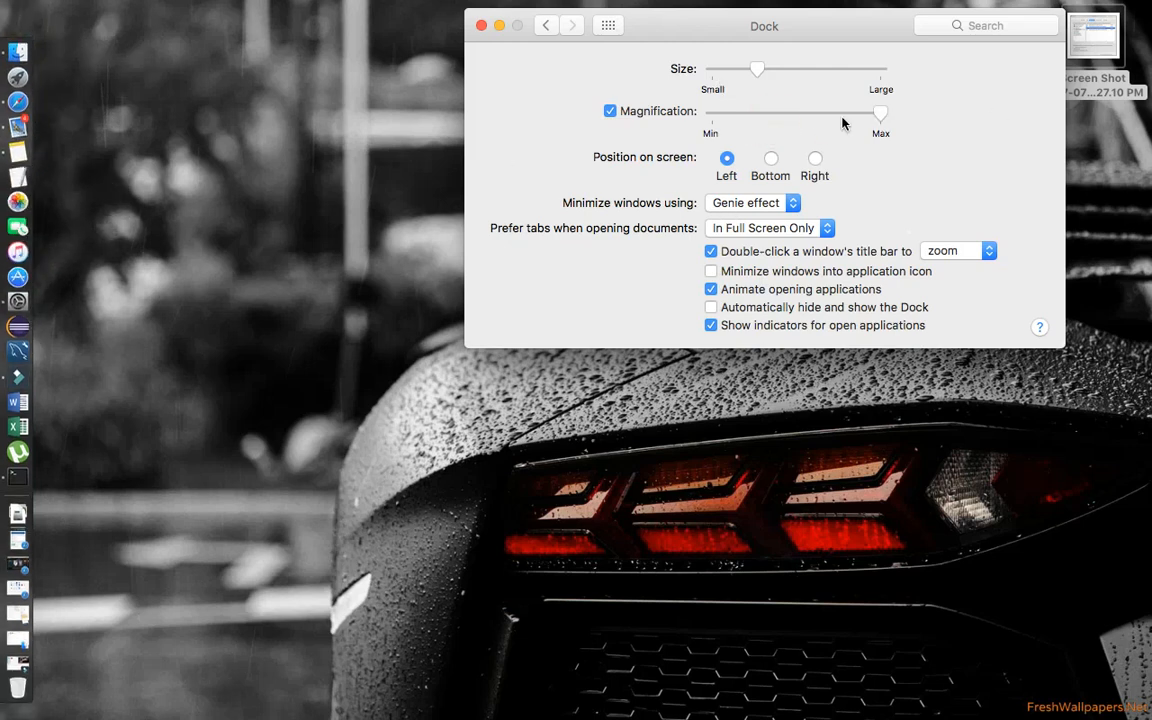
pyautogui.moveTo(63, 302)
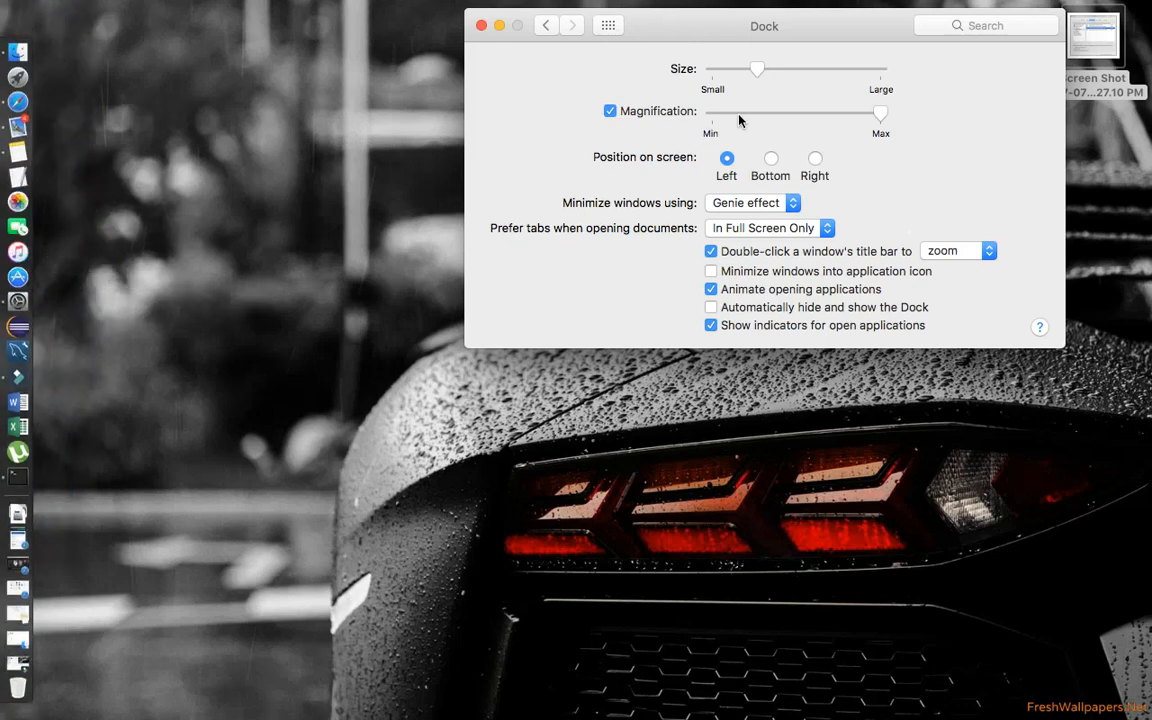
pyautogui.moveTo(880, 113); pyautogui.dragTo(752, 113)
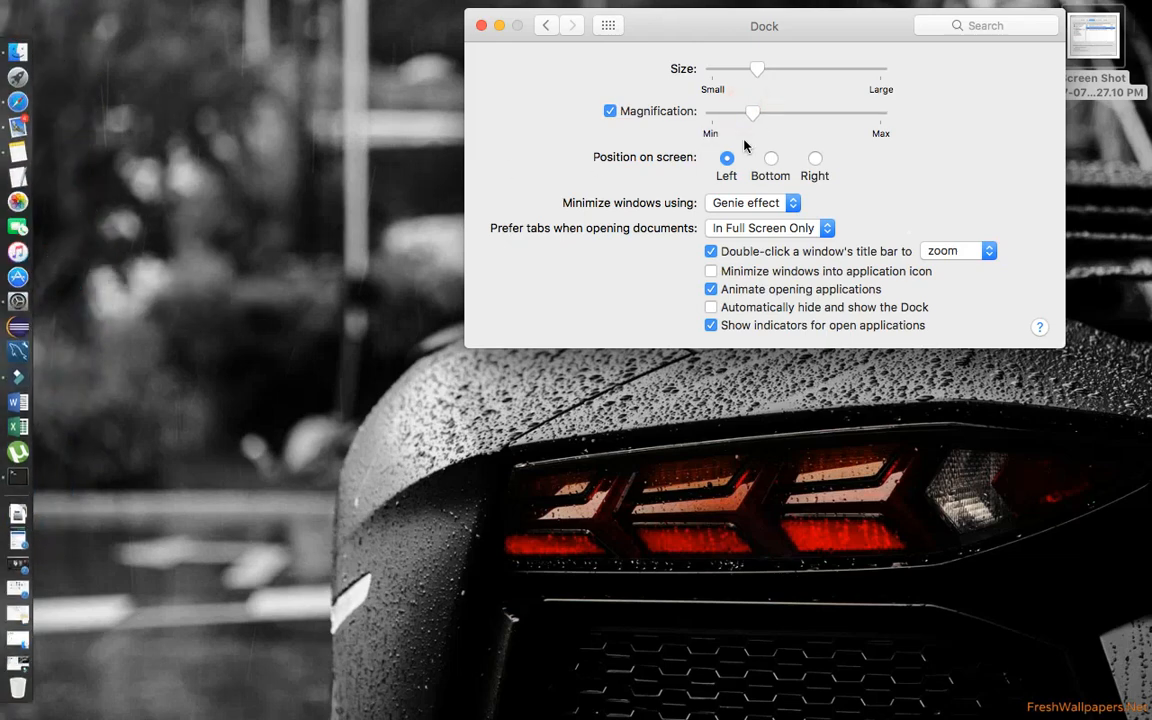
pyautogui.click(771, 158)
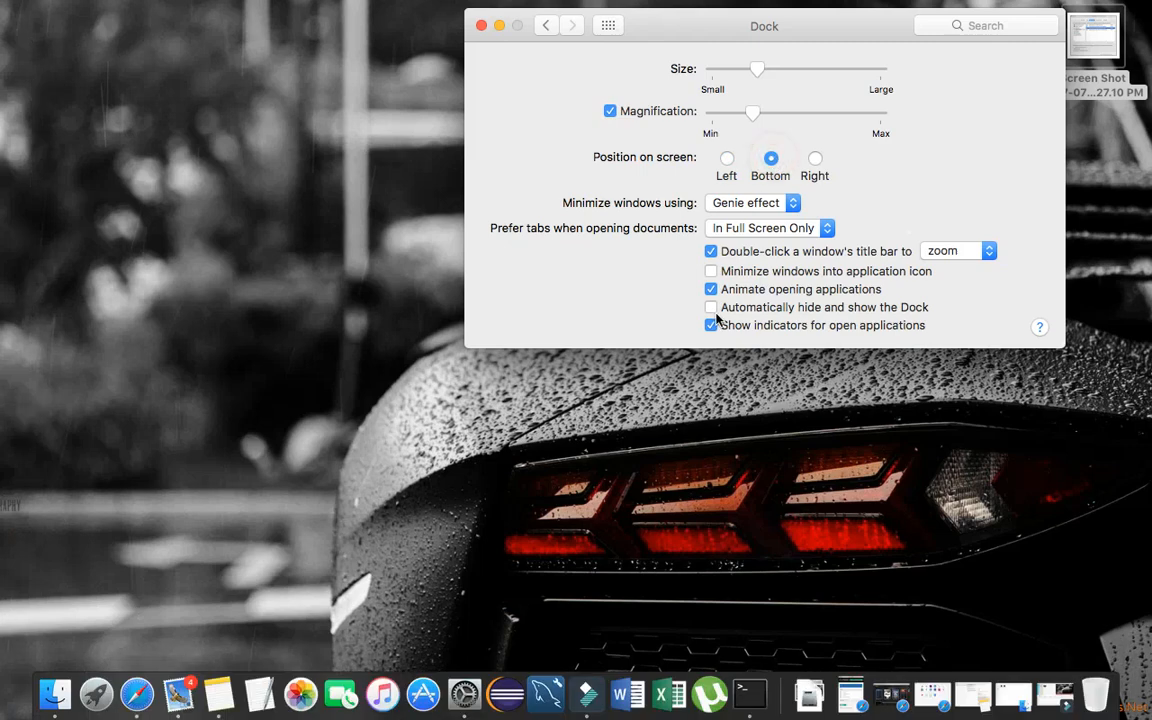
pyautogui.click(711, 307)
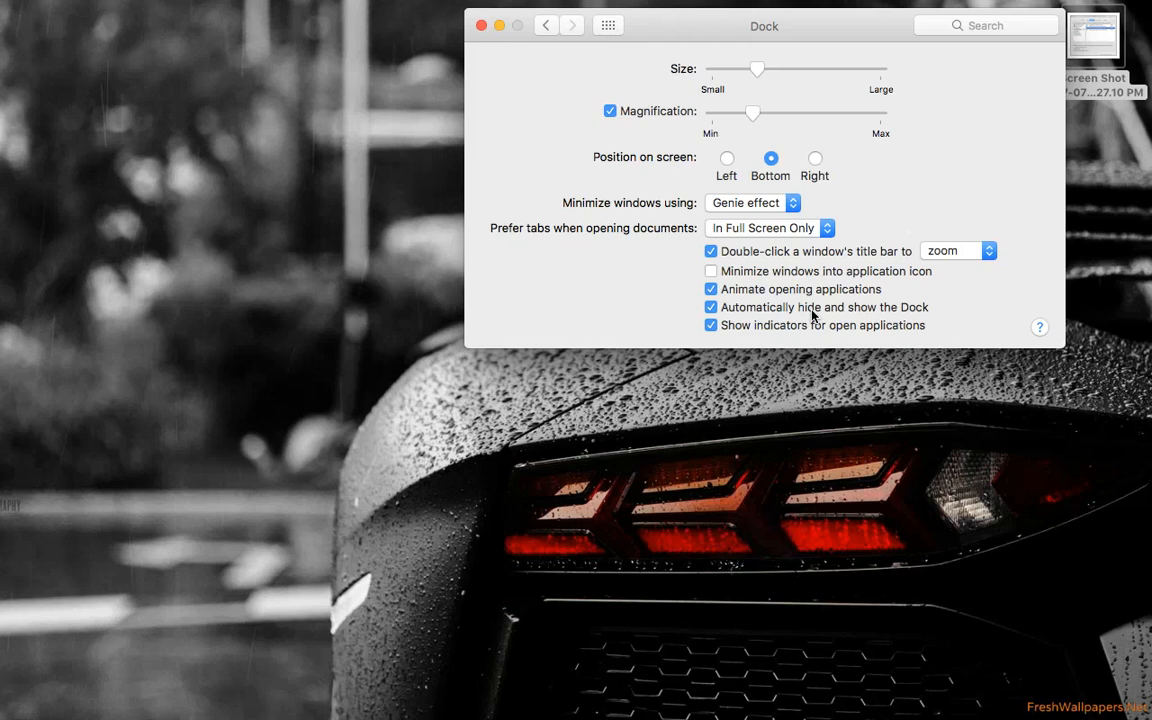
pyautogui.click(711, 307)
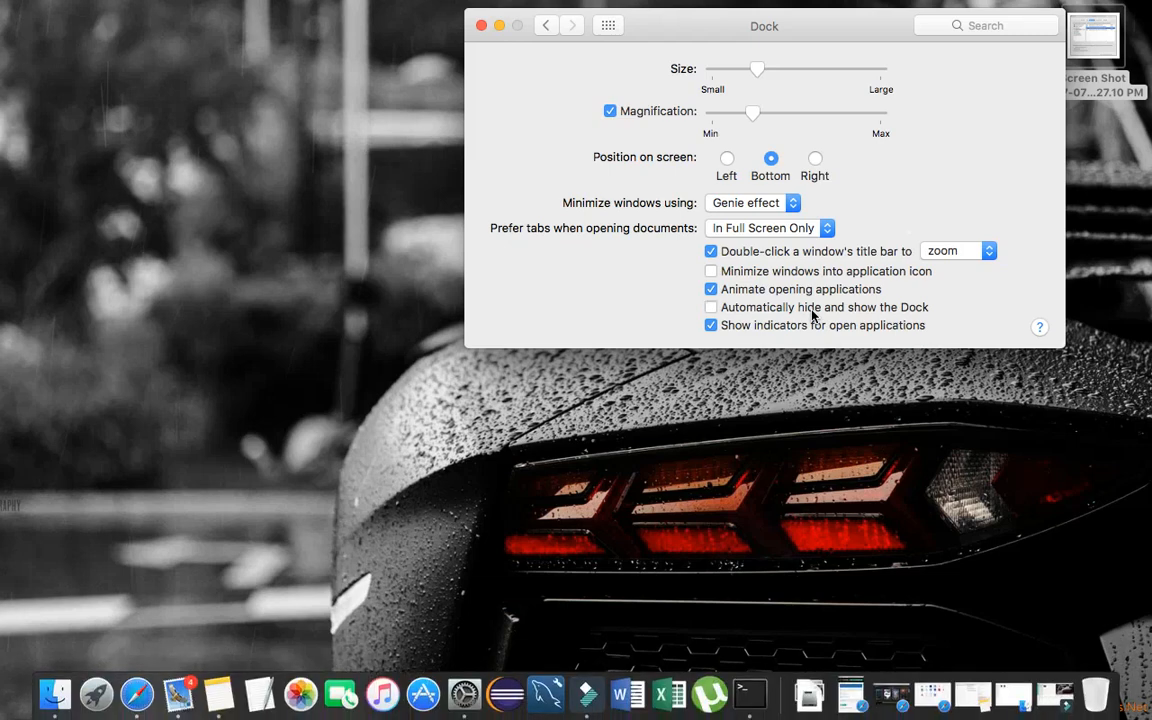
pyautogui.click(711, 307)
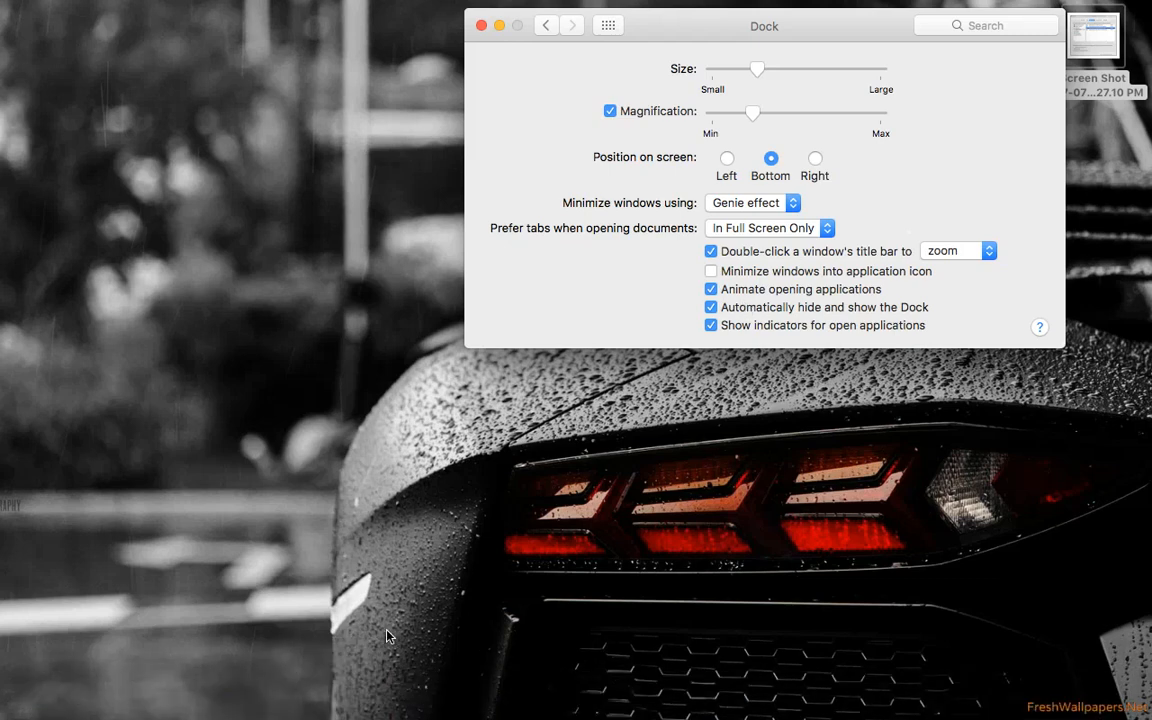
pyautogui.moveTo(547, 28)
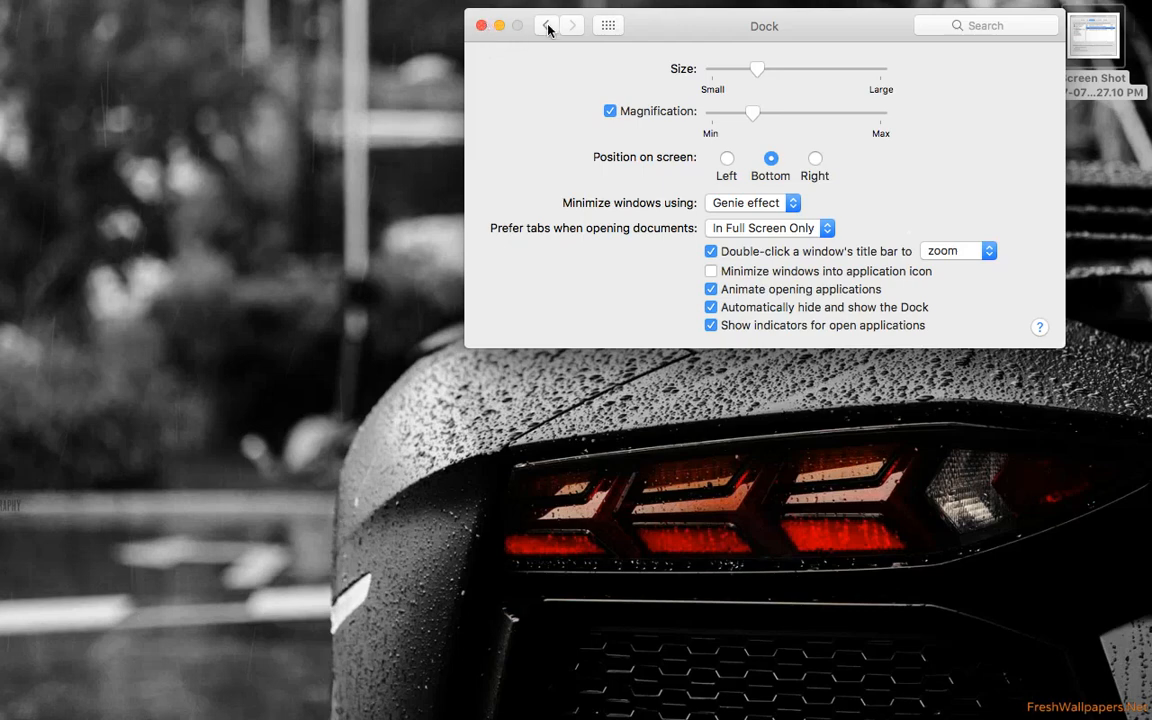
# Look over the General pane, then go back to the all-panes overview
pyautogui.click(546, 25)
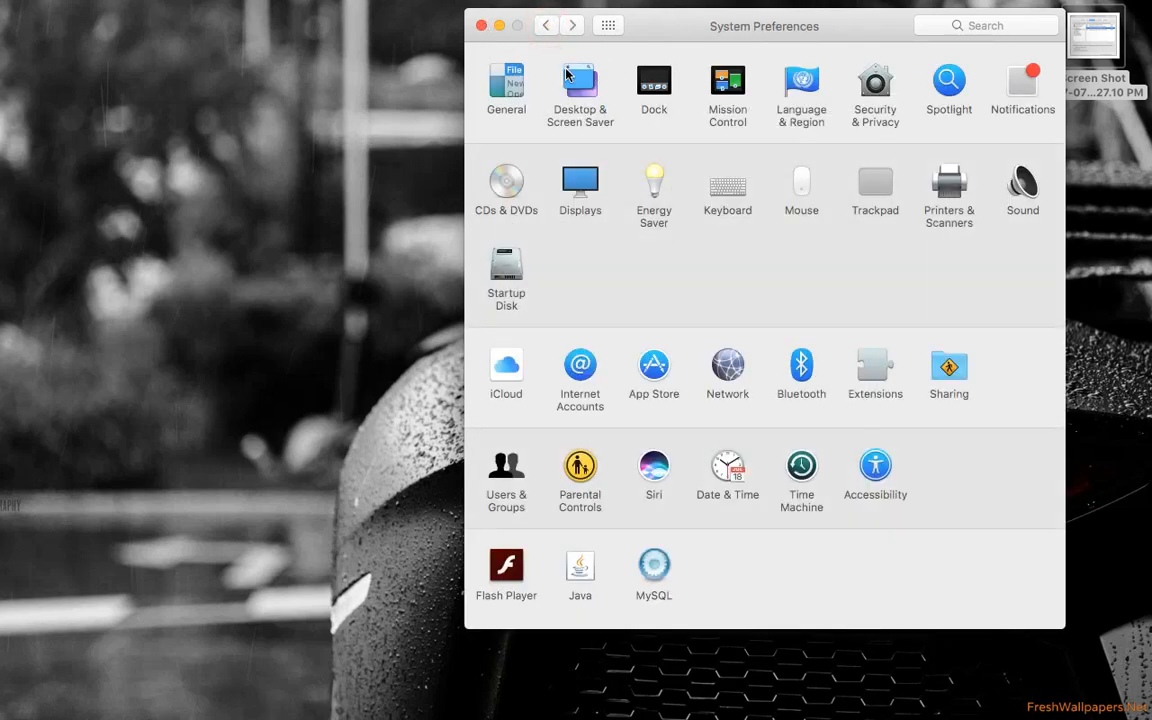
pyautogui.click(506, 85)
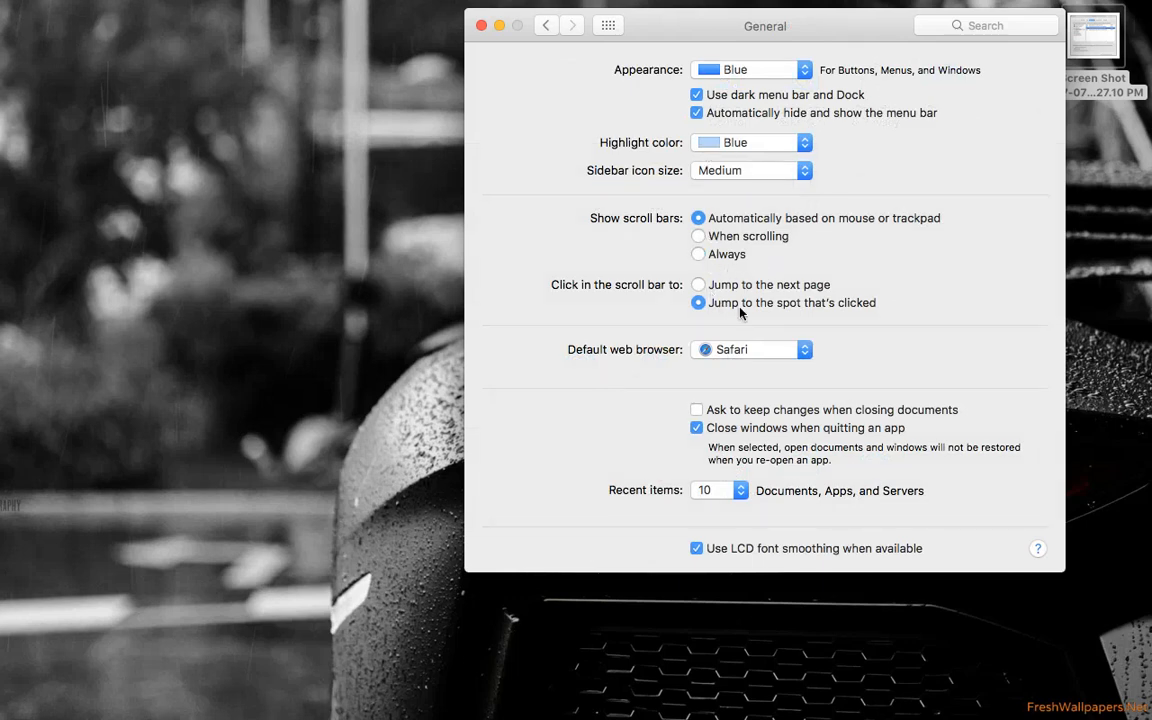
pyautogui.moveTo(805, 320)
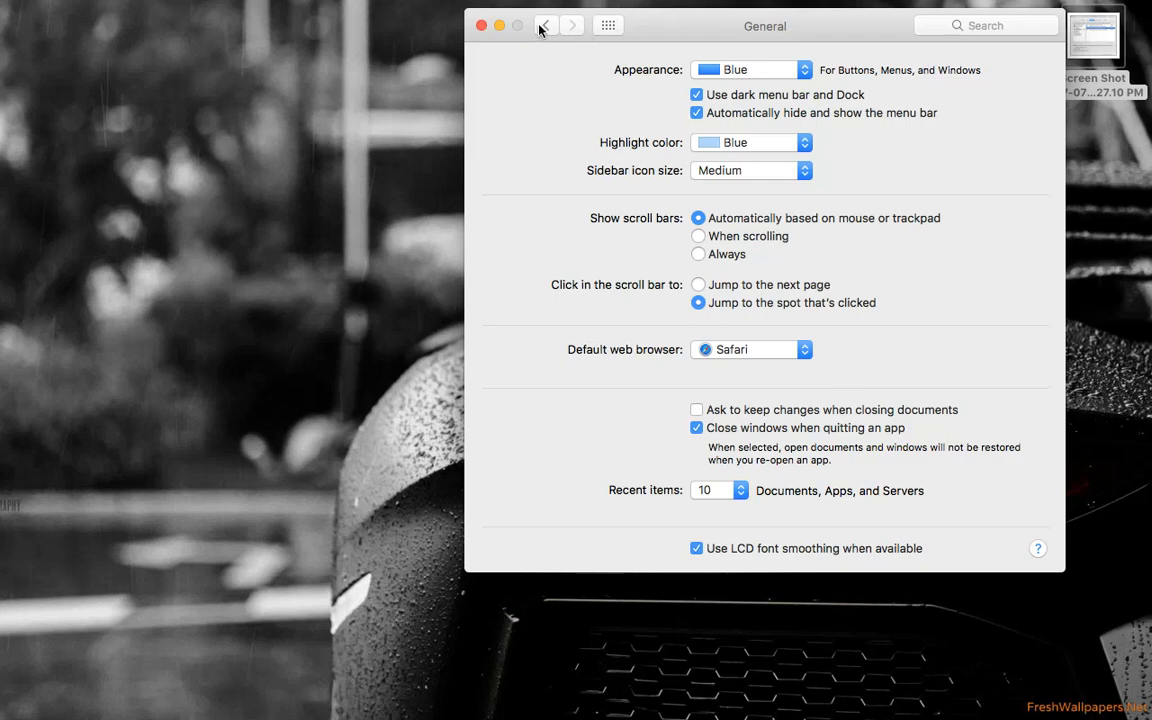
pyautogui.click(545, 25)
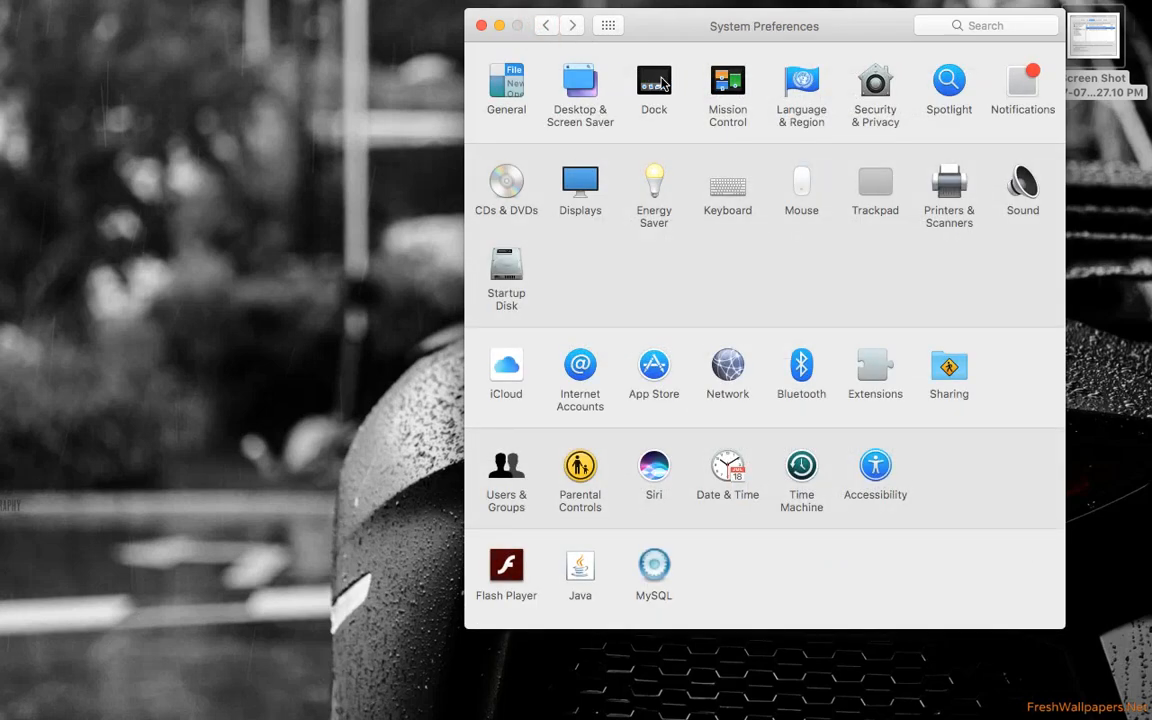
# Reopen the Dock pane and minimize the browser window
pyautogui.click(654, 85)
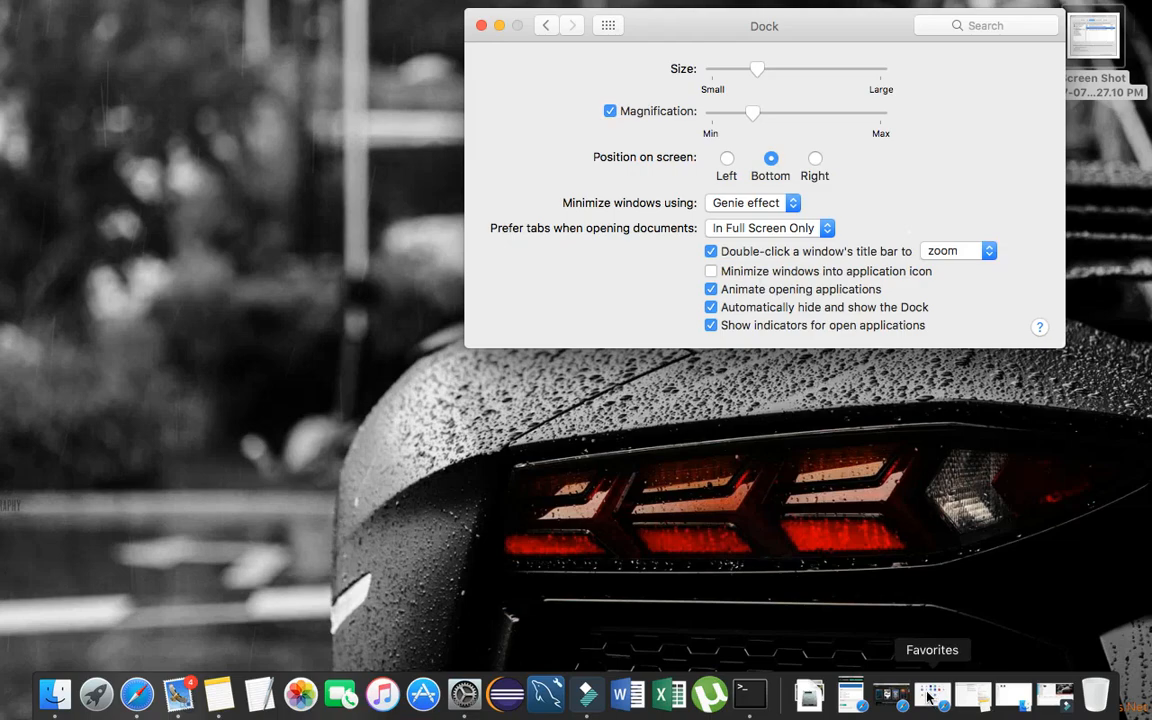
pyautogui.moveTo(851, 694)
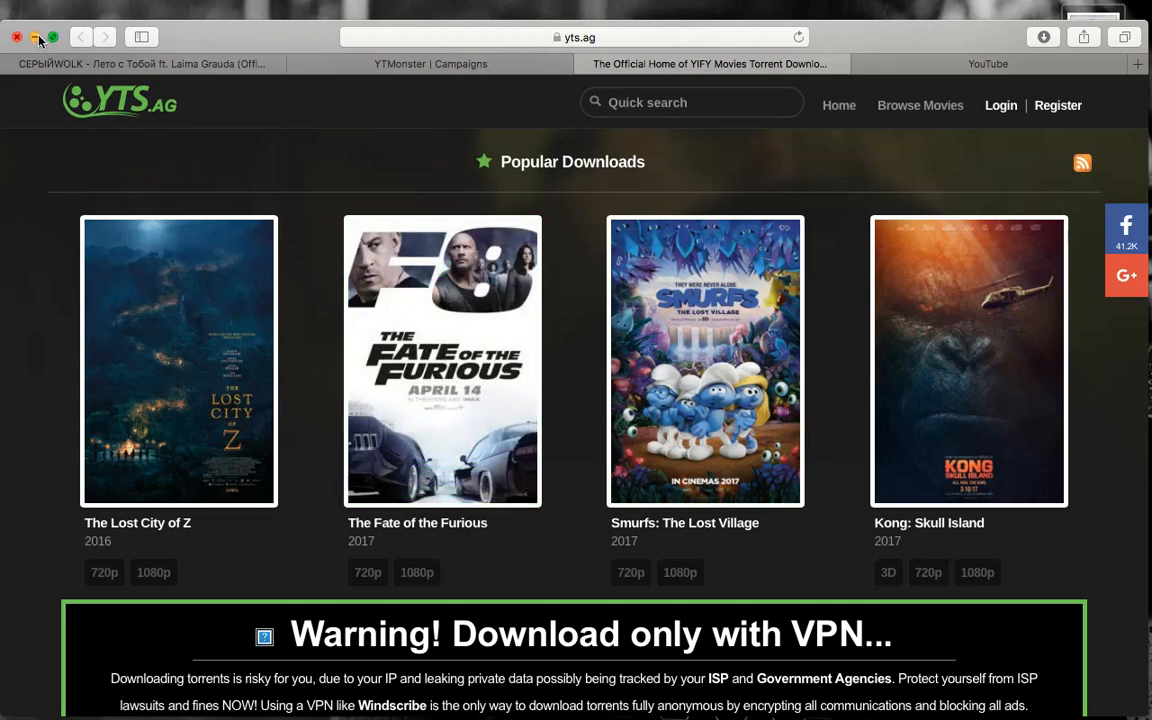
pyautogui.click(35, 37)
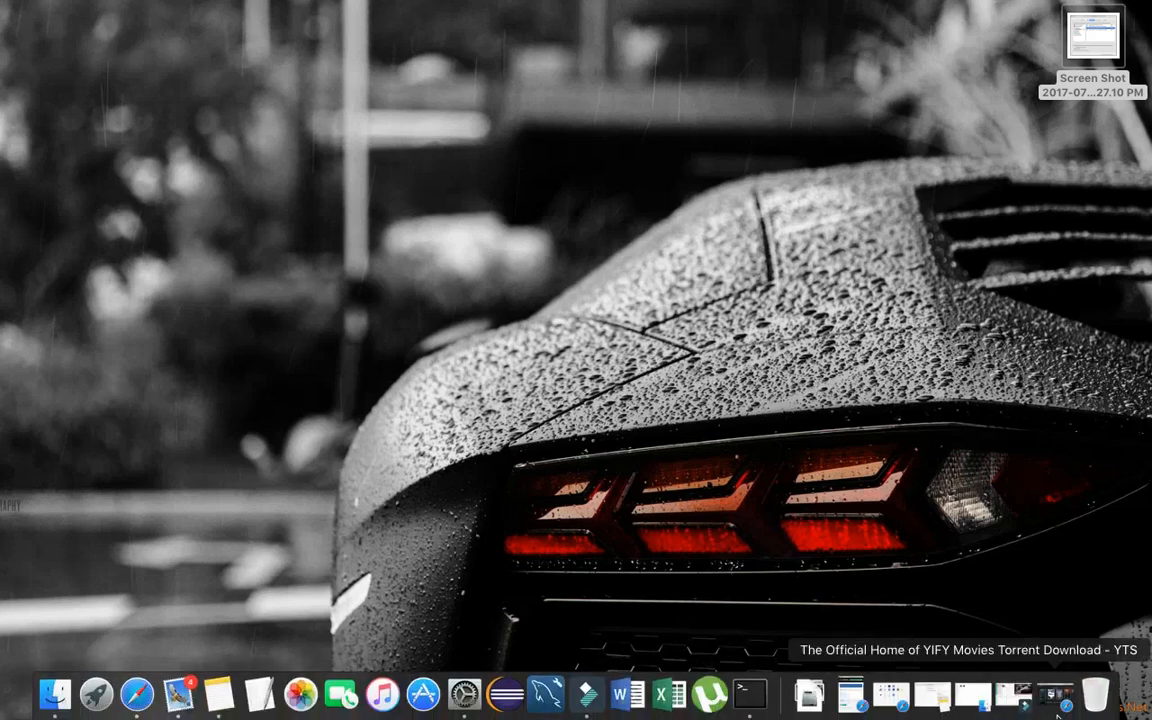
pyautogui.moveTo(178, 693)
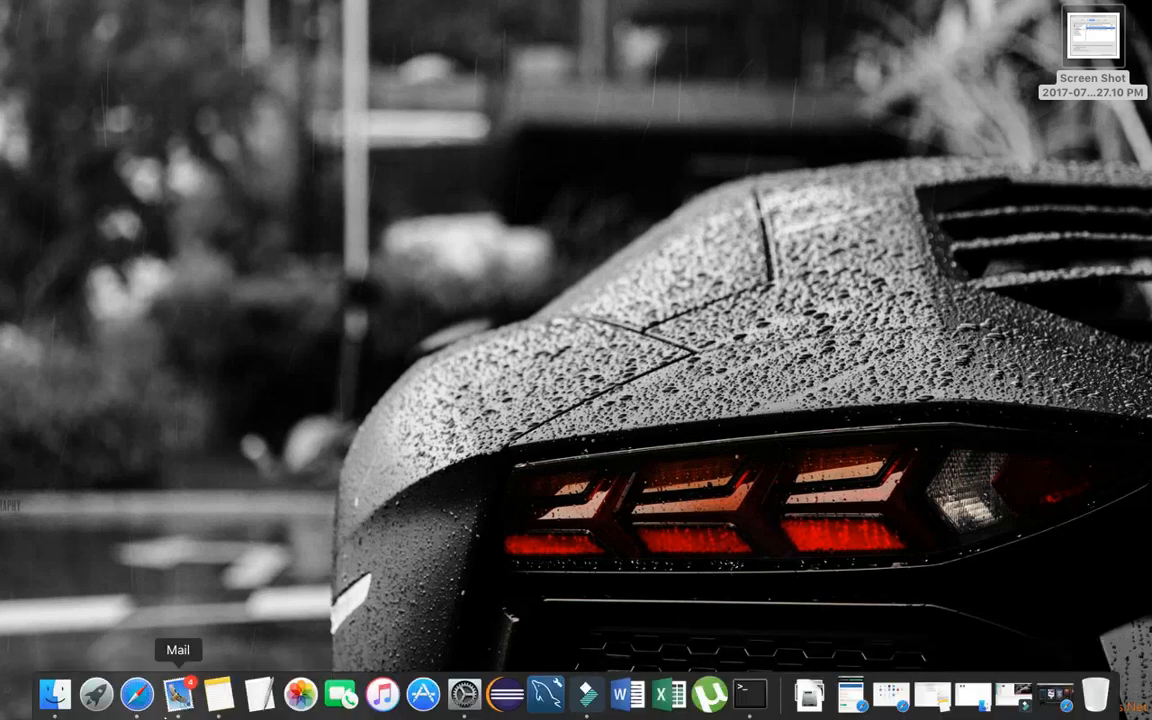
pyautogui.moveTo(810, 693)
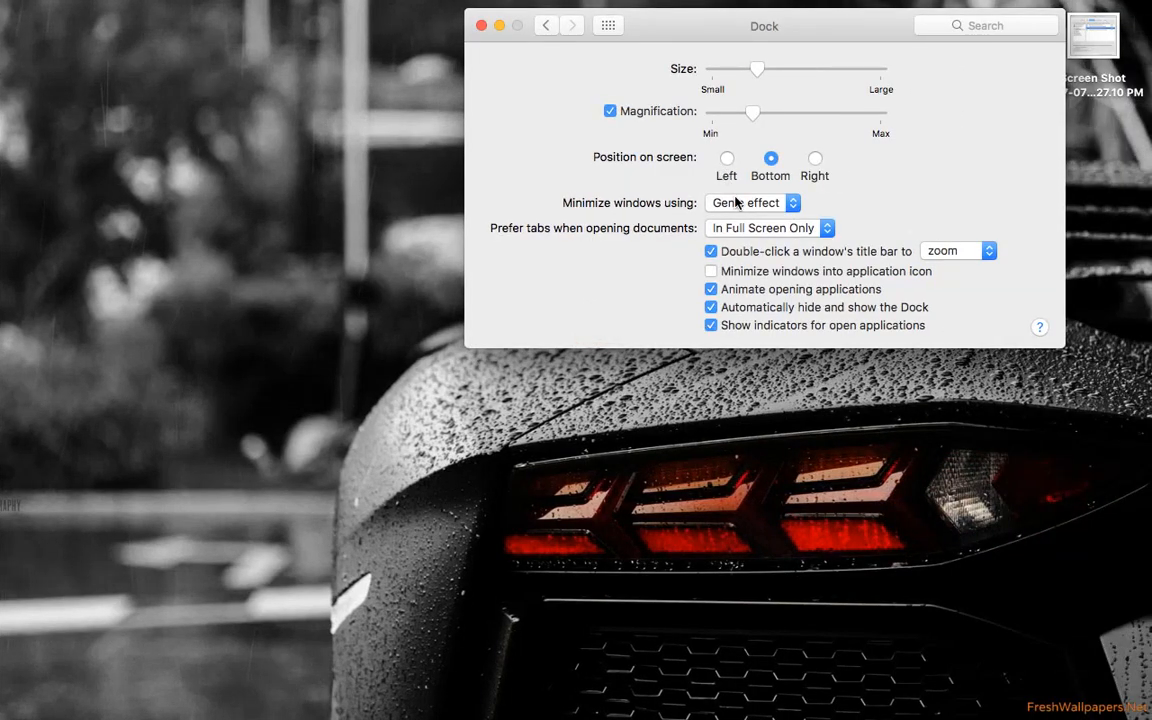
# Set the minimize animation to Scale effect, minimize the browser to preview, then restore Genie effect
pyautogui.click(752, 203)
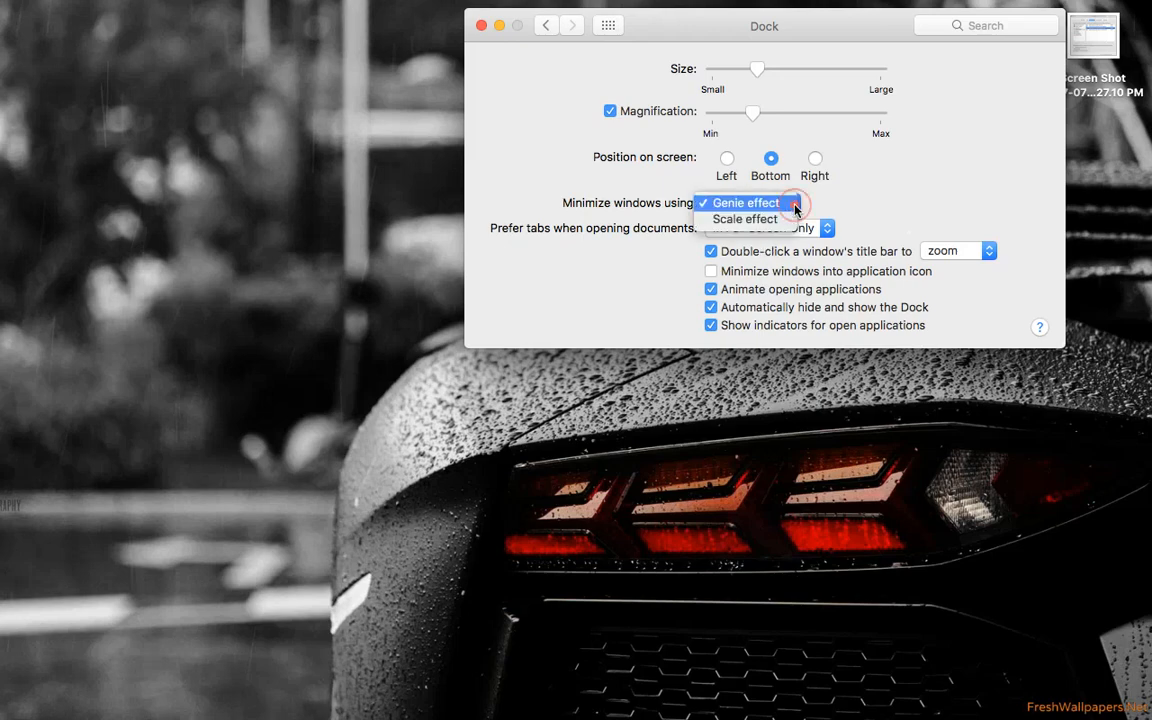
pyautogui.click(745, 218)
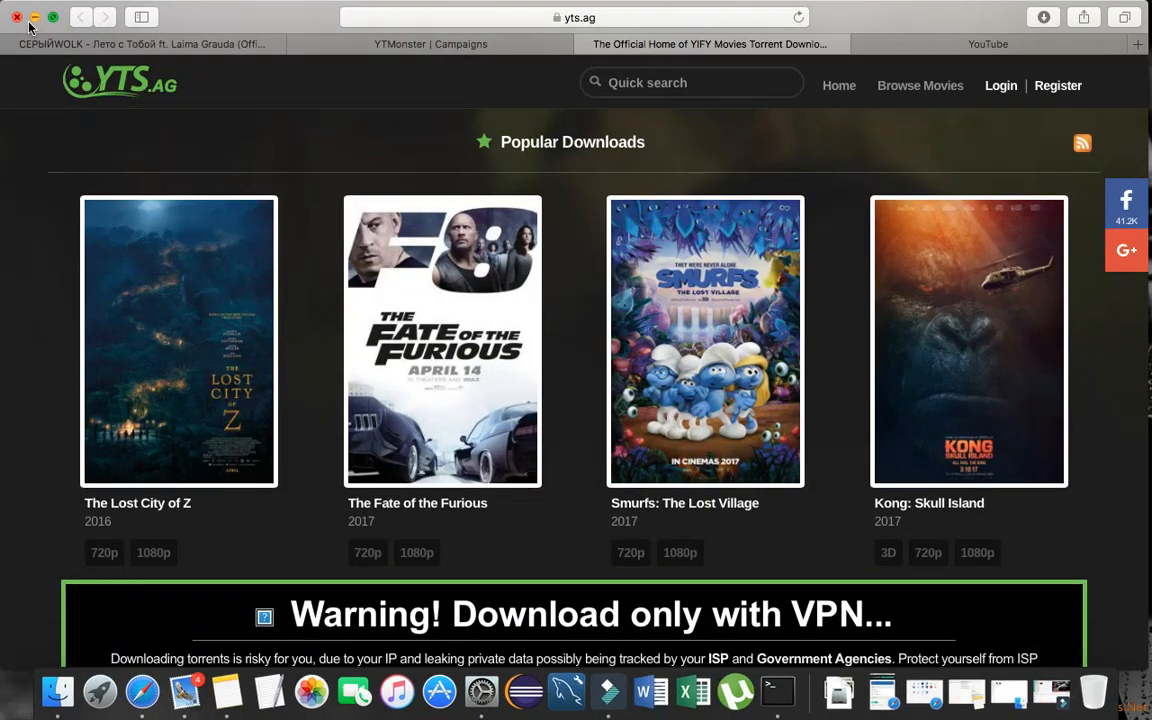
pyautogui.click(17, 17)
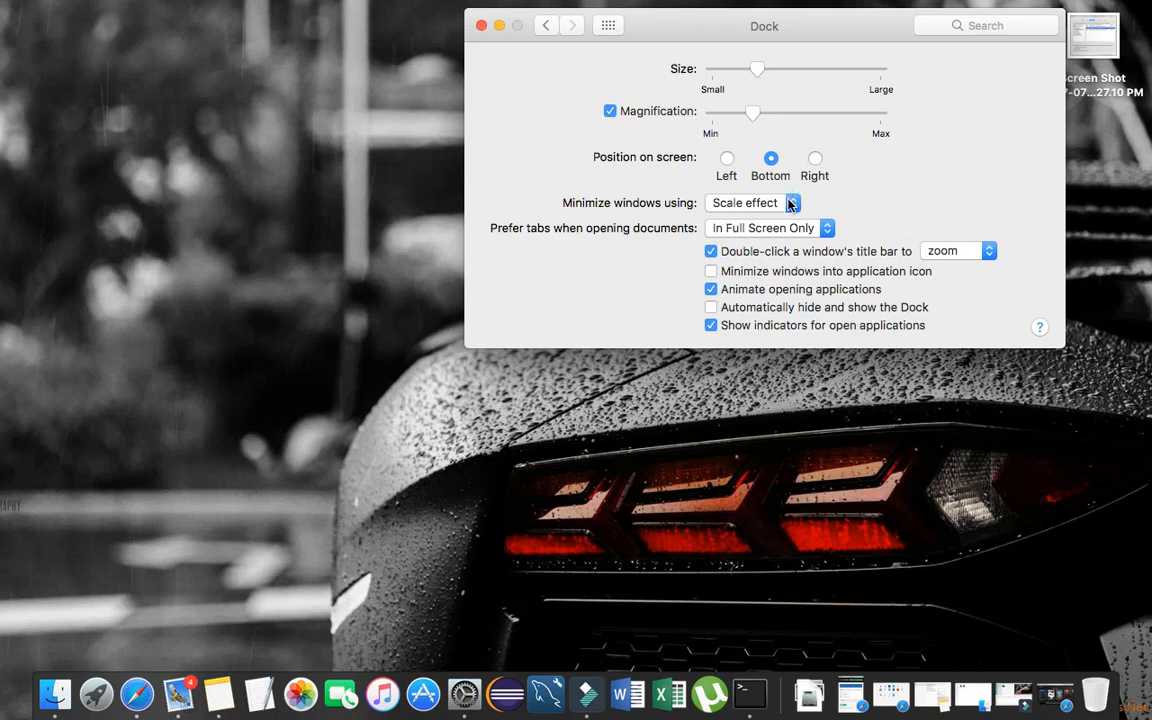
pyautogui.click(752, 202)
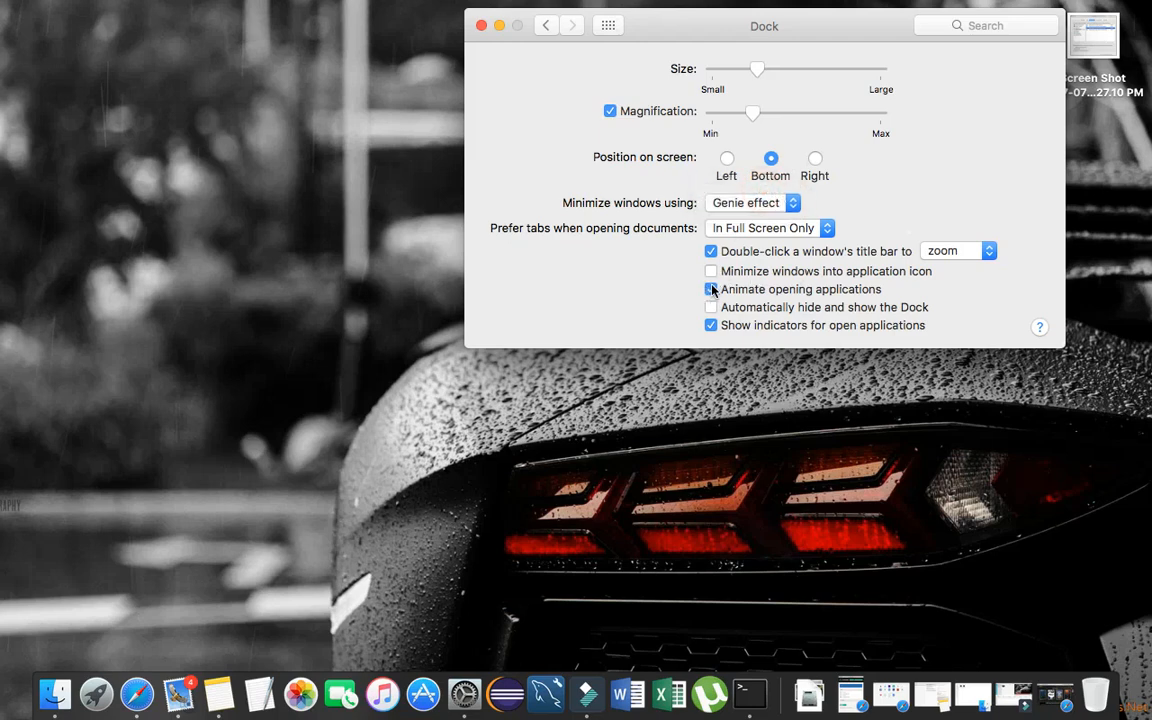
# Enable 'Minimize windows into application icon', test it on the browser, then disable it
pyautogui.click(711, 289)
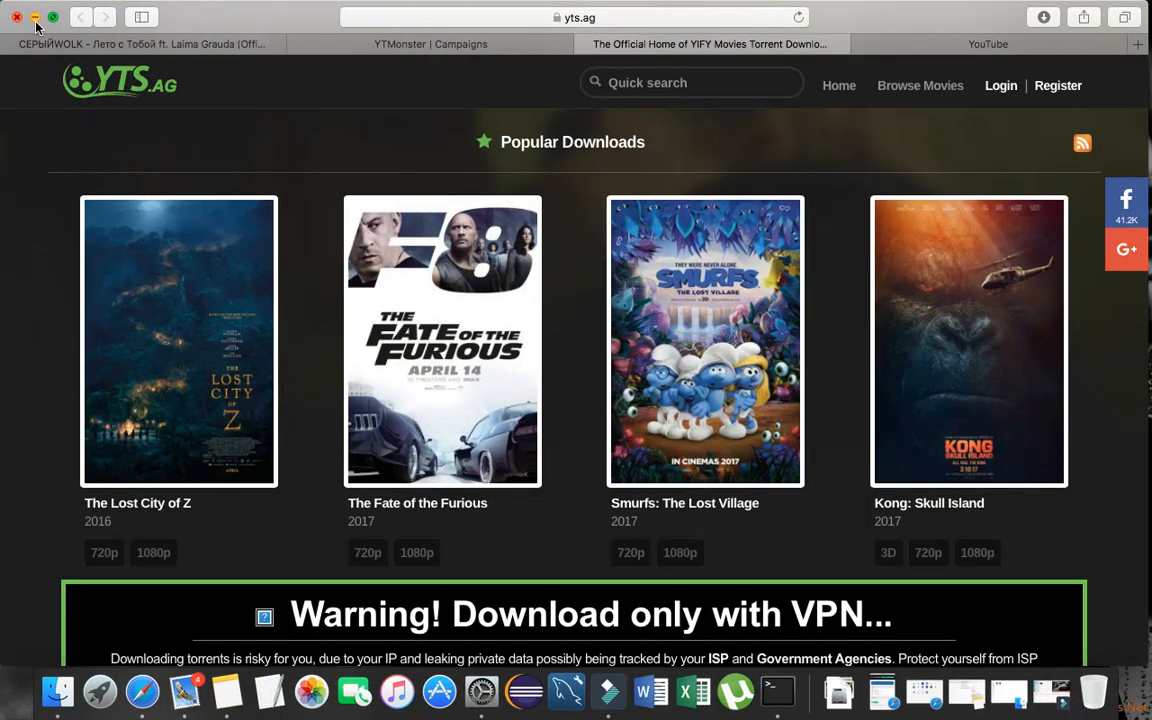
pyautogui.click(17, 17)
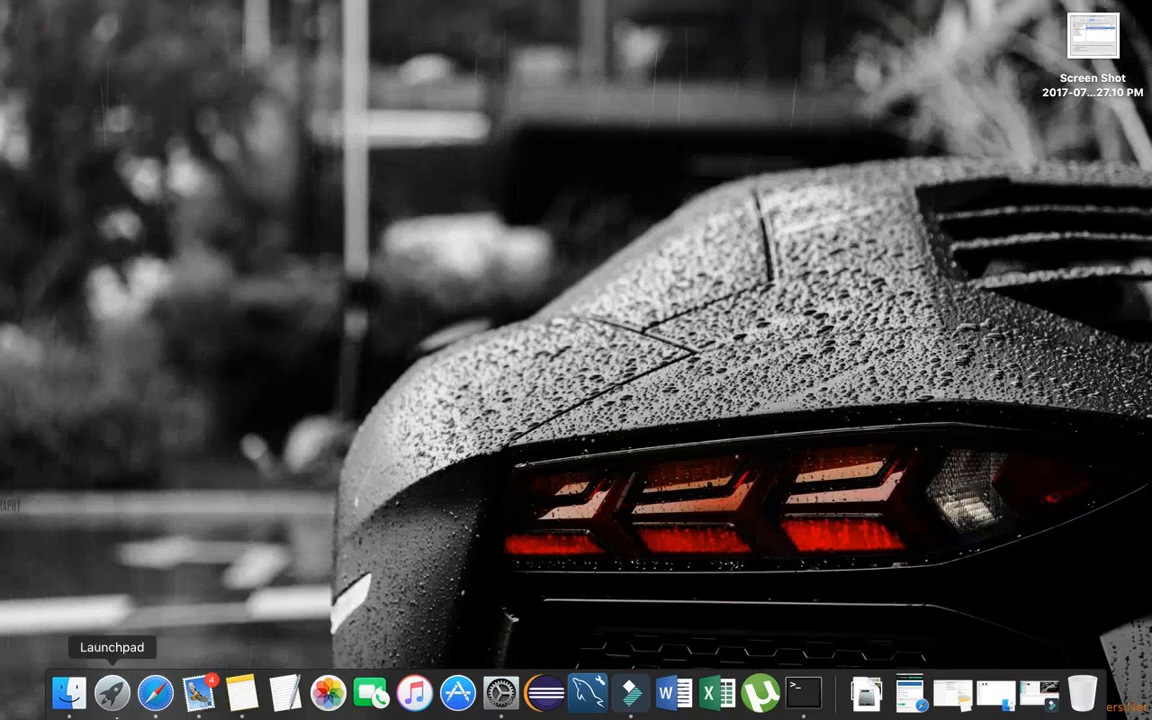
pyautogui.click(155, 691)
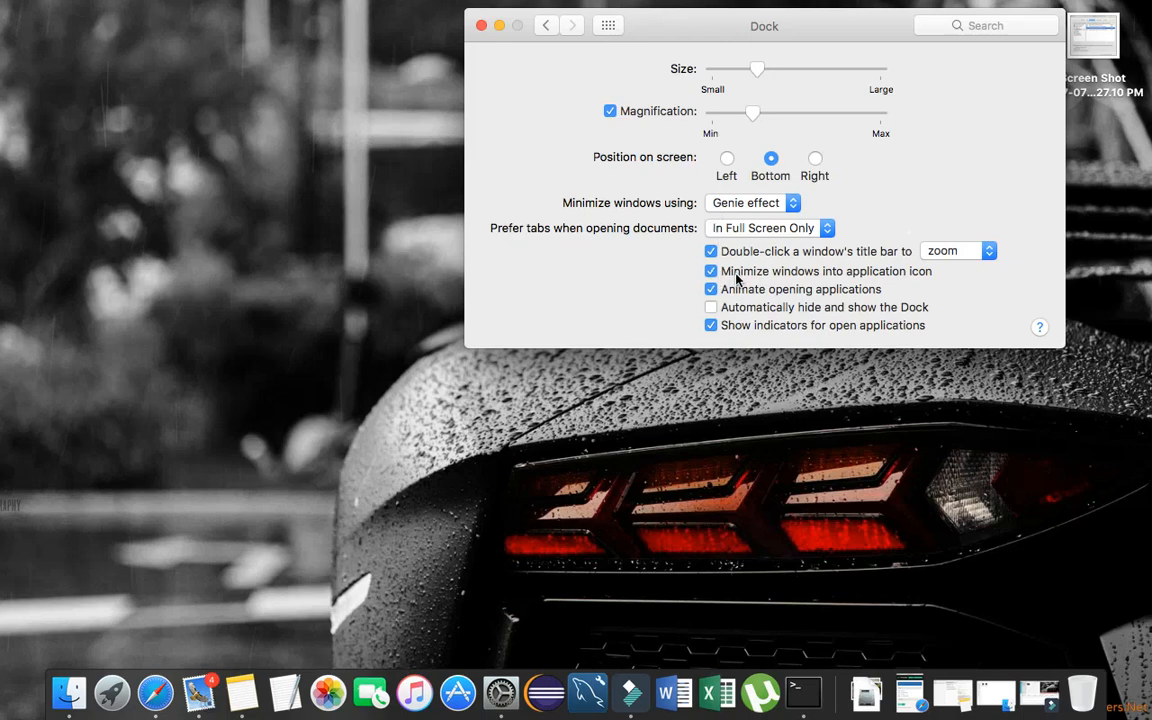
pyautogui.click(711, 271)
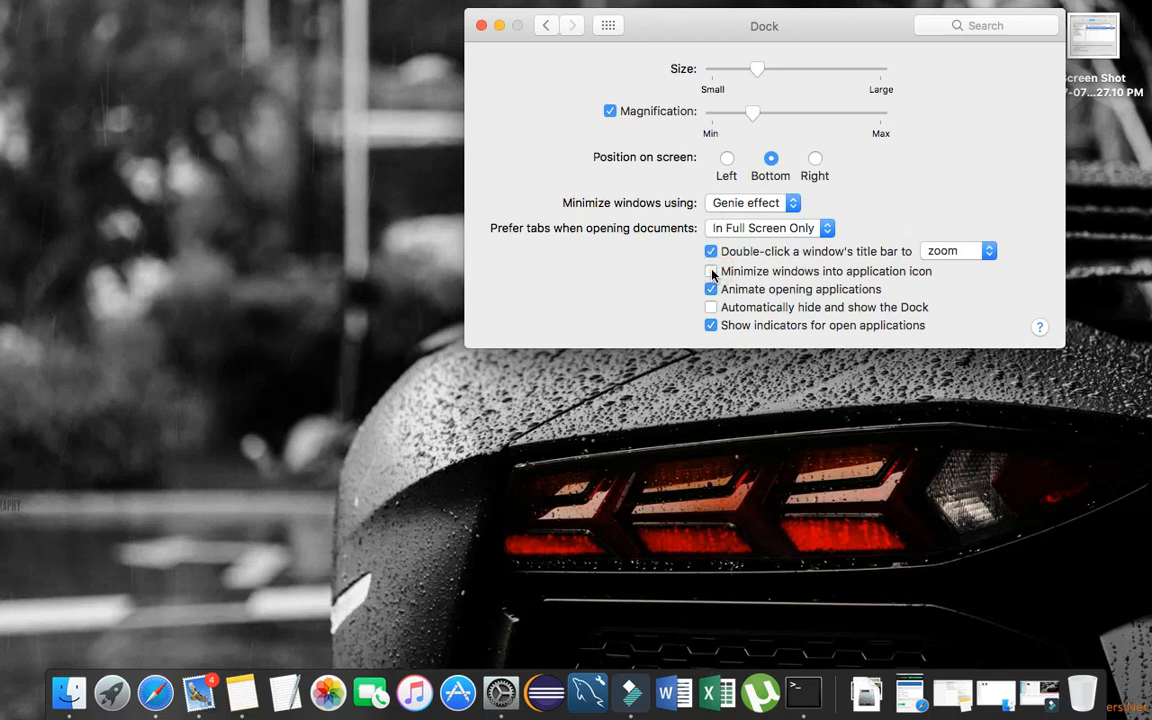
pyautogui.click(711, 271)
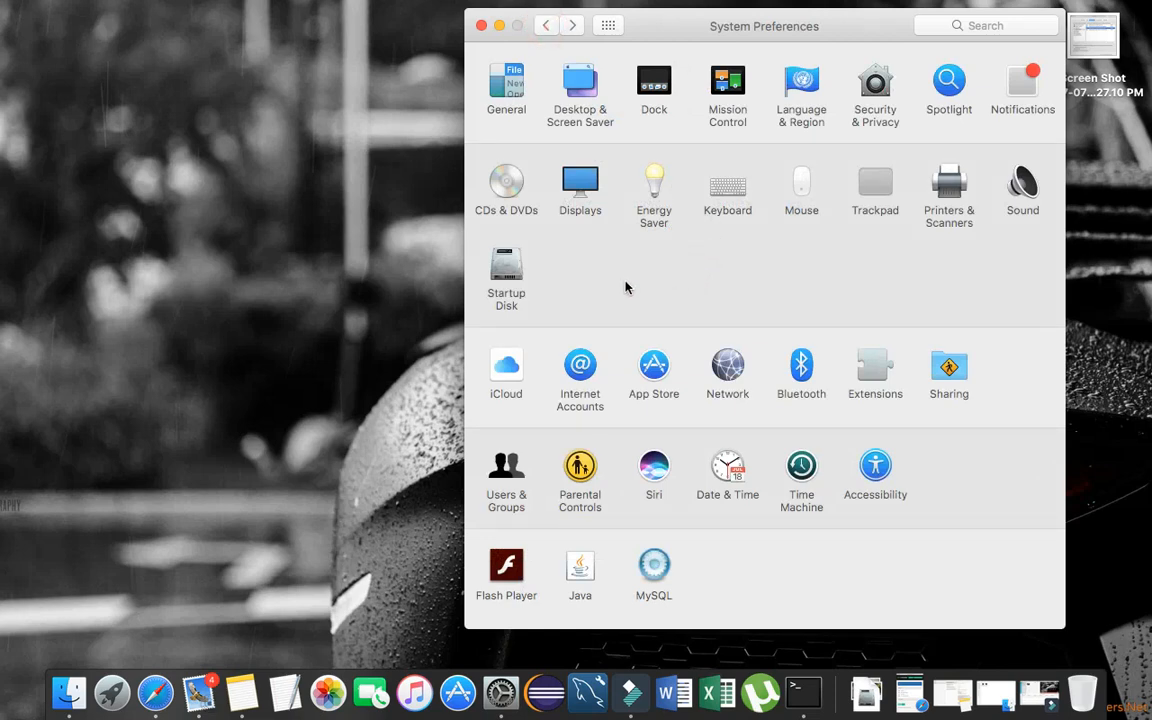
pyautogui.moveTo(589, 108)
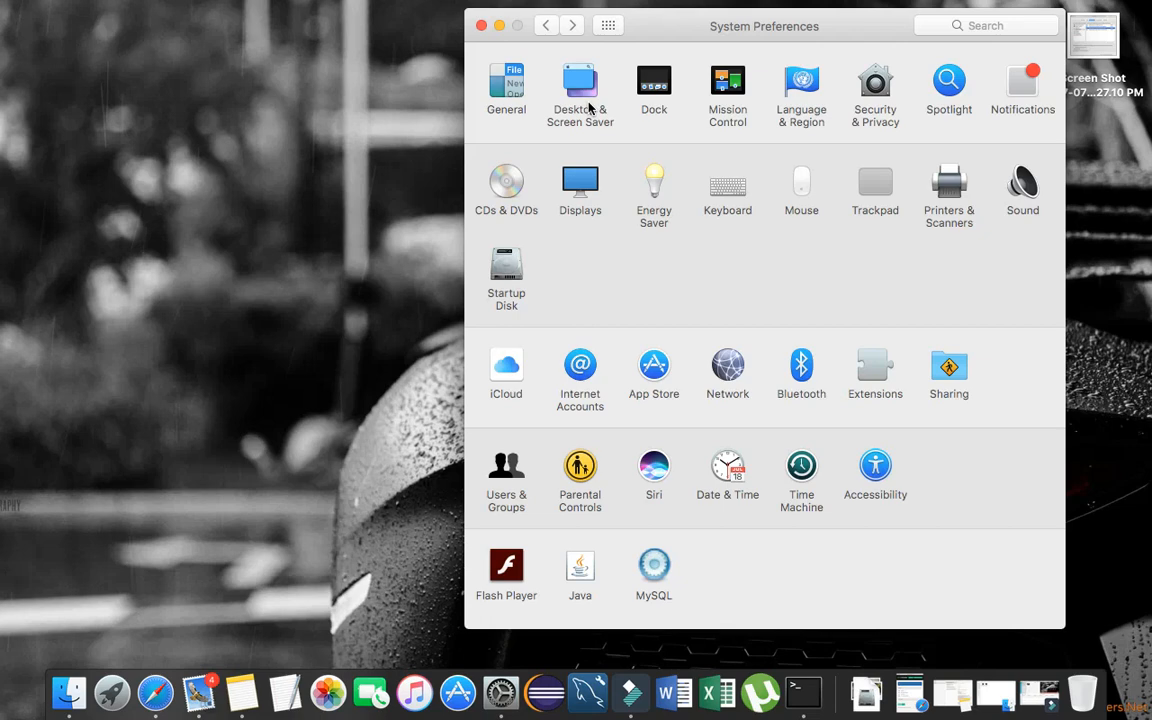
pyautogui.moveTo(937, 137)
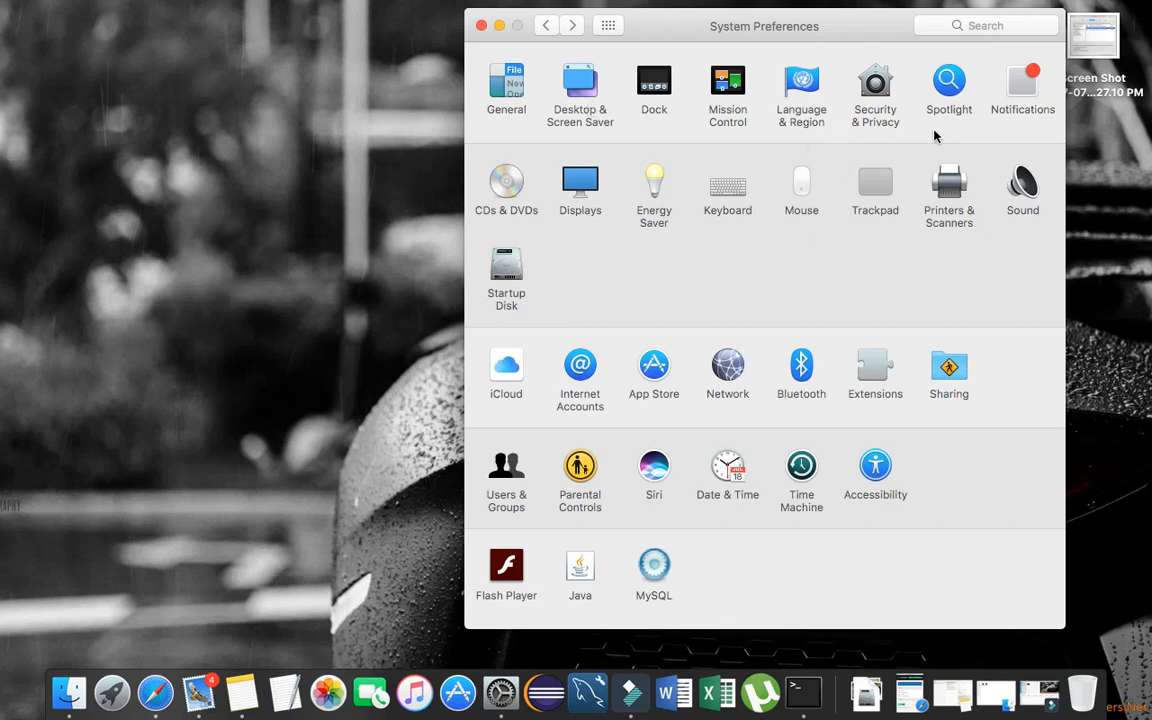
pyautogui.moveTo(765, 610)
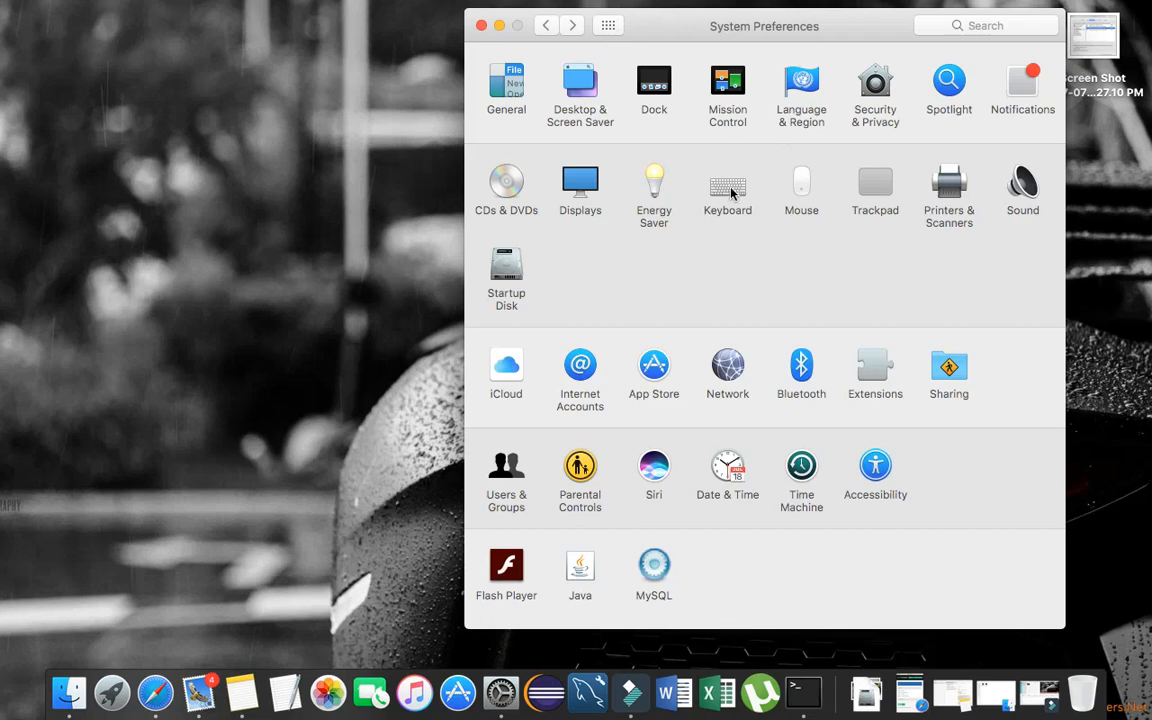
# Show the Keyboard pane's Text replacements list with the omg and omw entries
pyautogui.click(727, 183)
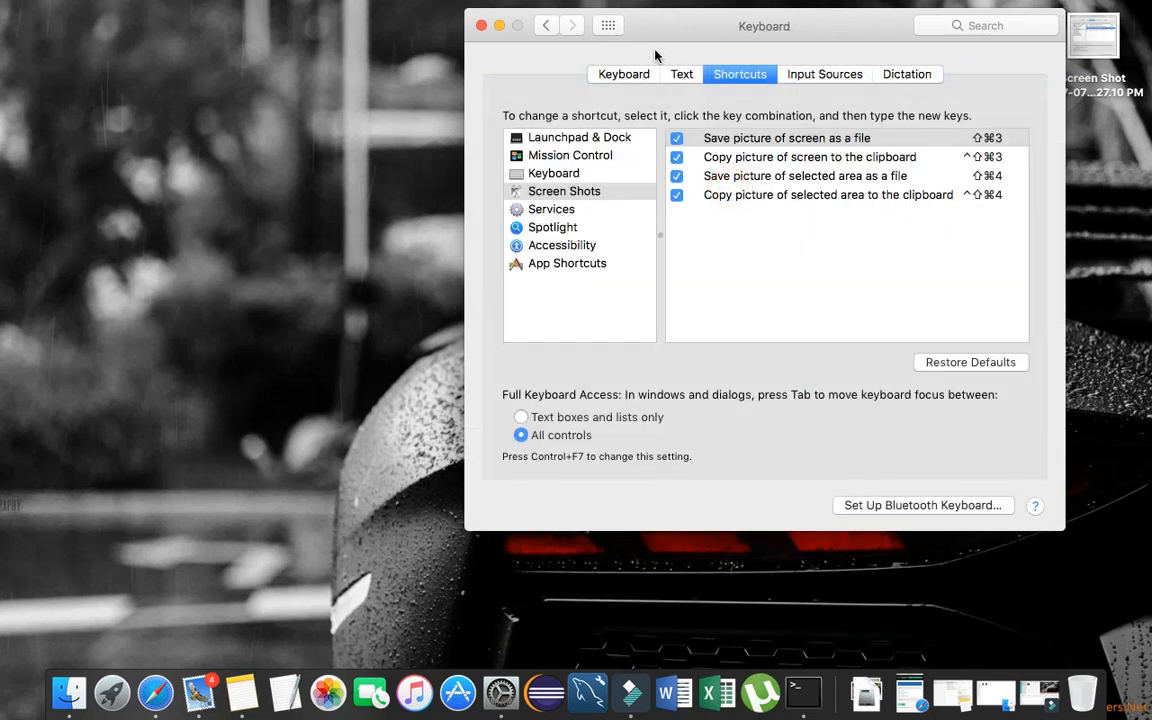
pyautogui.click(681, 74)
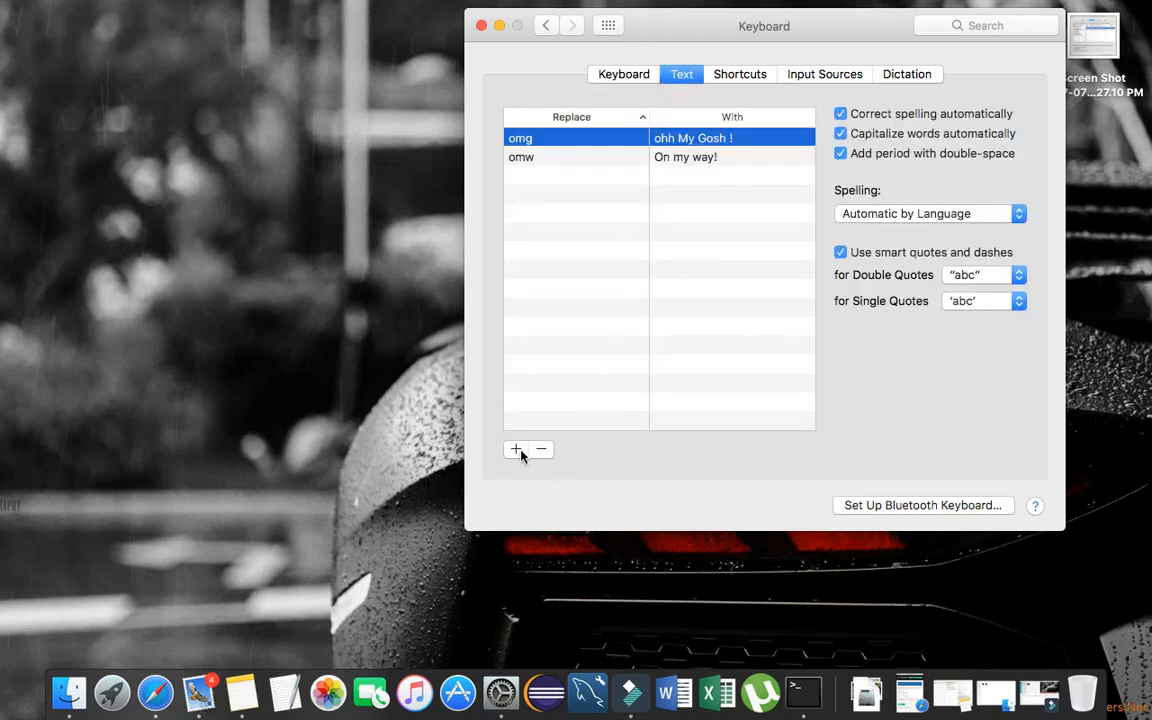
# Enter 'syso' as a replacement for System.out.println("");
pyautogui.write('sys')
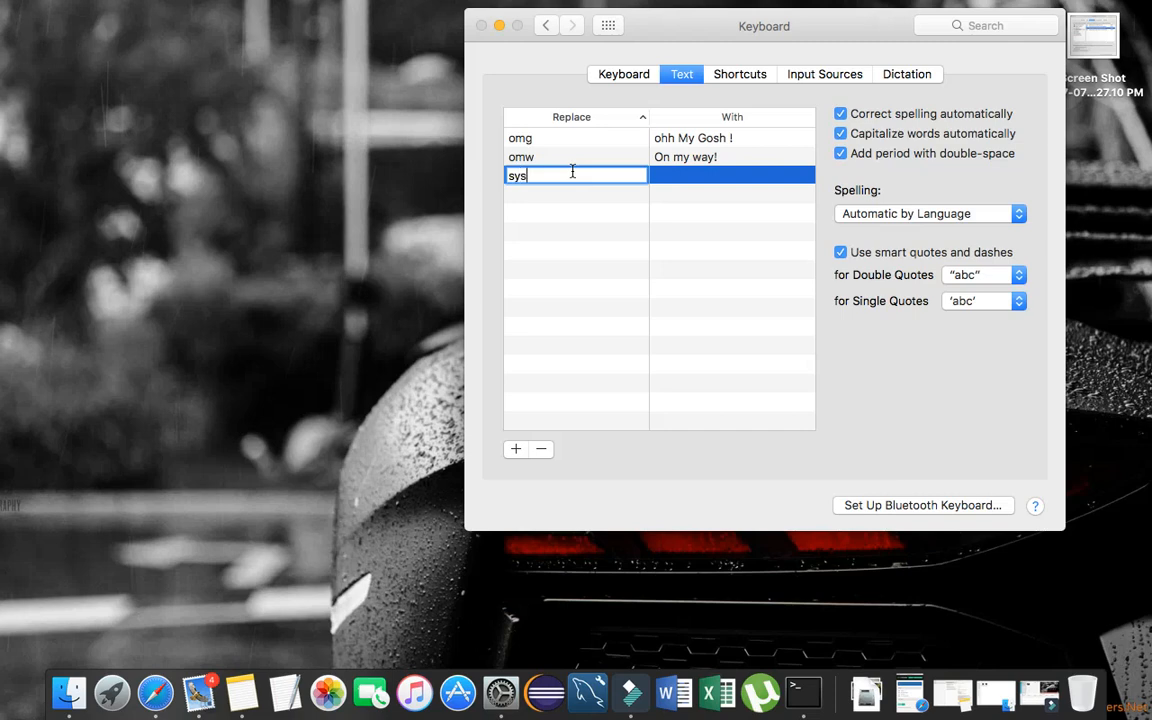
pyautogui.write('o')
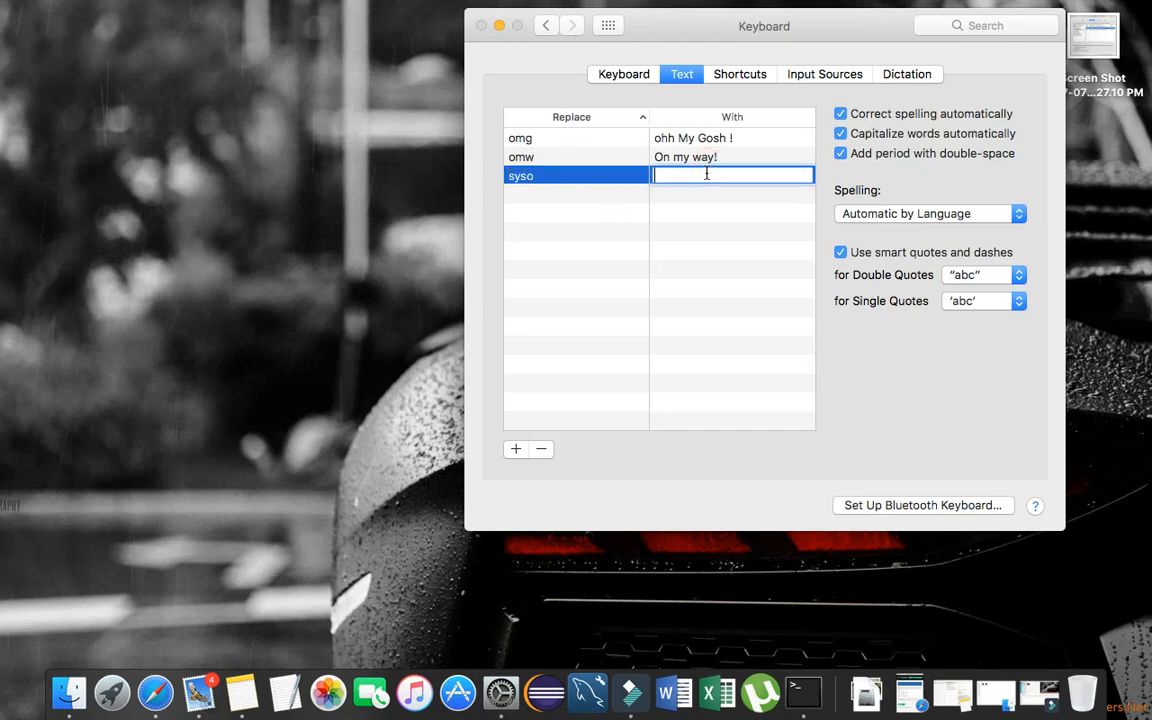
pyautogui.write('System.o')
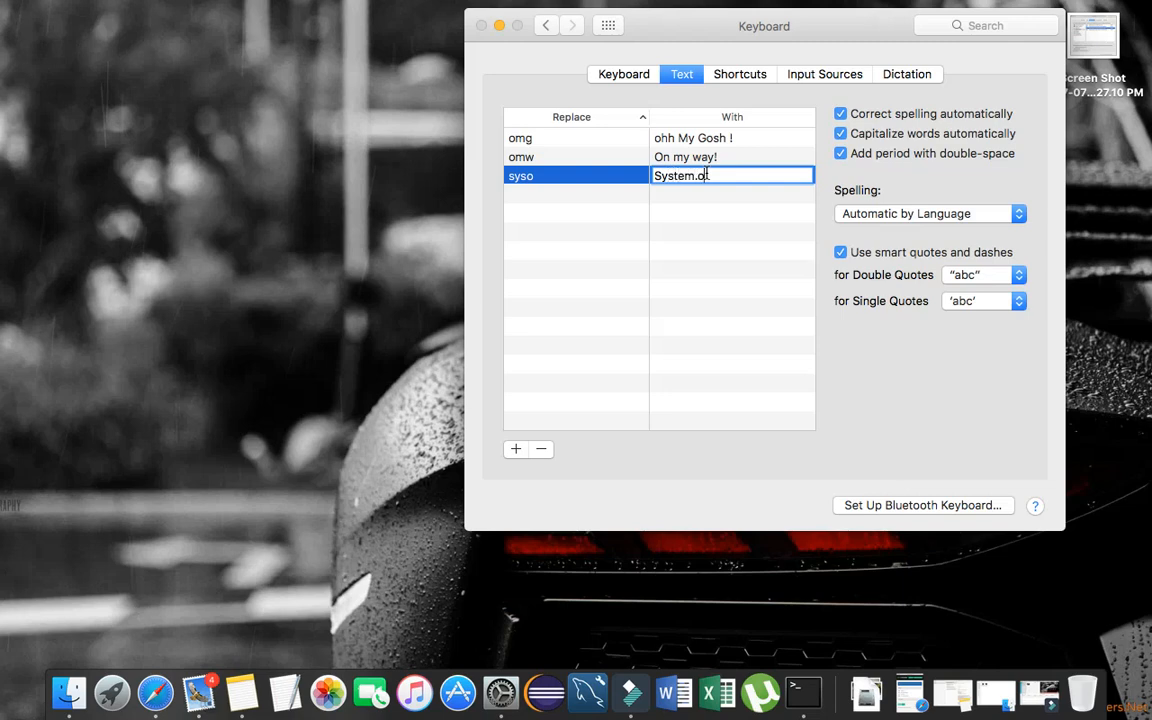
pyautogui.write('ut.println')
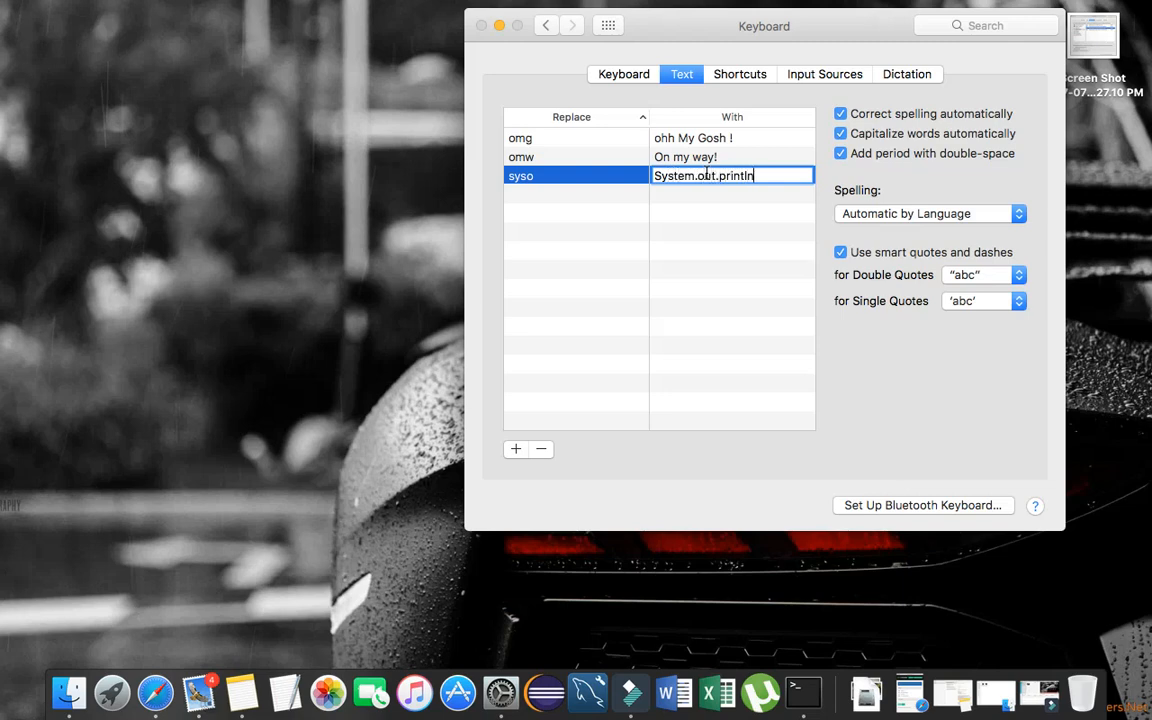
pyautogui.write('();')
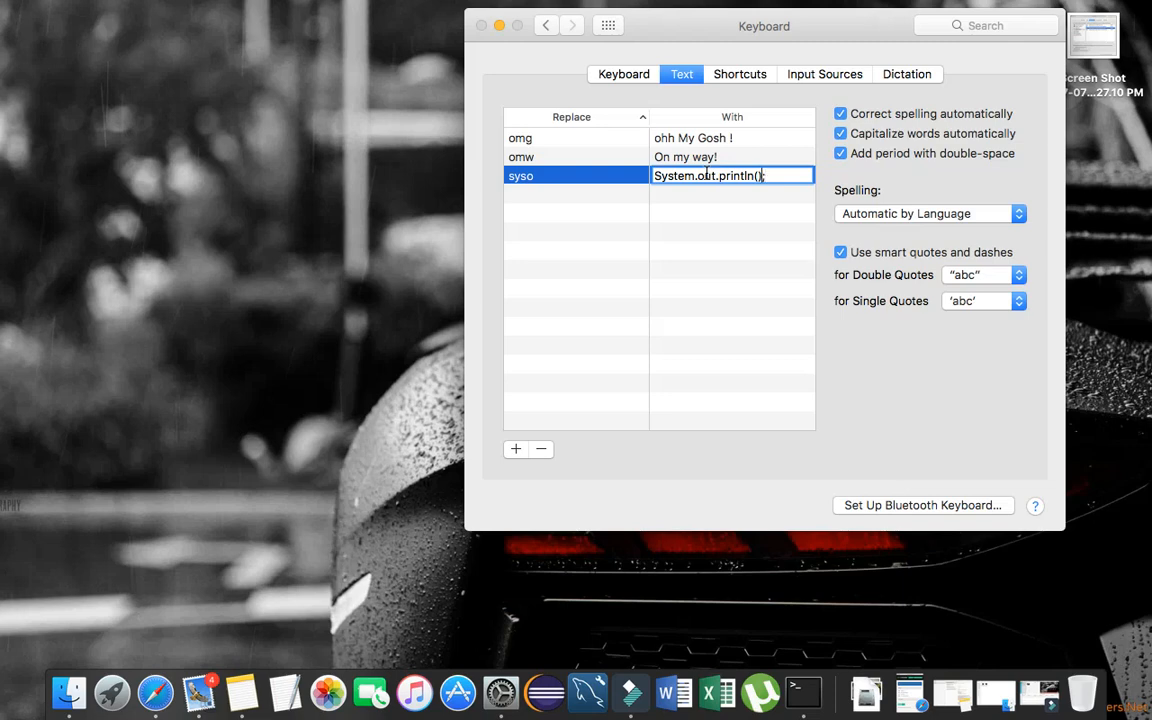
pyautogui.write('"";')
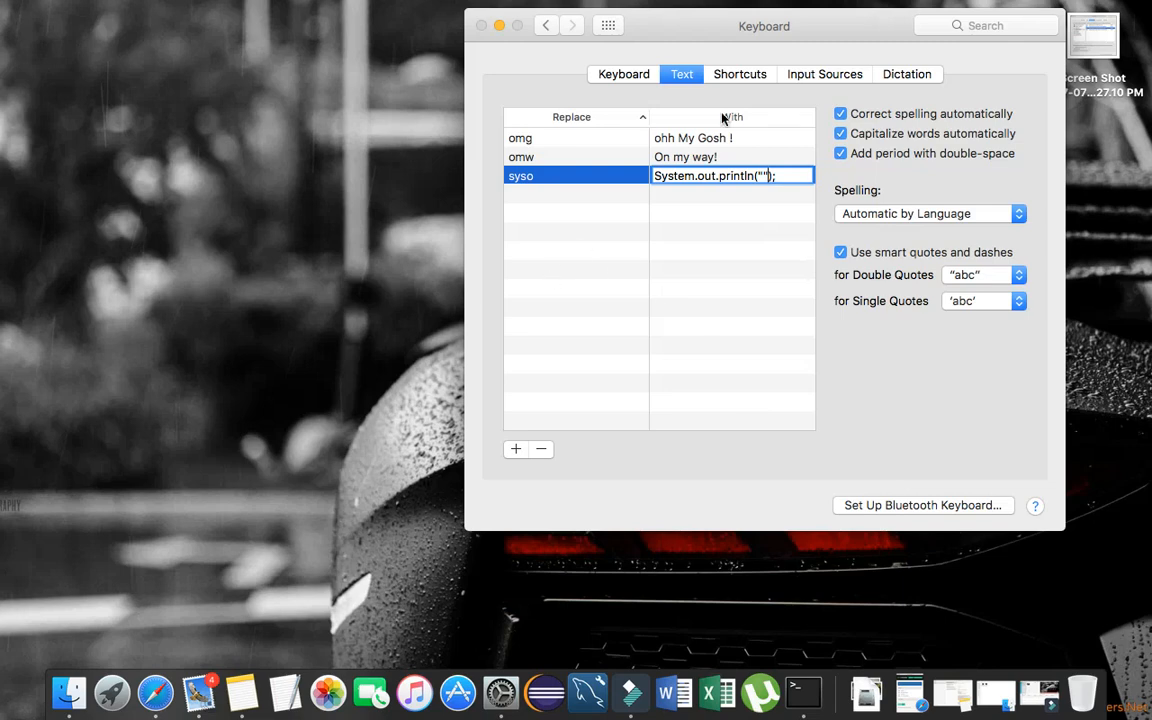
pyautogui.moveTo(547, 262)
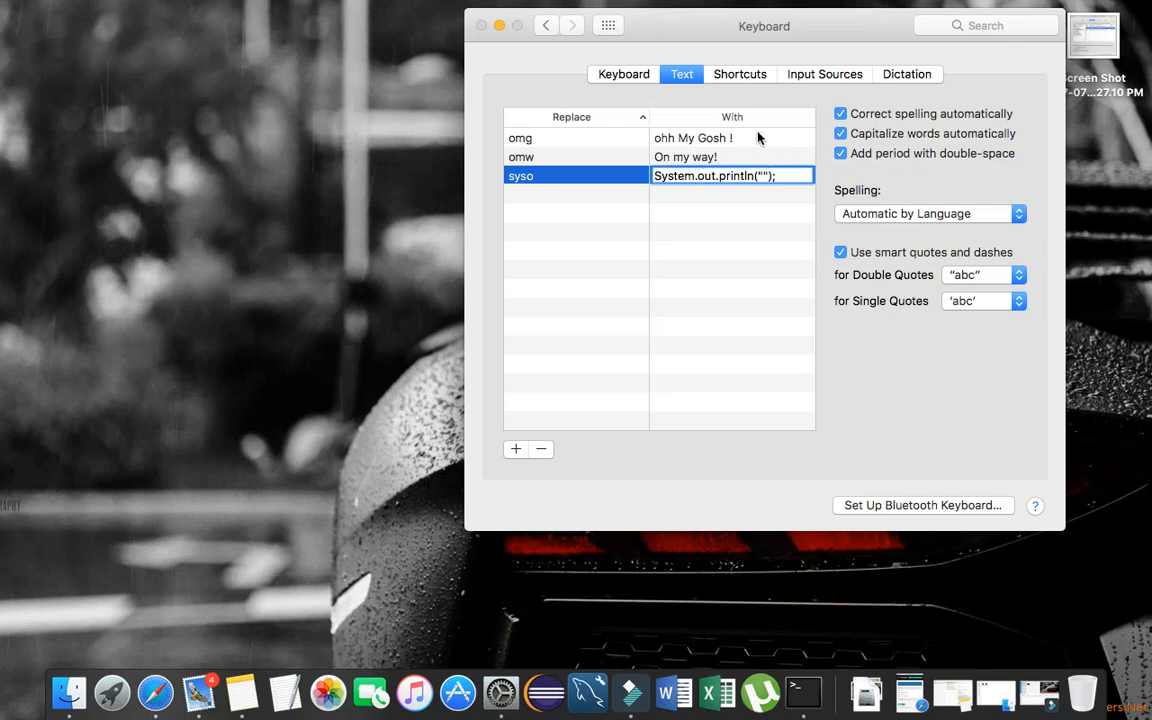
pyautogui.moveTo(715, 8)
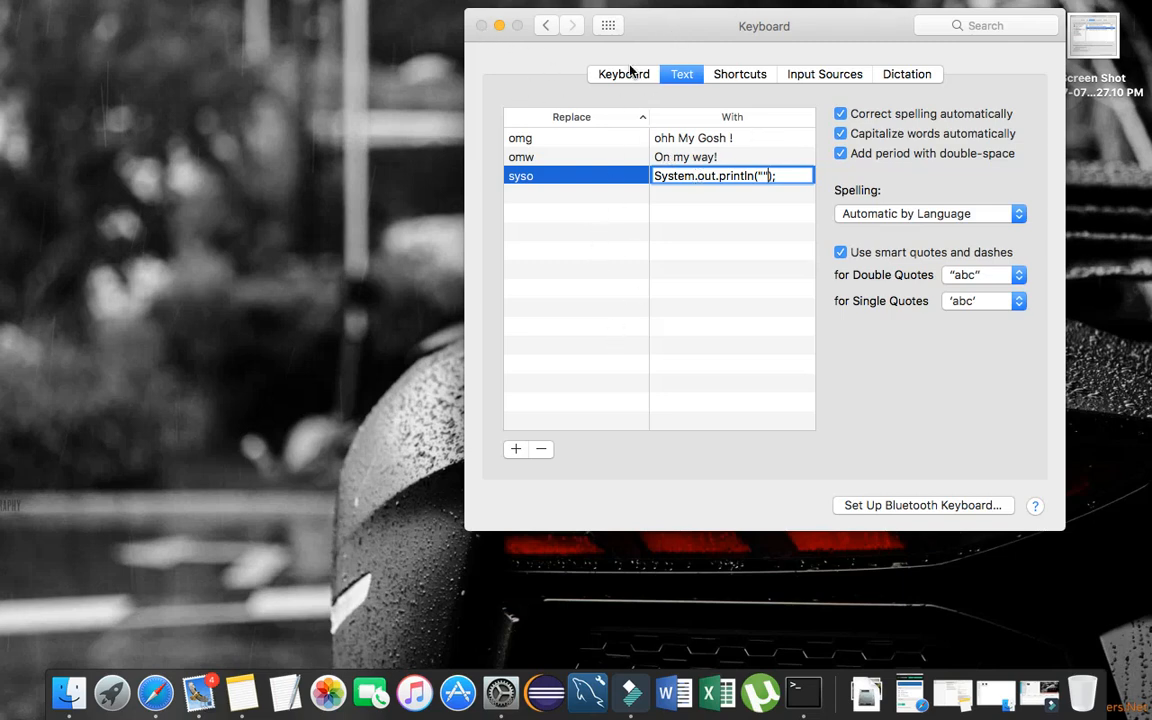
# View the key repeat and backlight settings, then return to all preferences
pyautogui.click(623, 74)
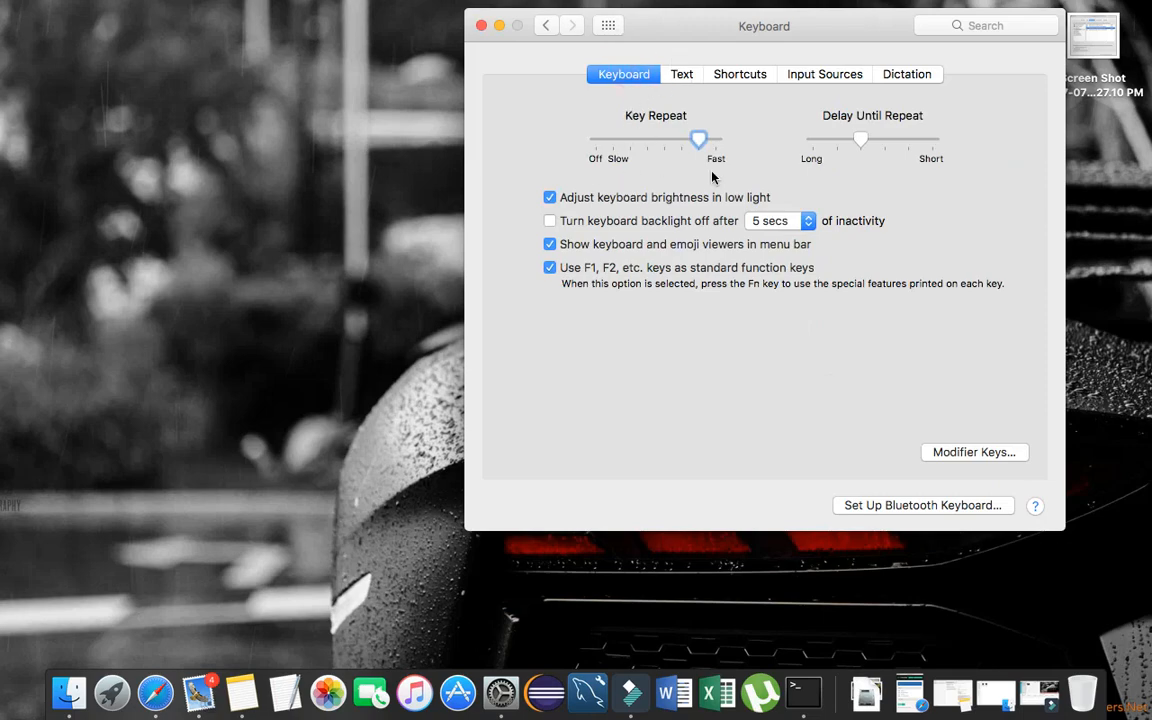
pyautogui.click(546, 25)
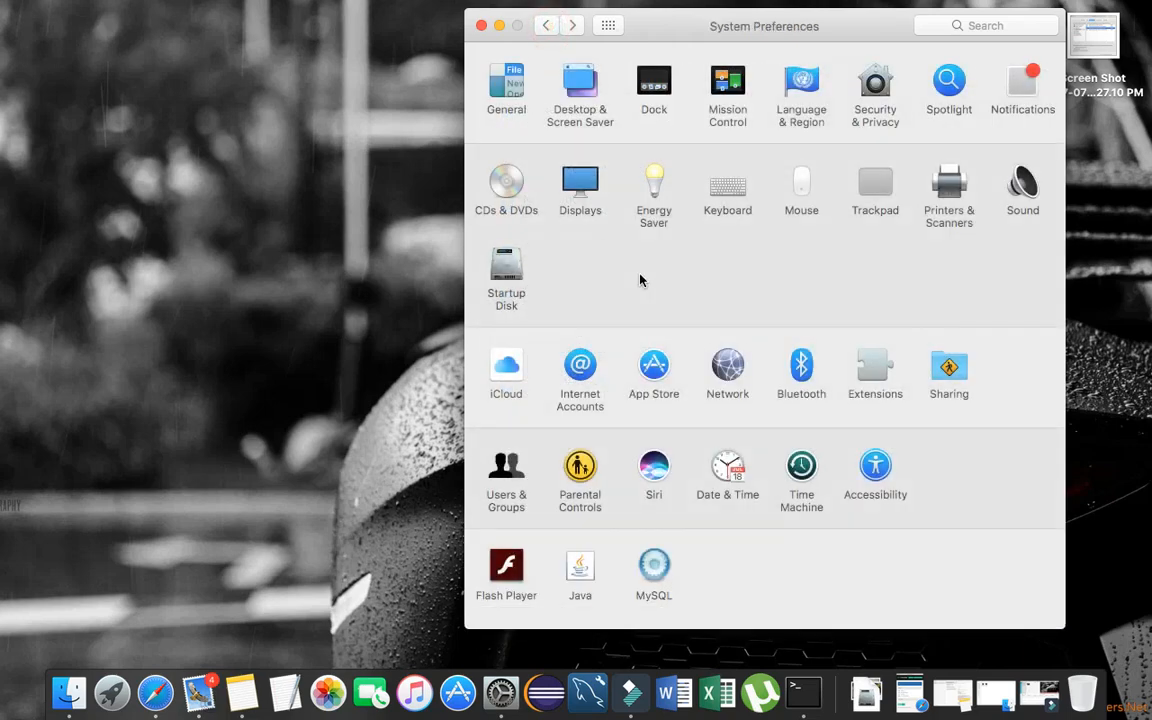
pyautogui.moveTo(866, 272)
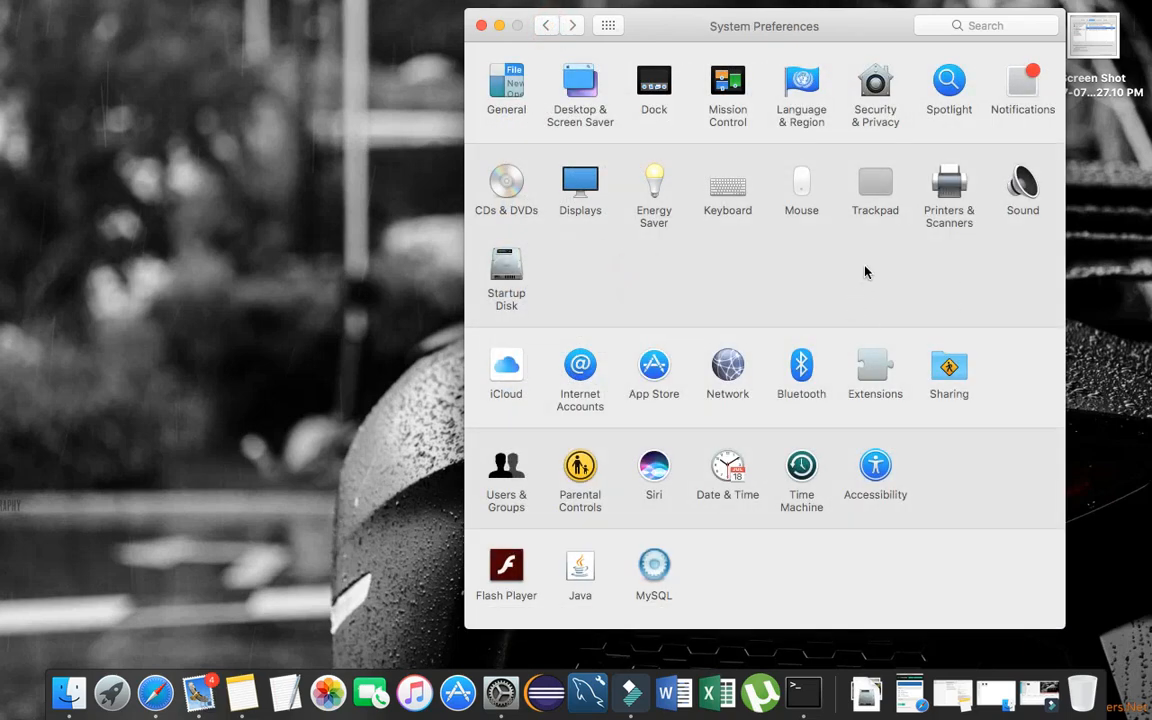